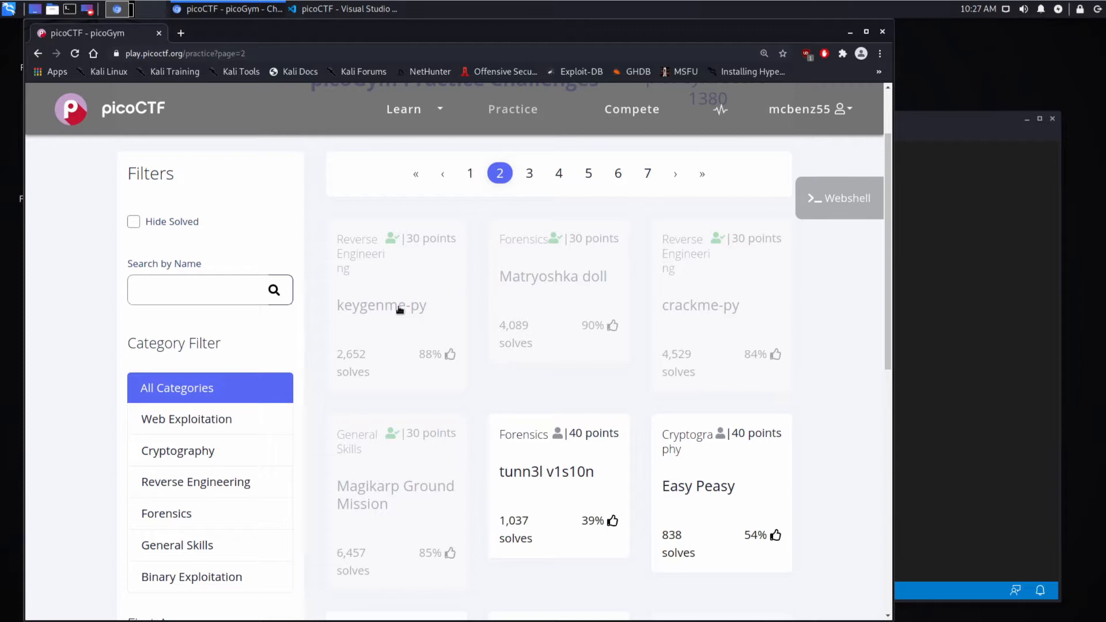
Step: Open the keygenme-py challenge and get keygenme-trial.py into the keygen project folder
{"action": "left_click", "coordinate": [380, 304]}
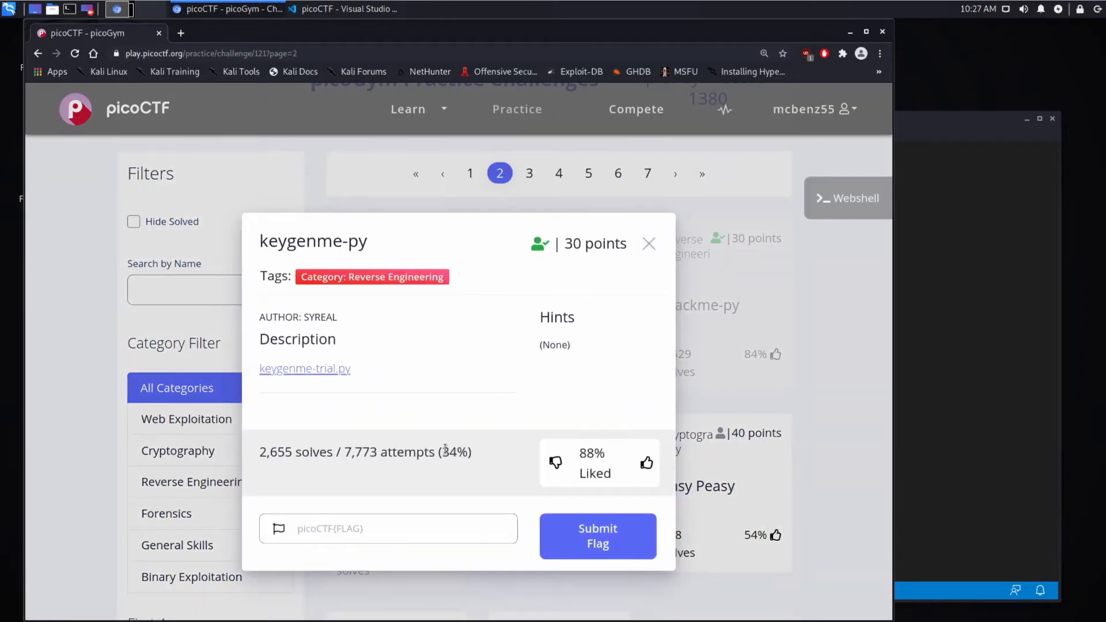
{"action": "double_click", "coordinate": [450, 452]}
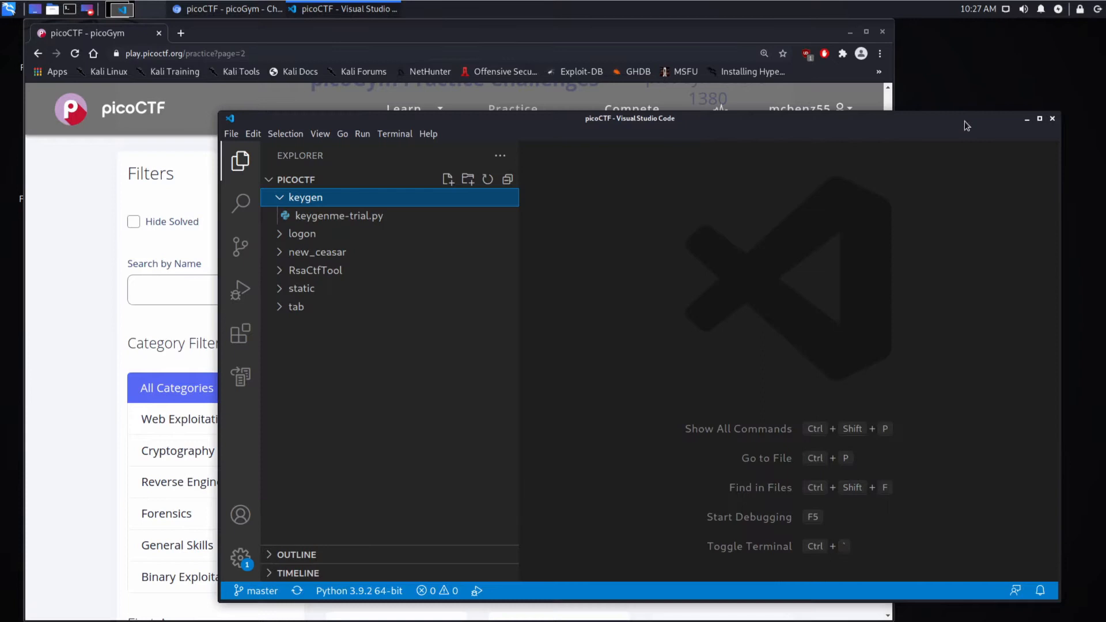
Step: Copy the location of keygenme-trial.py from its Explorer context menu
{"action": "right_click", "coordinate": [338, 215]}
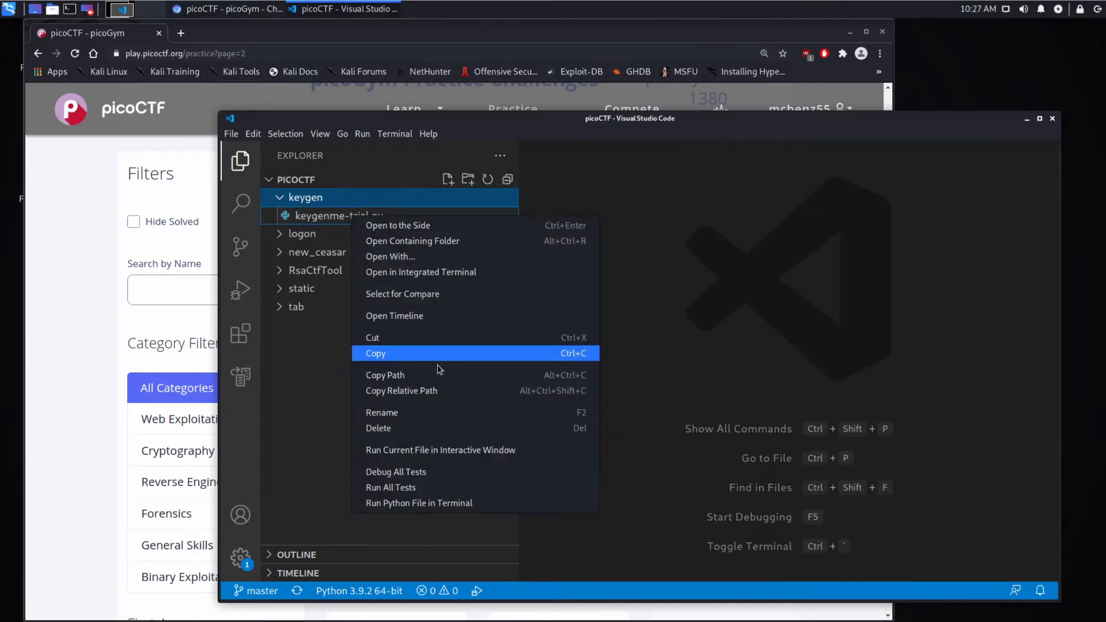
{"action": "left_click", "coordinate": [421, 271]}
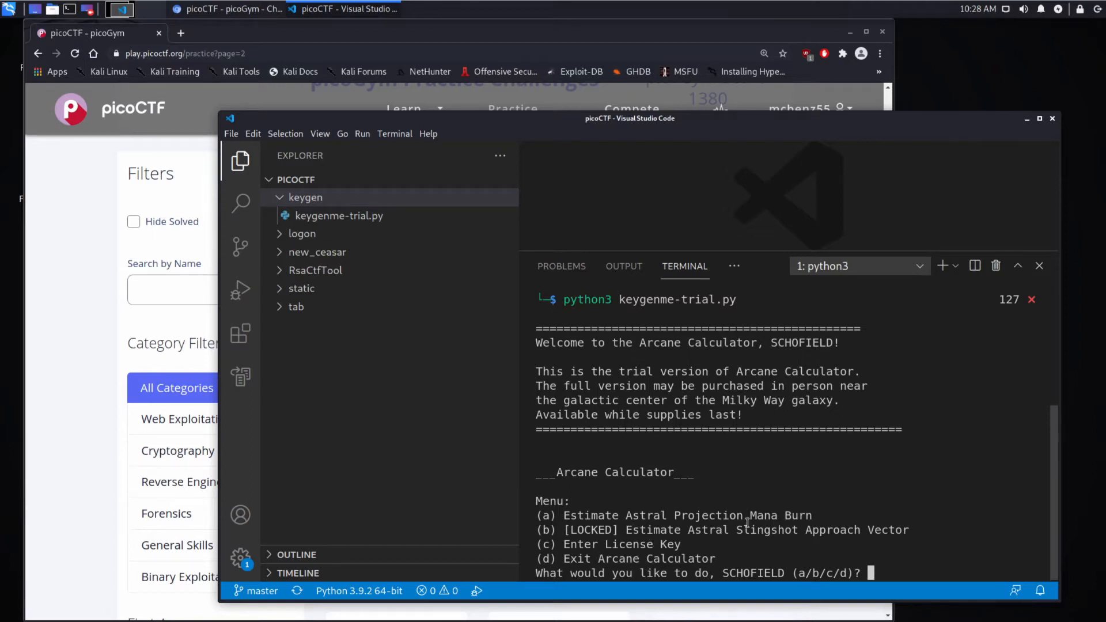
Step: Try menu options a with 'alpha', b, c with test key 'licence', then quit with d
{"action": "type", "text": "a"}
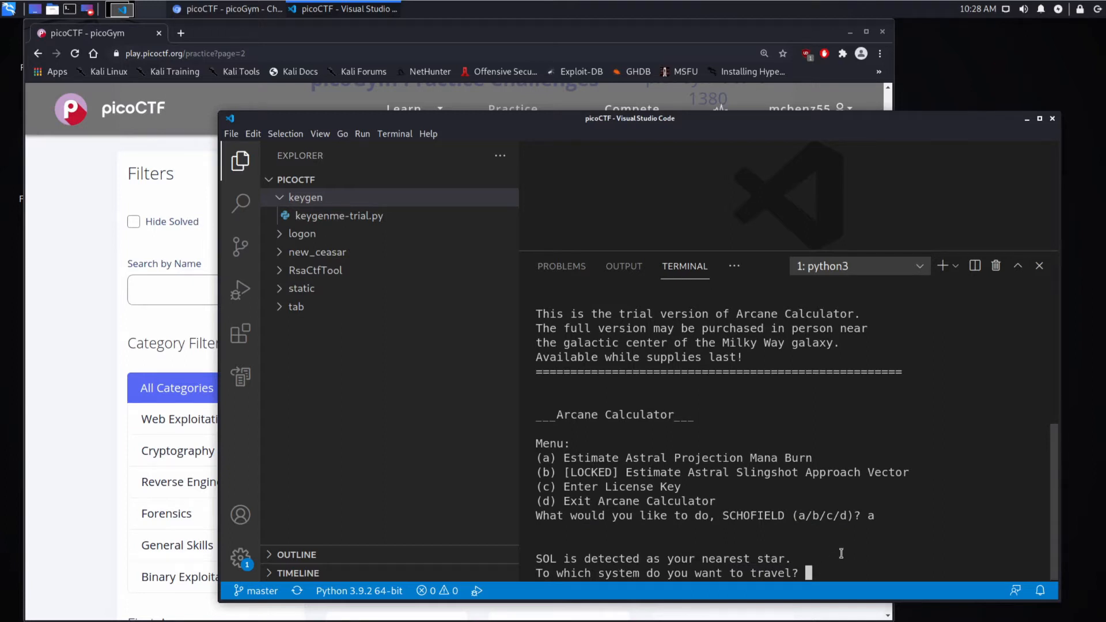
{"action": "type", "text": "alpha centauri"}
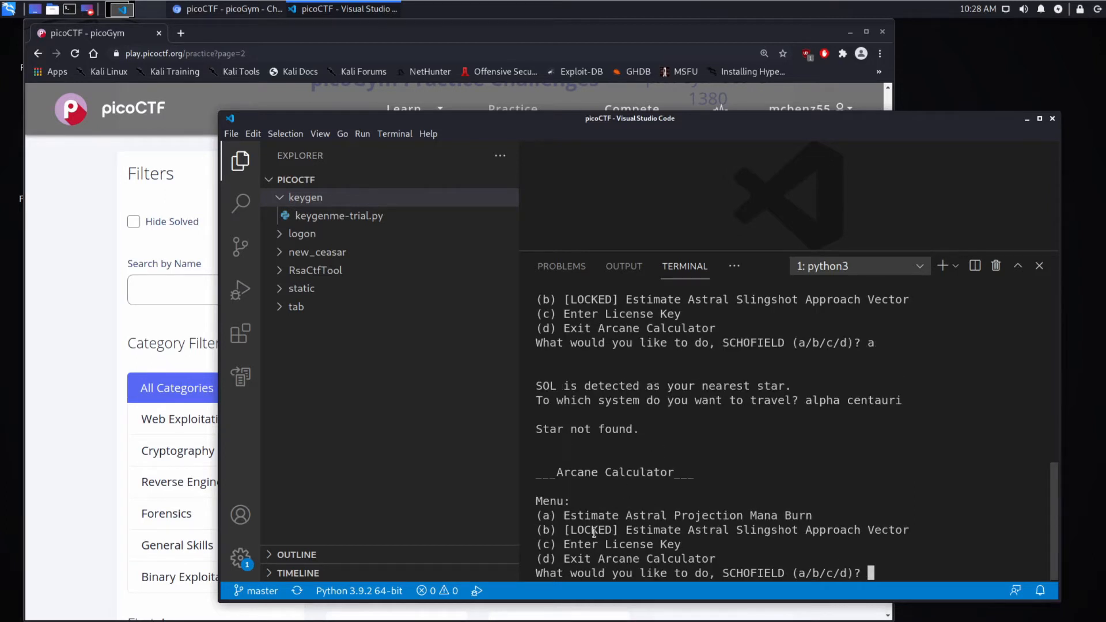
{"action": "type", "text": "b"}
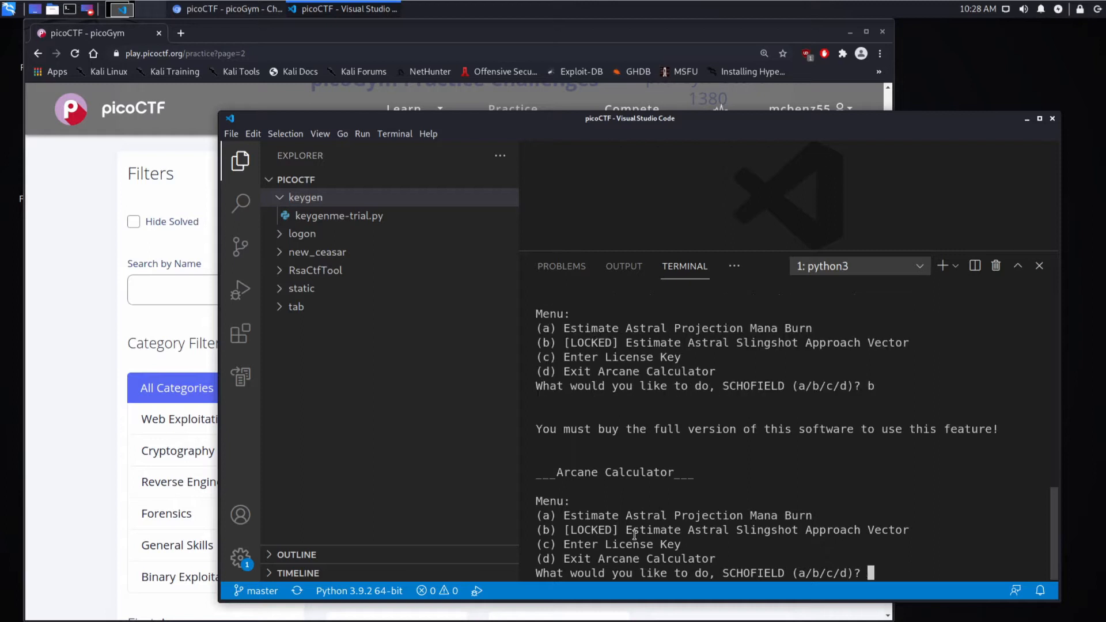
{"action": "mouse_move", "coordinate": [812, 452]}
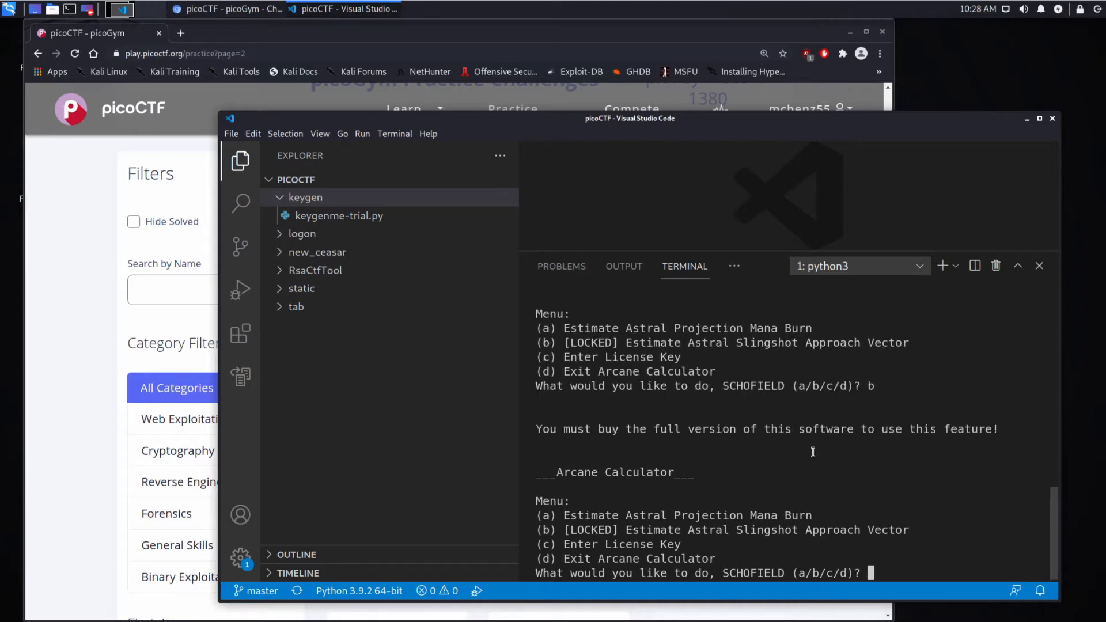
{"action": "type", "text": "c"}
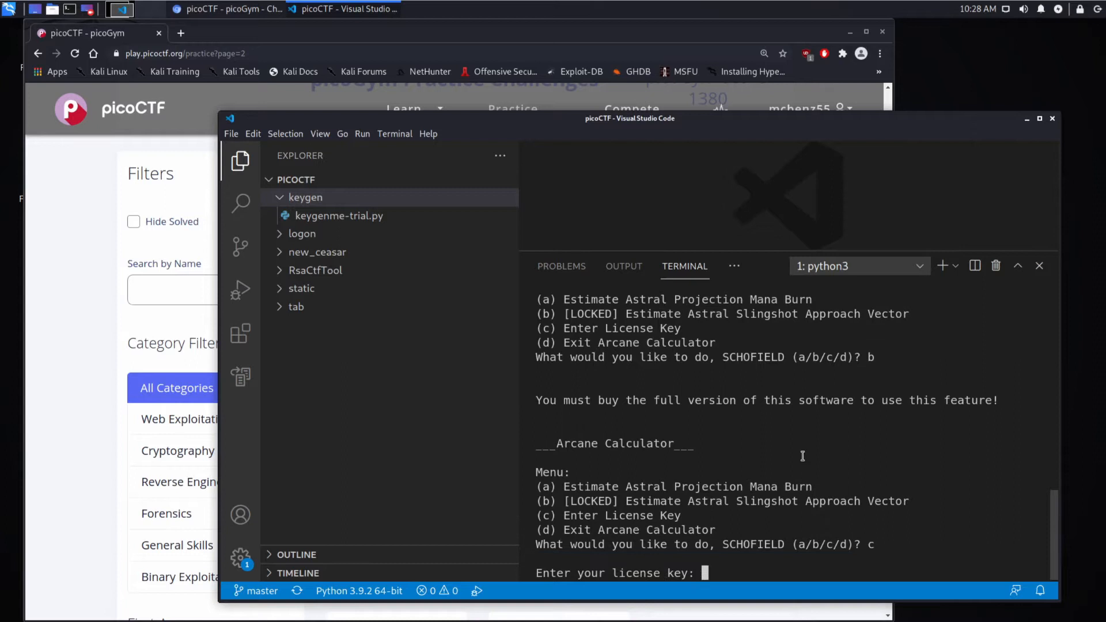
{"action": "type", "text": "licence"}
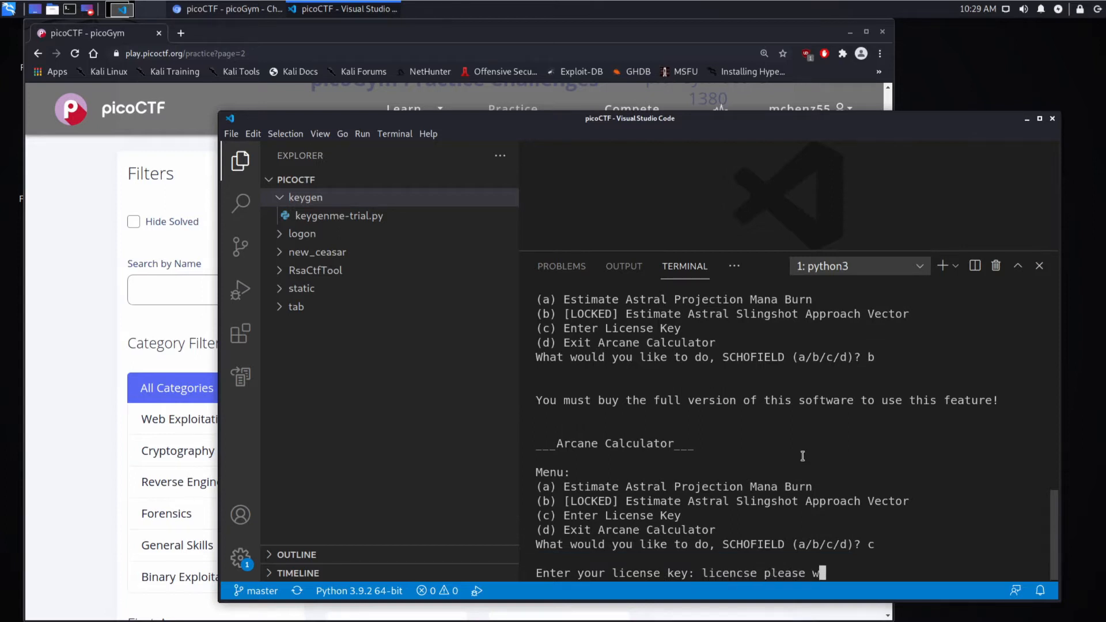
{"action": "key", "text": "Return"}
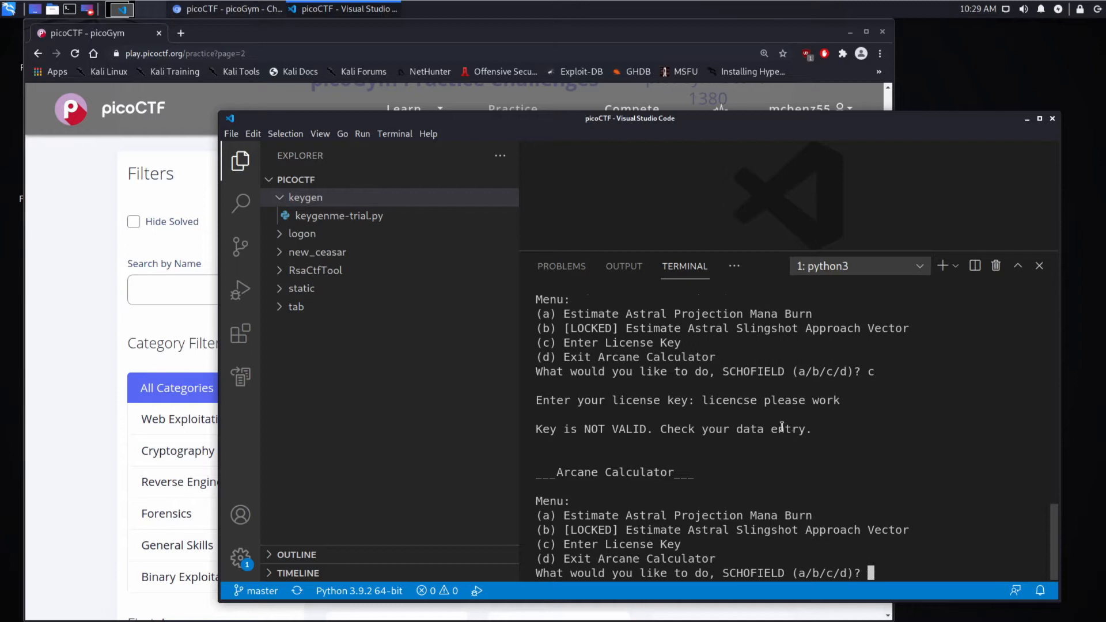
{"action": "type", "text": "d"}
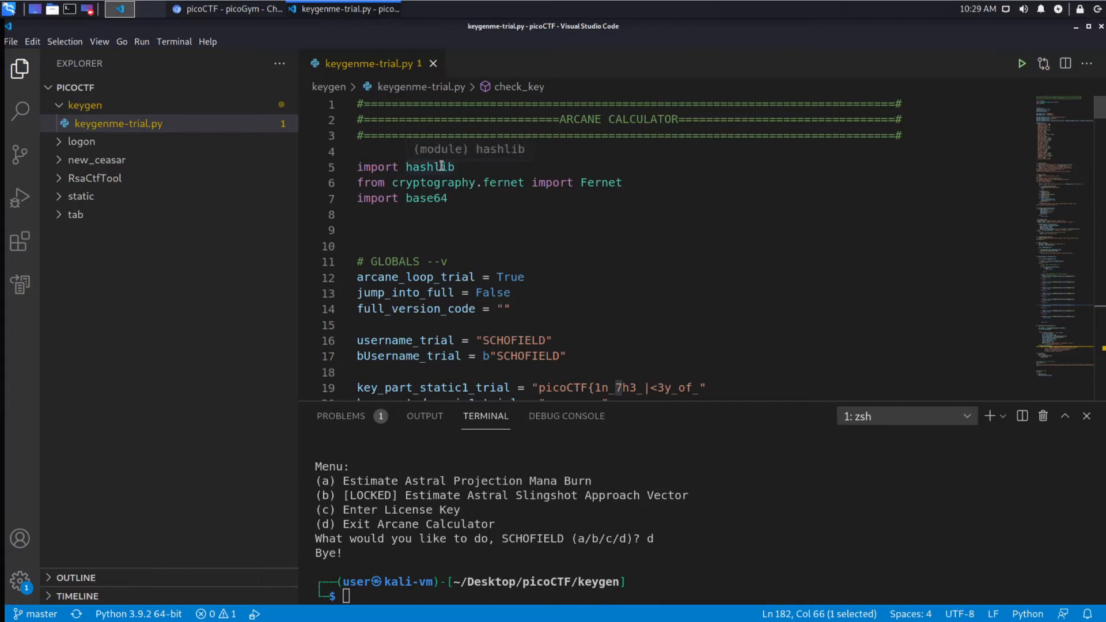
Step: Find the key_part variables and select the static prefix picoCTF{1n_7h3_|<3y_of_
{"action": "scroll", "scroll_direction": "down", "scroll_amount": 3}
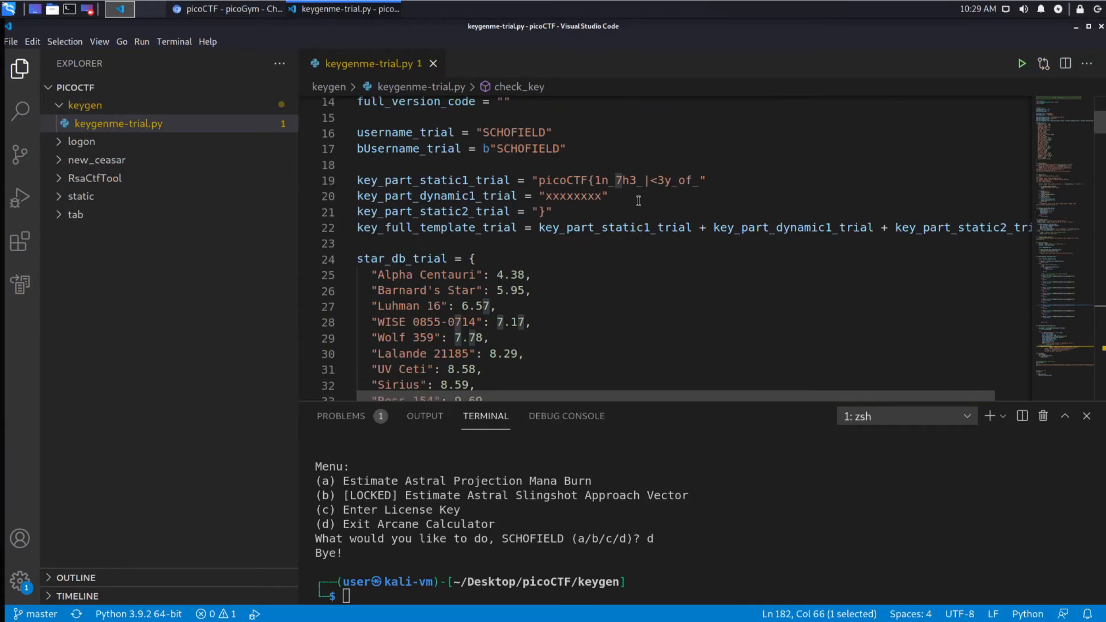
{"action": "scroll", "scroll_direction": "up", "scroll_amount": 3}
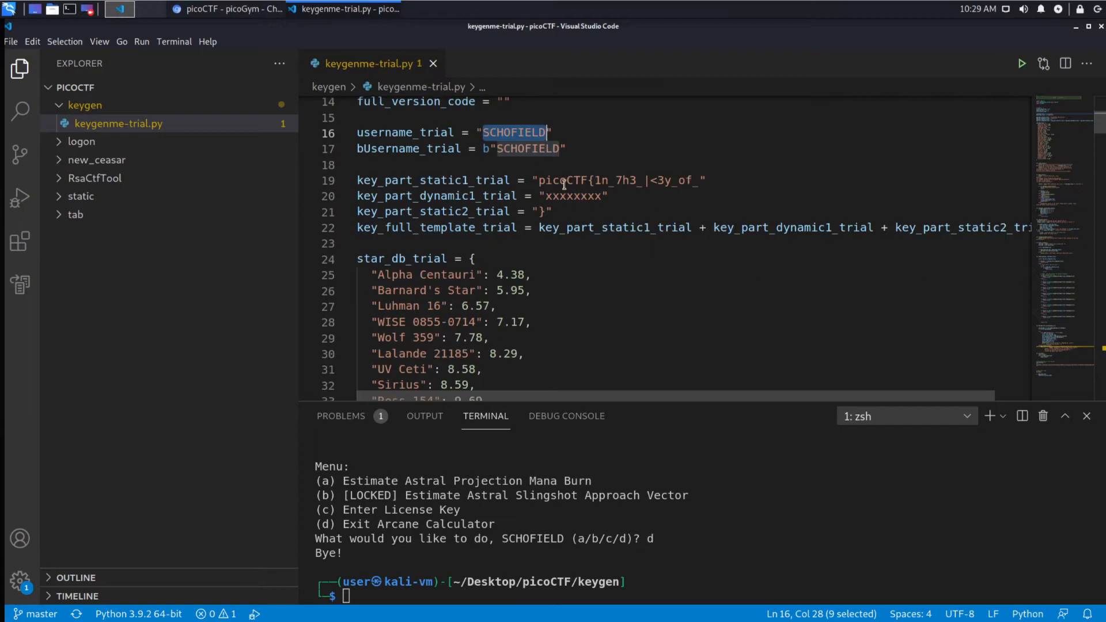
{"action": "double_click", "coordinate": [565, 180]}
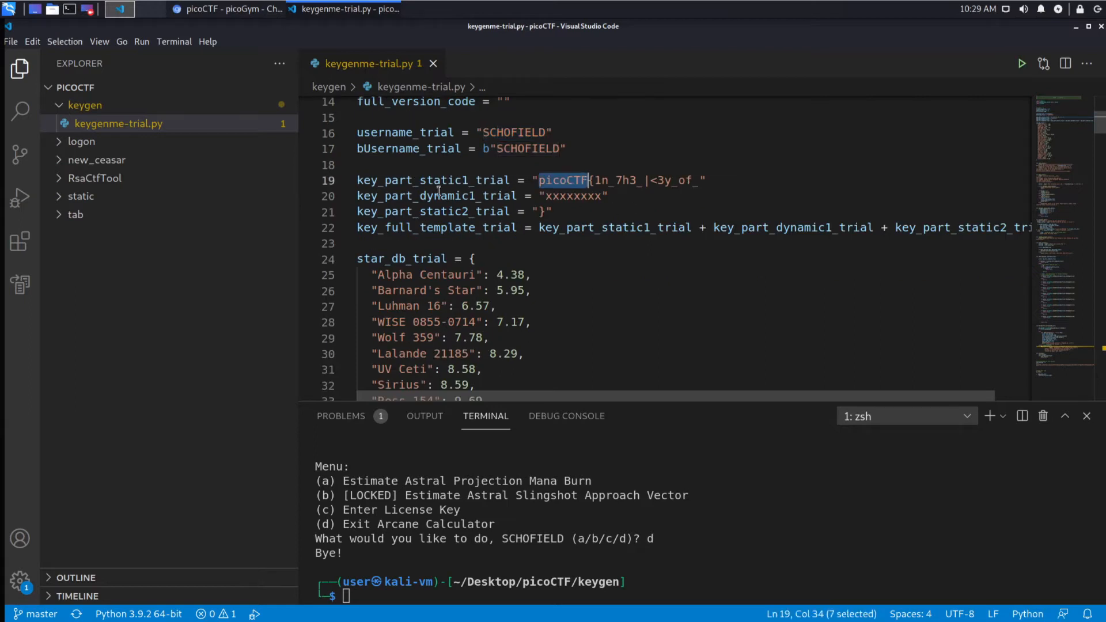
{"action": "mouse_move", "coordinate": [631, 136]}
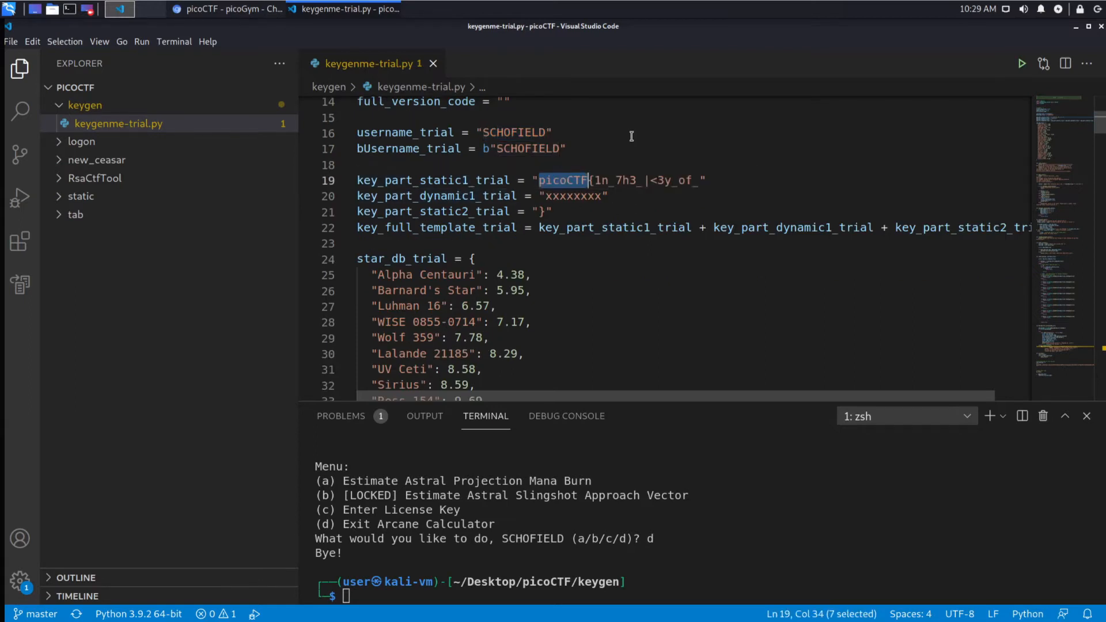
{"action": "mouse_move", "coordinate": [615, 198]}
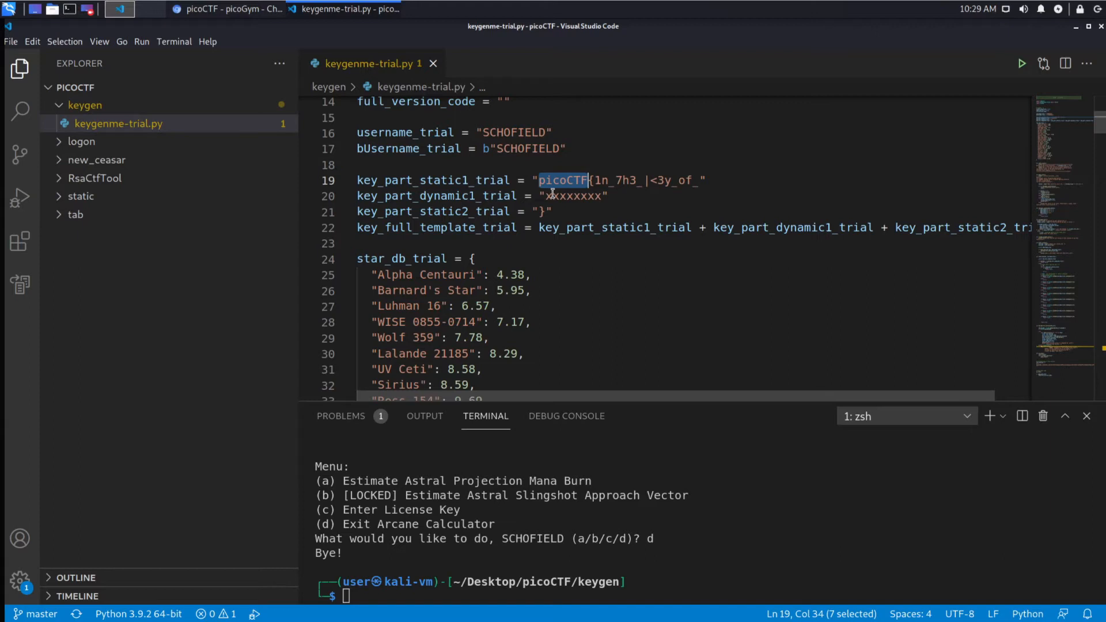
{"action": "mouse_move", "coordinate": [490, 211]}
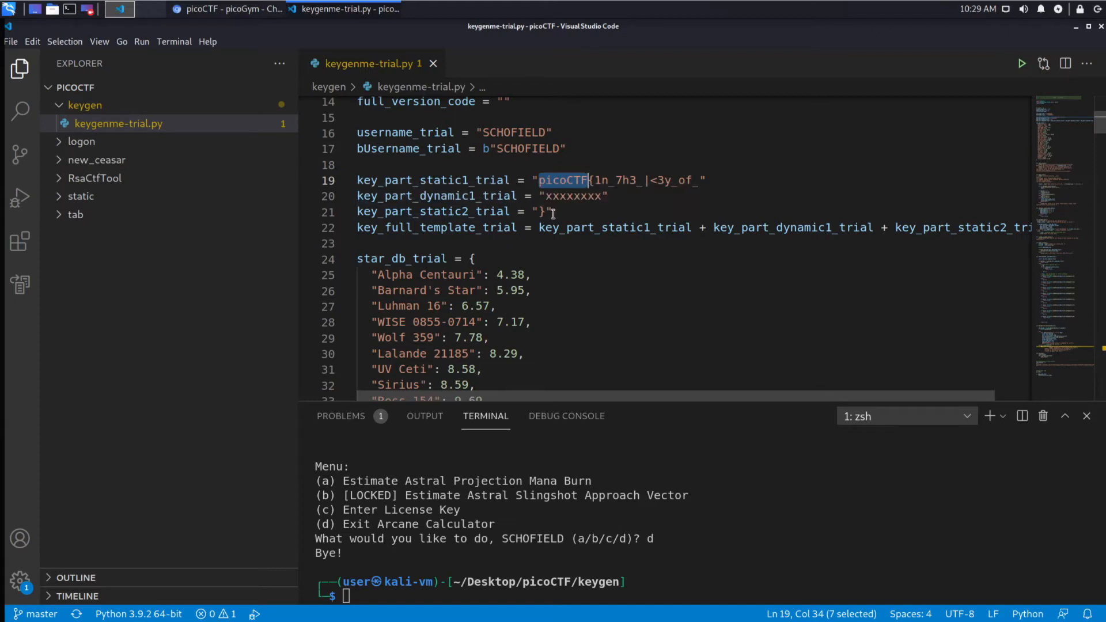
{"action": "double_click", "coordinate": [571, 196]}
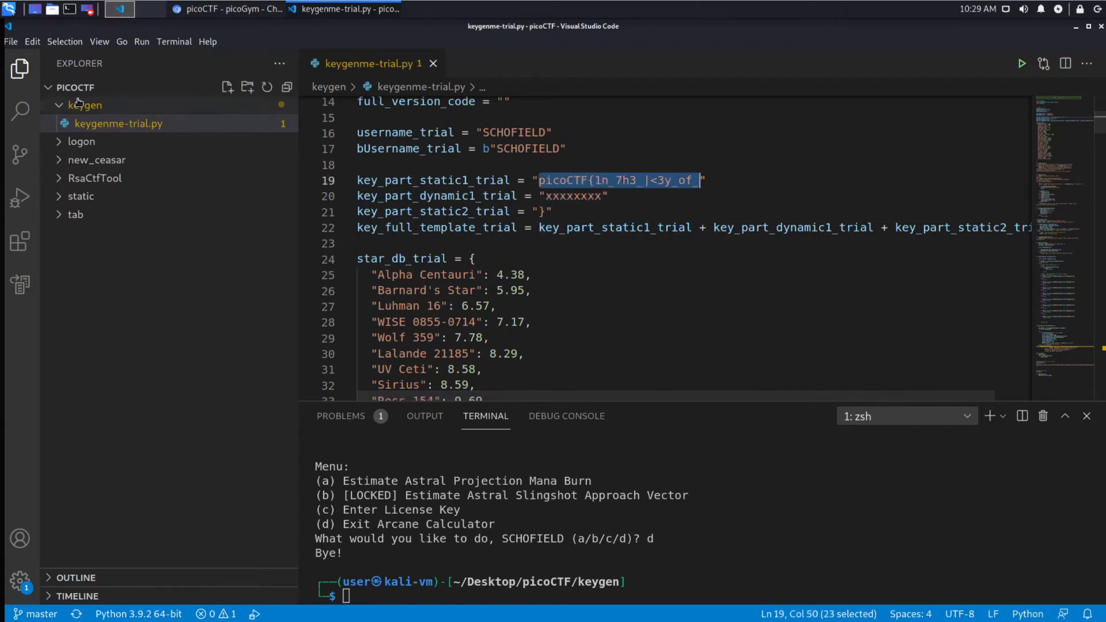
Step: Create a license file holding the draft key picoCTF{1n_7h3_|<3y_of_xxxxxxxx
{"action": "left_click", "coordinate": [228, 87]}
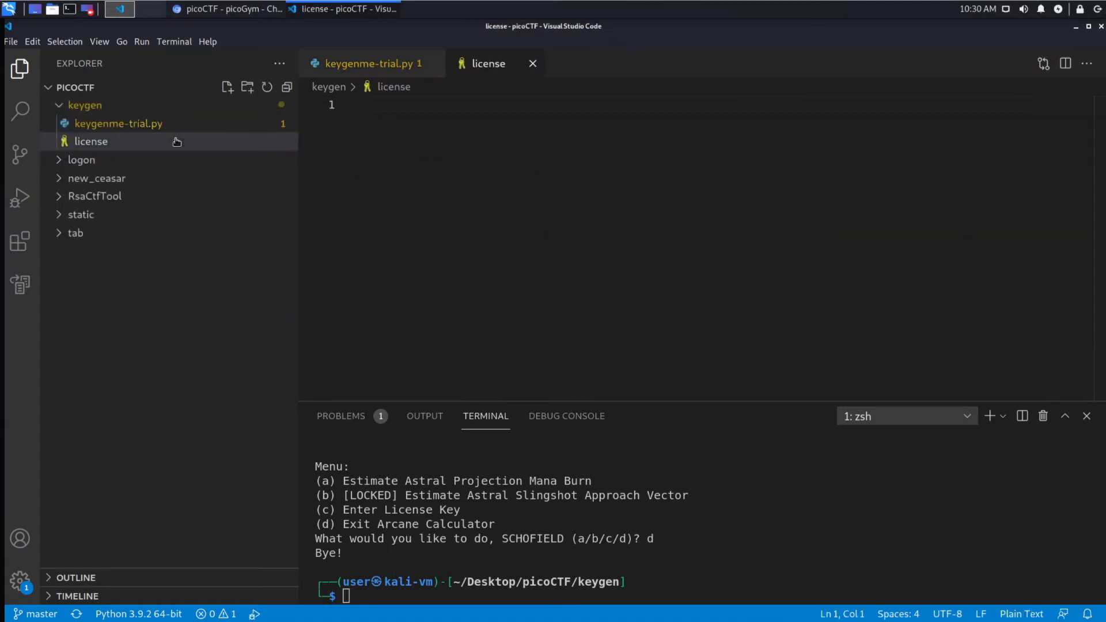
{"action": "left_click", "coordinate": [367, 63]}
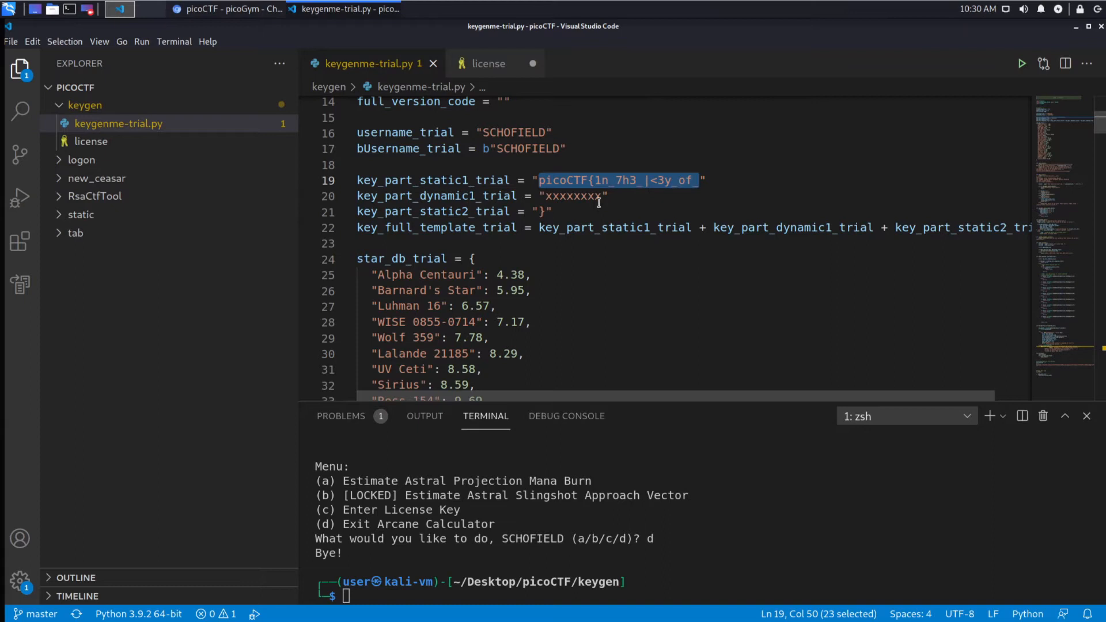
{"action": "left_click", "coordinate": [489, 63]}
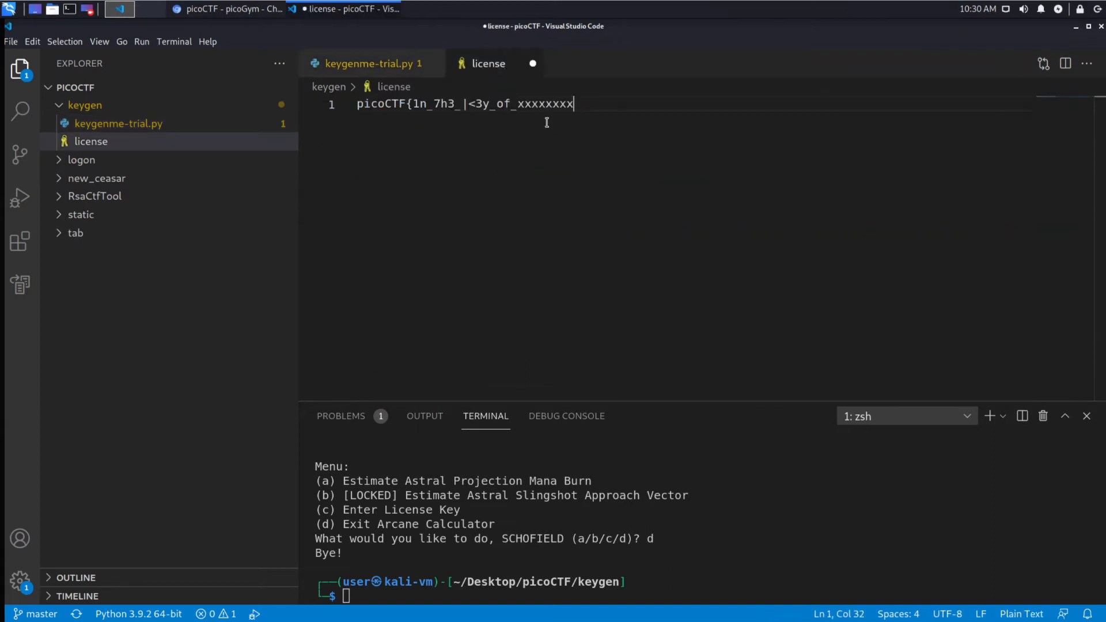
{"action": "left_click", "coordinate": [366, 63]}
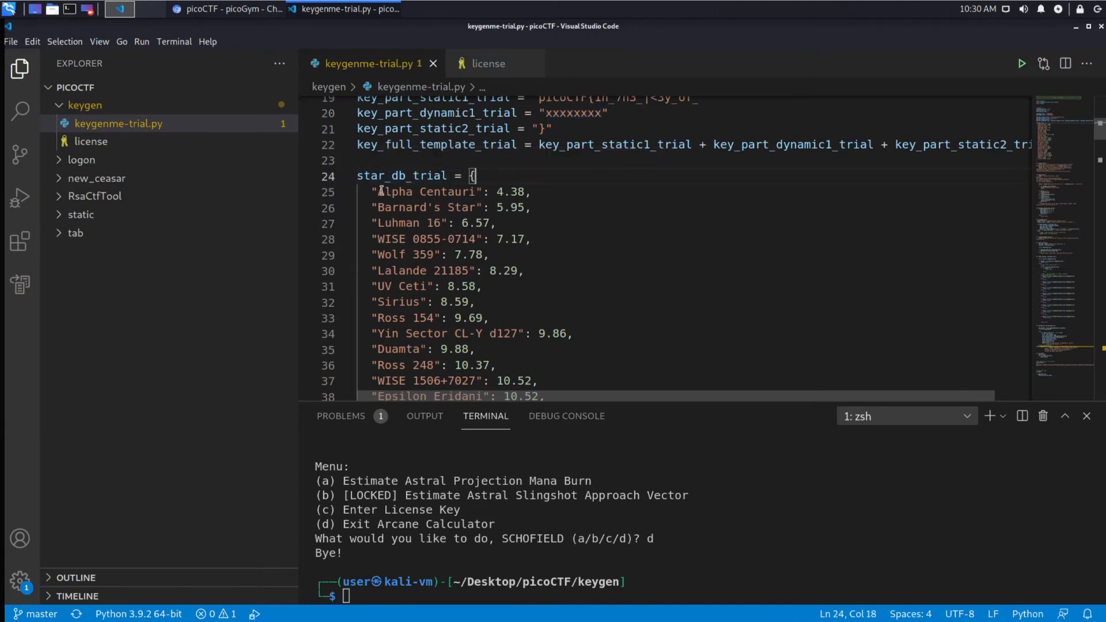
Step: Select Alpha Centauri in the star database, then reach menu_trial's choice dispatch code
{"action": "left_click", "coordinate": [382, 191]}
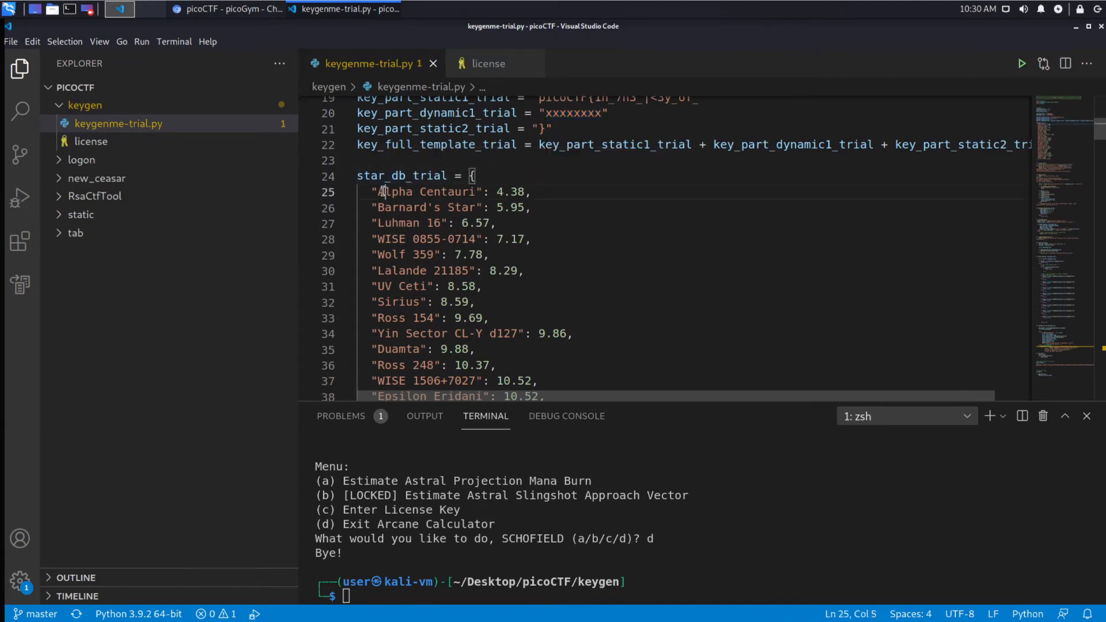
{"action": "double_click", "coordinate": [428, 191]}
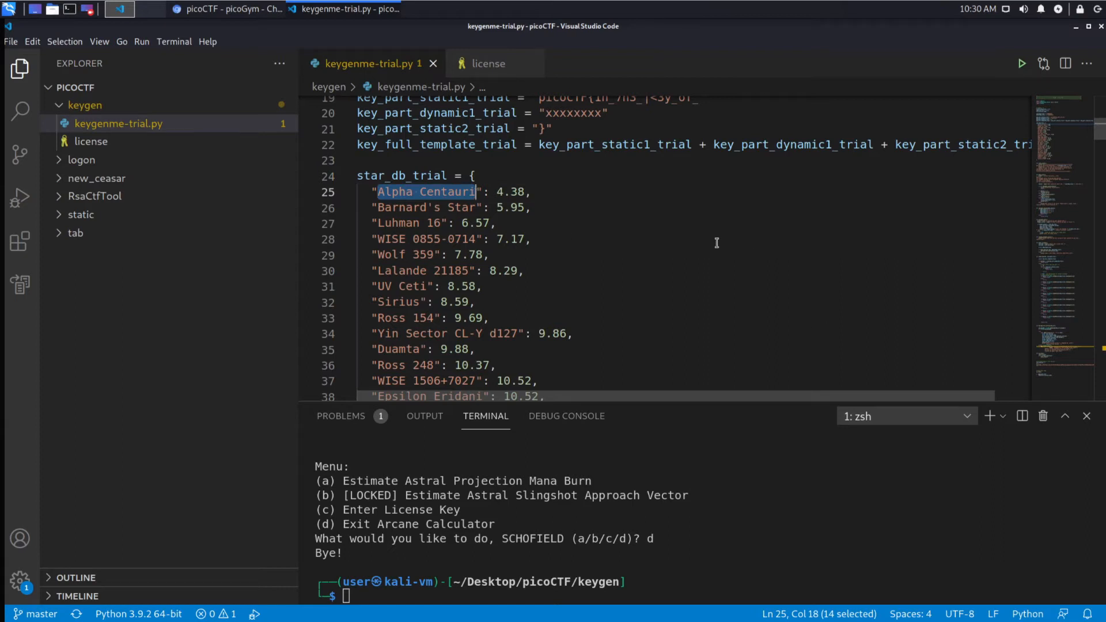
{"action": "scroll", "scroll_direction": "down", "scroll_amount": 3}
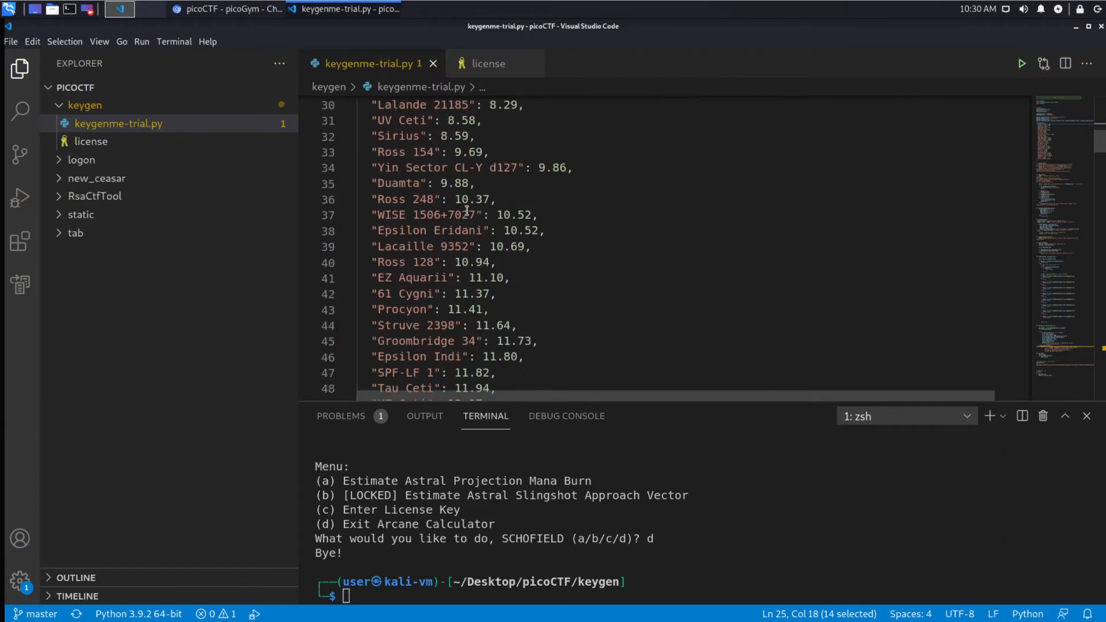
{"action": "scroll", "scroll_direction": "down", "scroll_amount": 3}
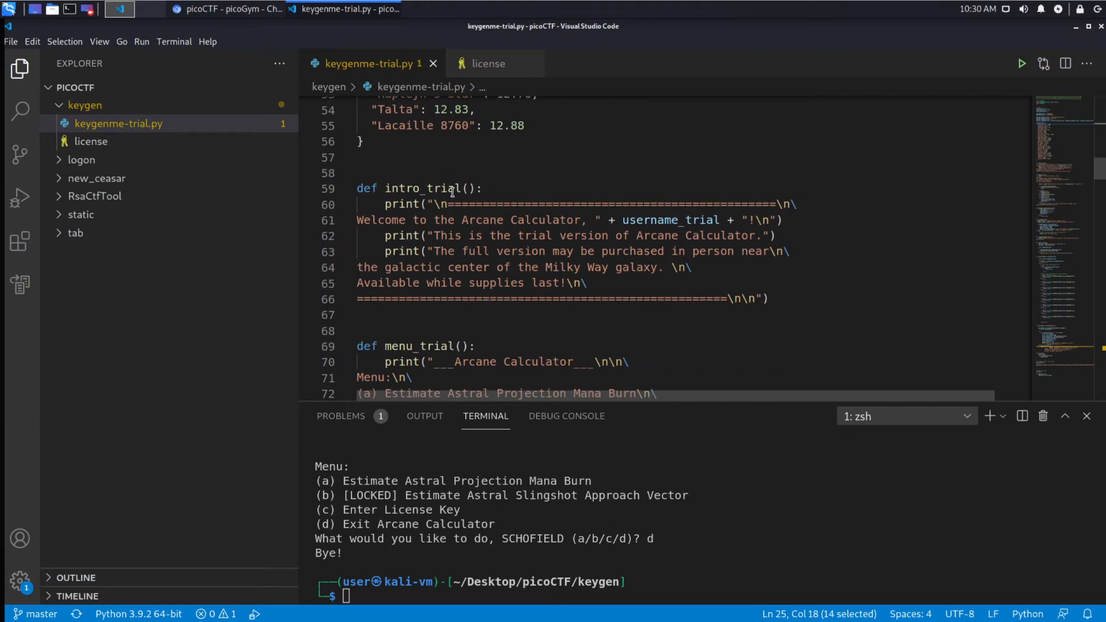
{"action": "scroll", "scroll_direction": "down", "scroll_amount": 3}
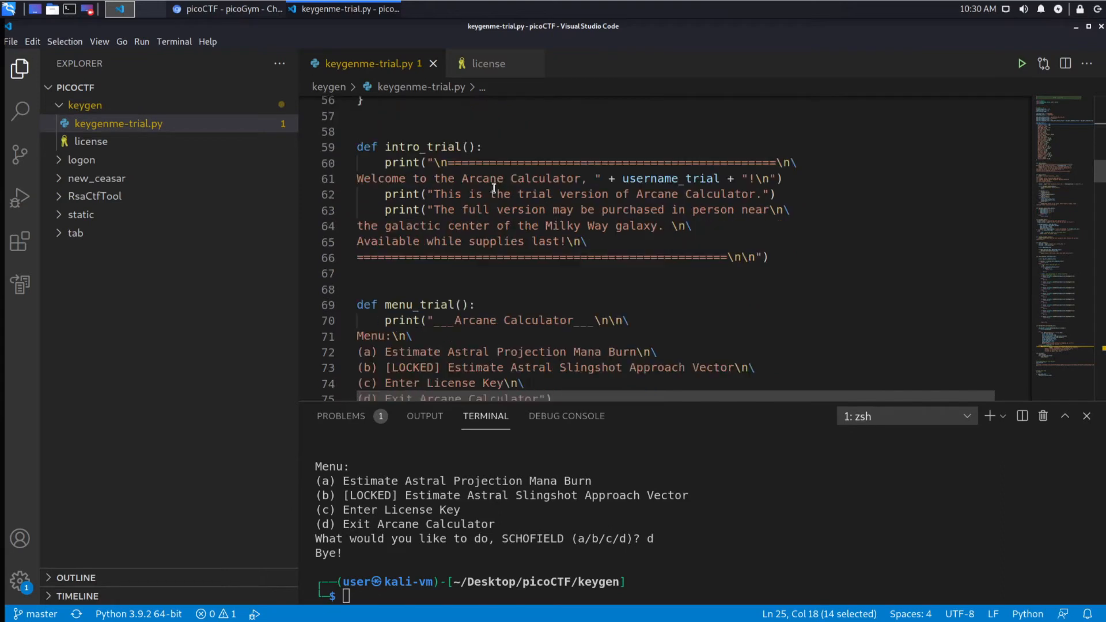
{"action": "mouse_move", "coordinate": [506, 224]}
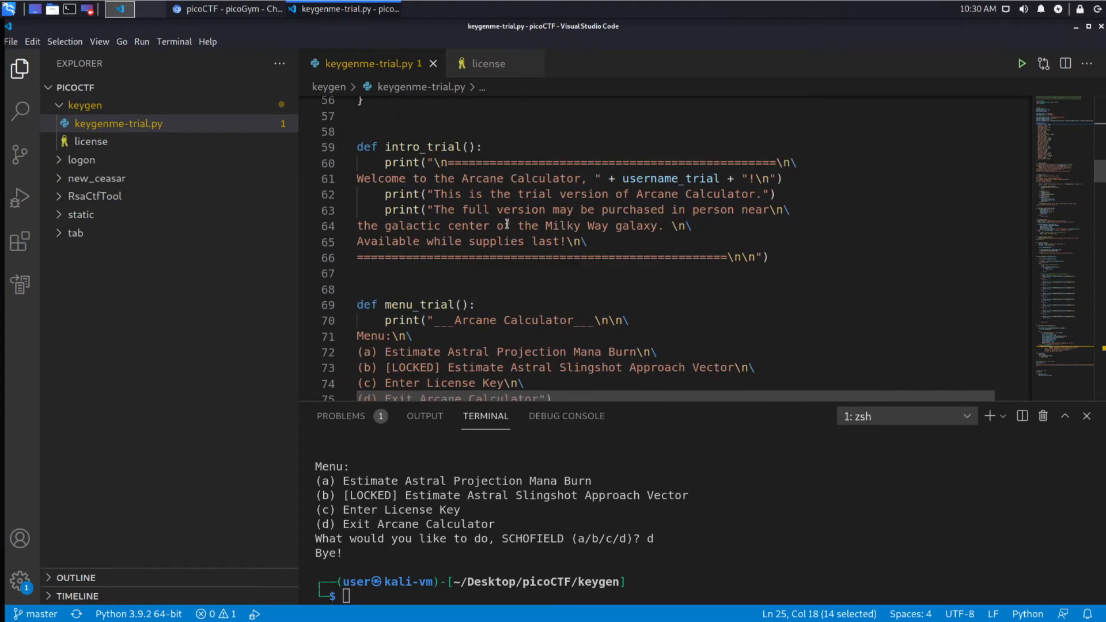
{"action": "scroll", "scroll_direction": "down", "scroll_amount": 3}
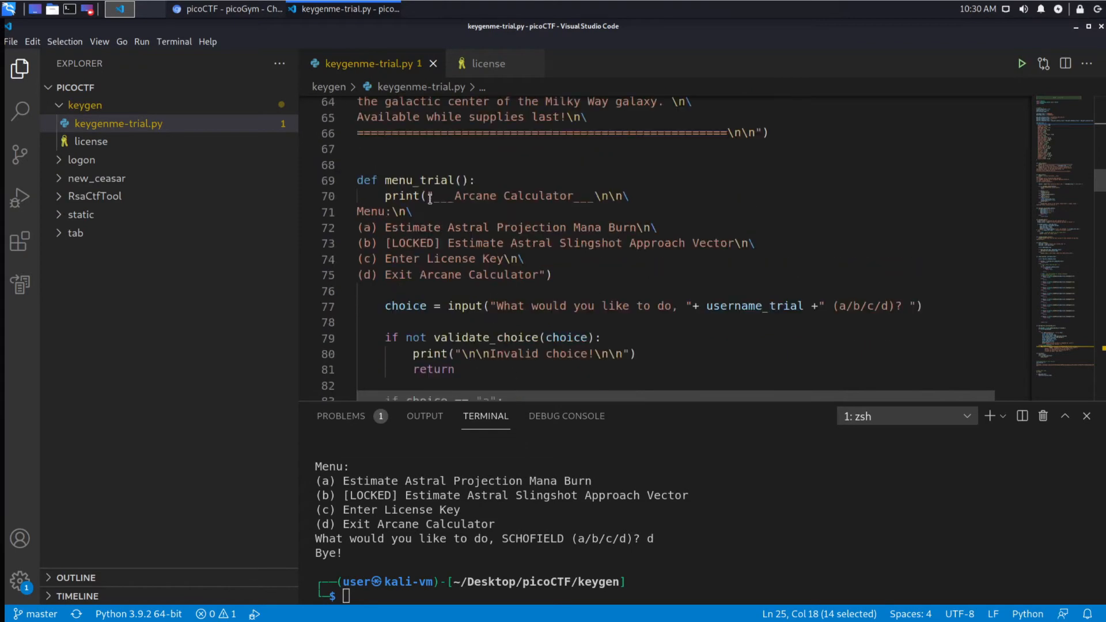
{"action": "scroll", "scroll_direction": "down", "scroll_amount": 3}
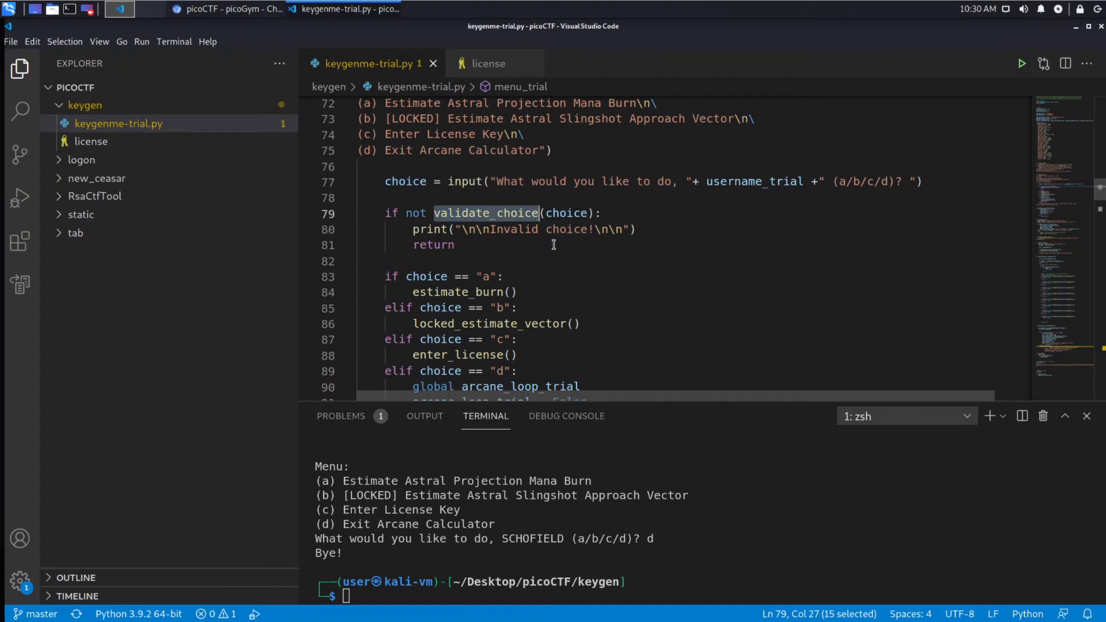
{"action": "scroll", "scroll_direction": "down", "scroll_amount": 3}
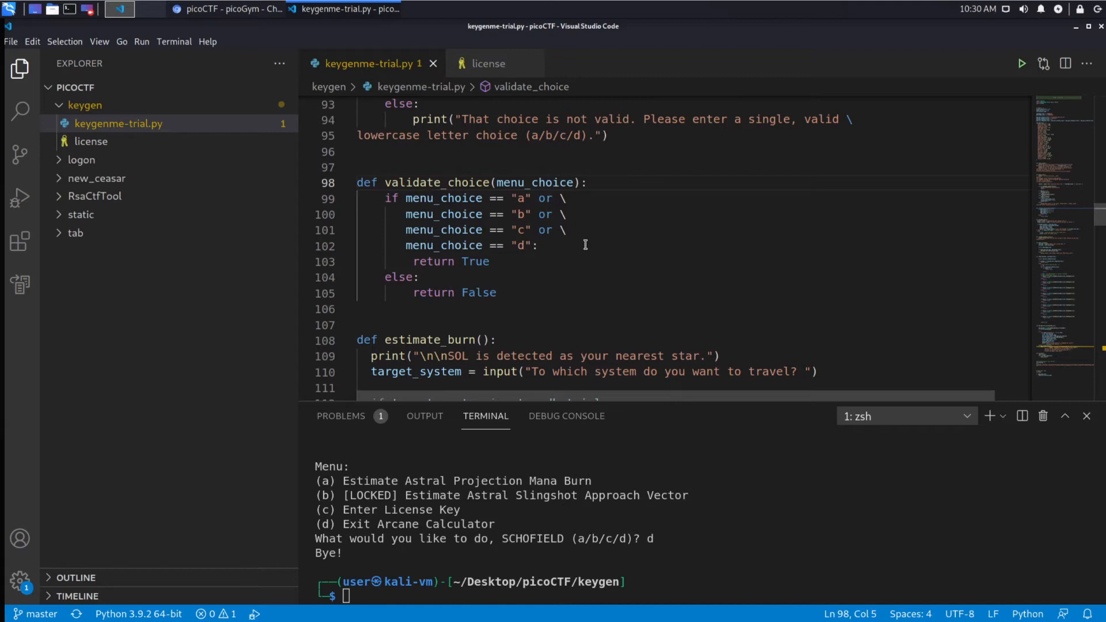
{"action": "mouse_move", "coordinate": [536, 271]}
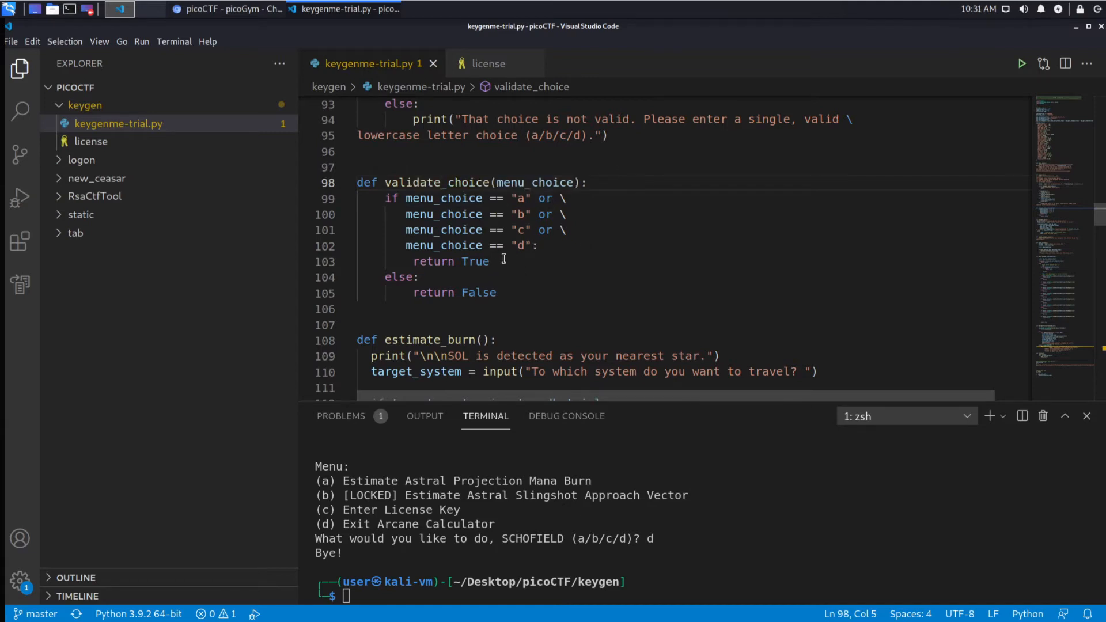
{"action": "mouse_move", "coordinate": [476, 293]}
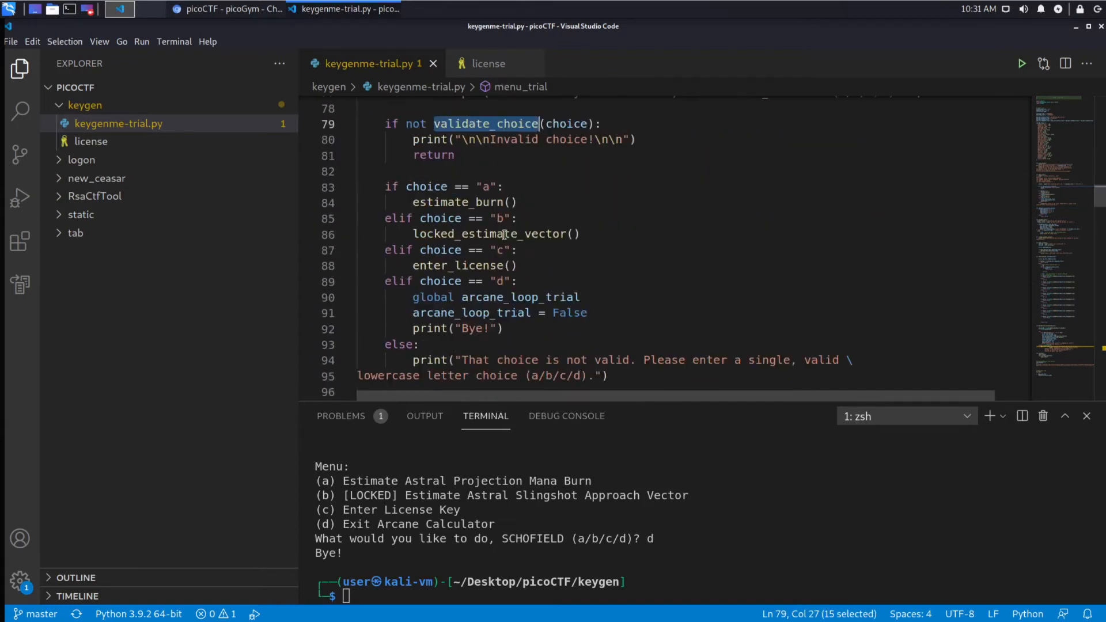
{"action": "left_click", "coordinate": [466, 202]}
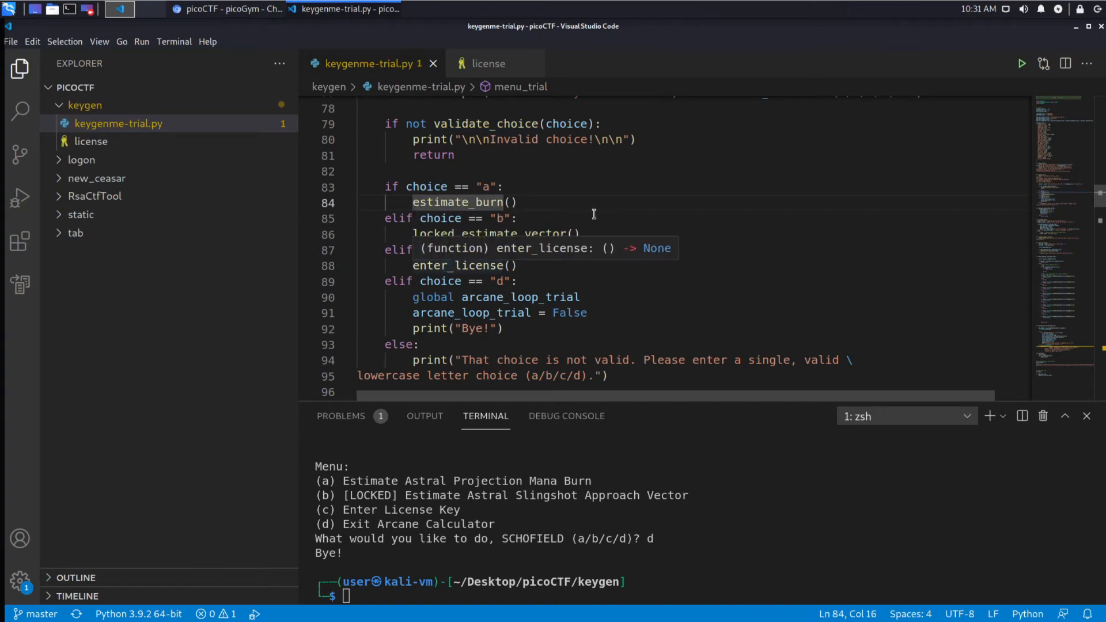
{"action": "mouse_move", "coordinate": [491, 270]}
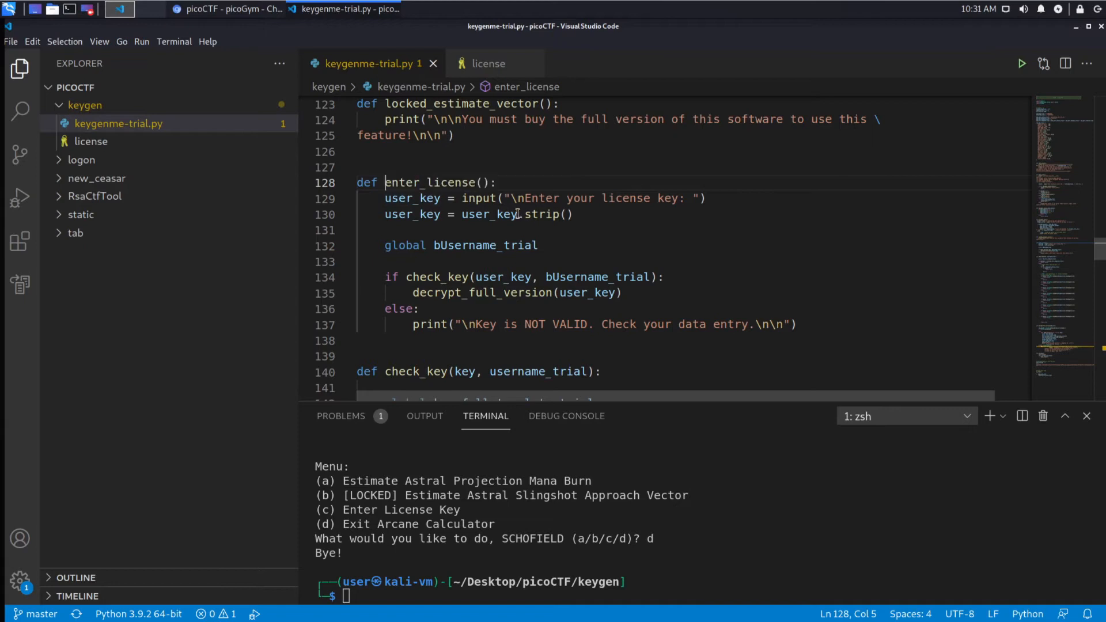
Step: Inspect the check_key call, bUsername_trial and check_key's parameters, briefly viewing the license file
{"action": "double_click", "coordinate": [412, 198]}
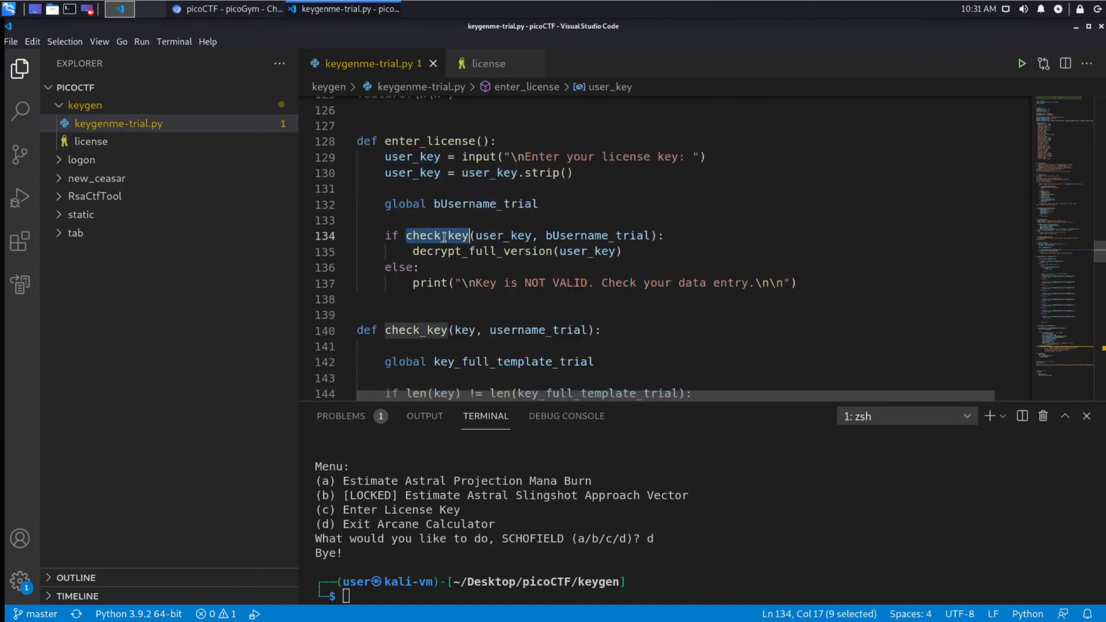
{"action": "mouse_move", "coordinate": [600, 235]}
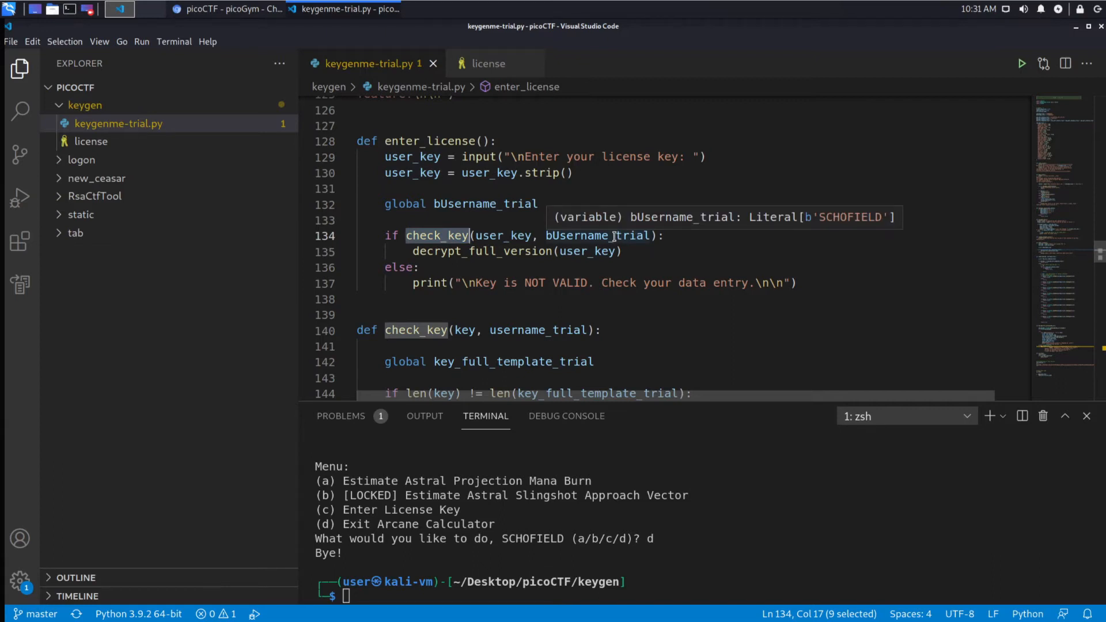
{"action": "double_click", "coordinate": [597, 235]}
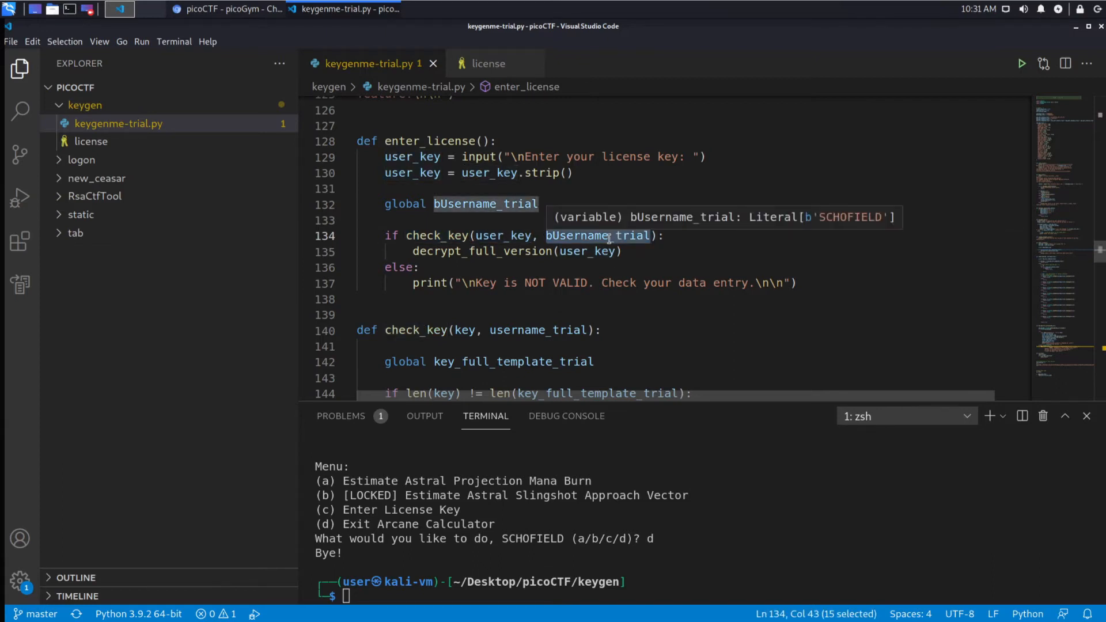
{"action": "mouse_move", "coordinate": [851, 220]}
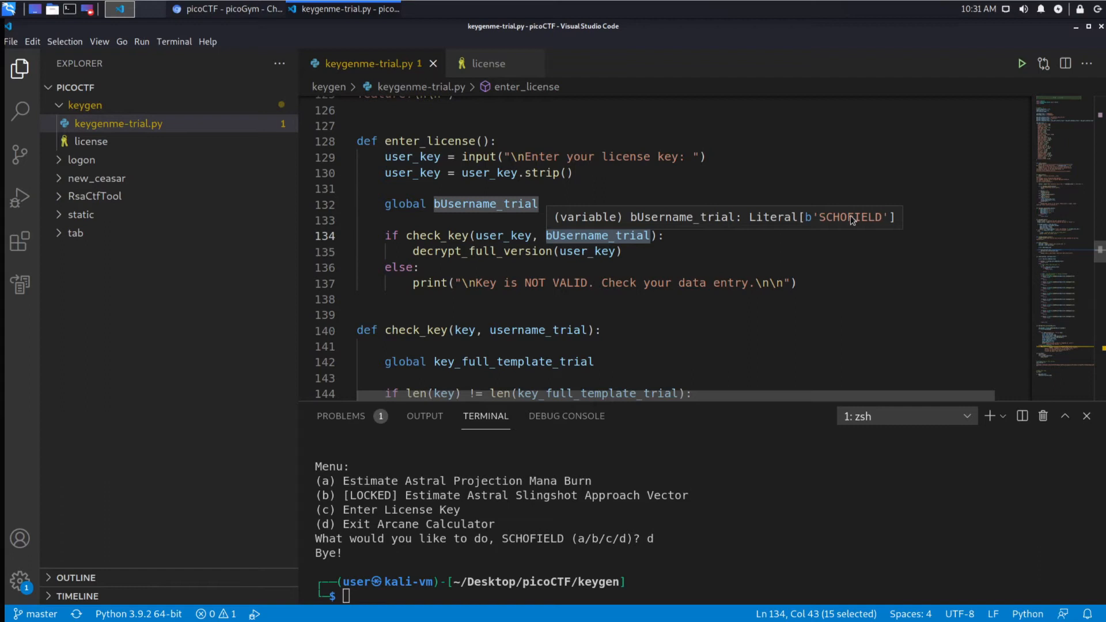
{"action": "mouse_move", "coordinate": [819, 227]}
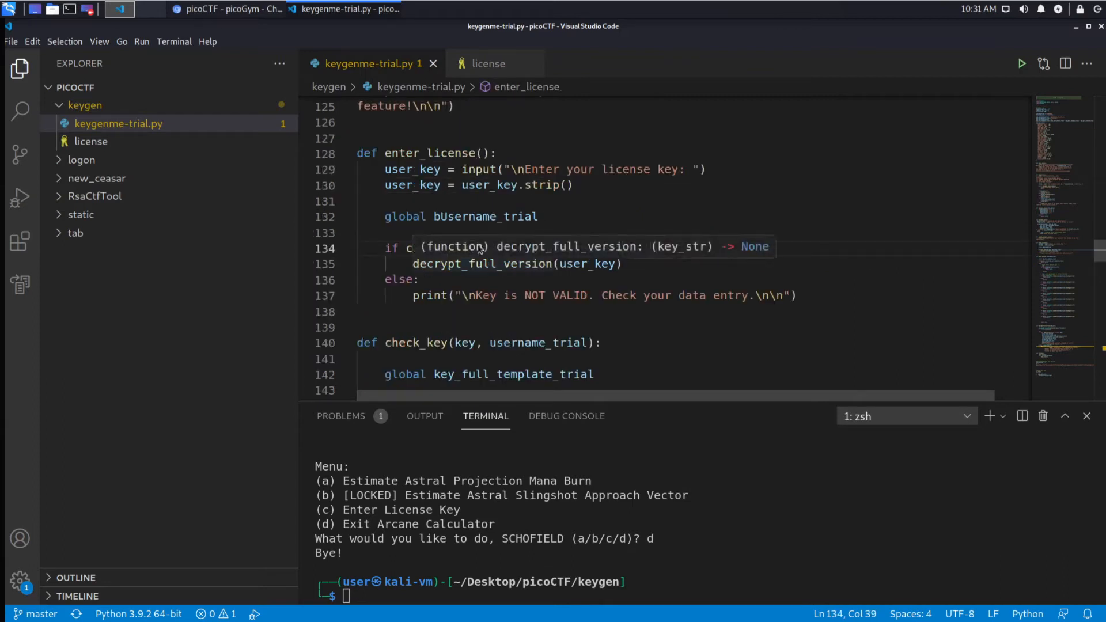
{"action": "double_click", "coordinate": [436, 247]}
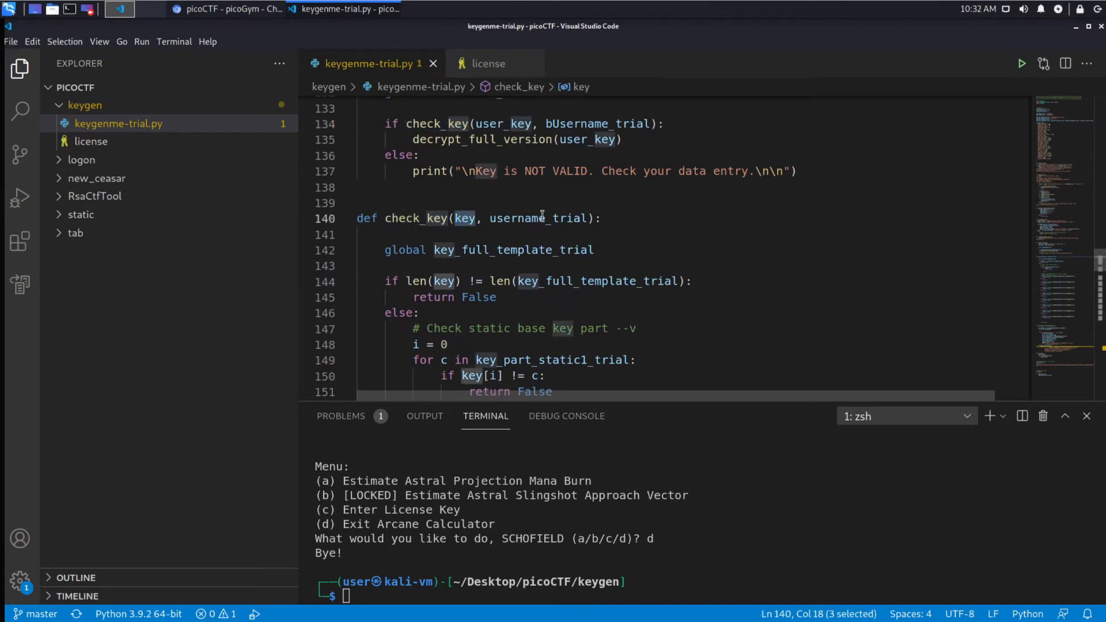
{"action": "double_click", "coordinate": [539, 217]}
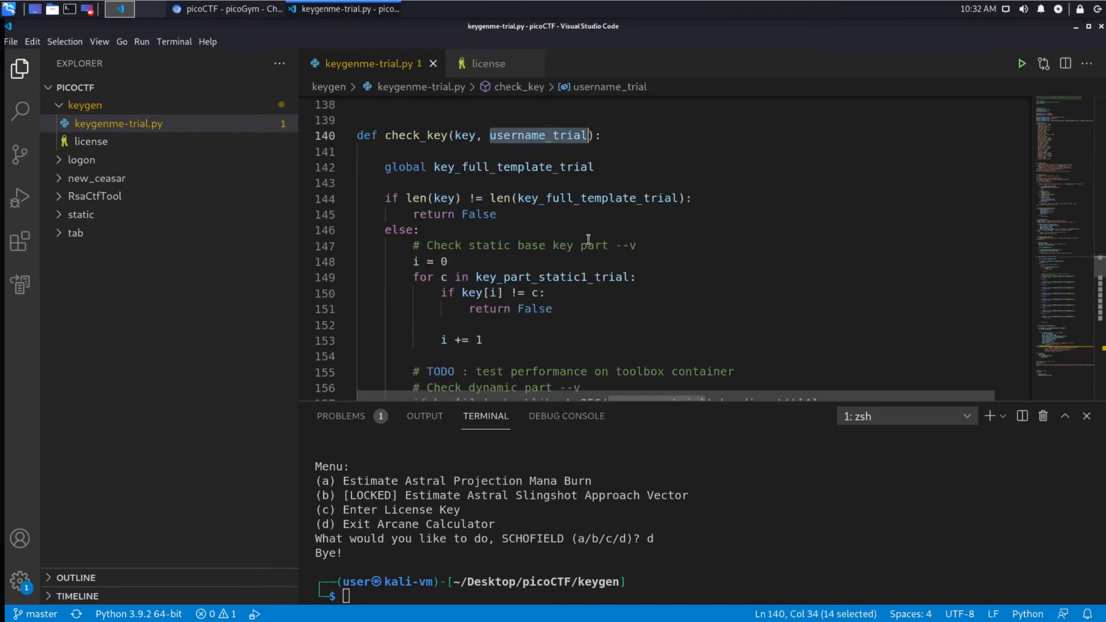
{"action": "mouse_move", "coordinate": [445, 198]}
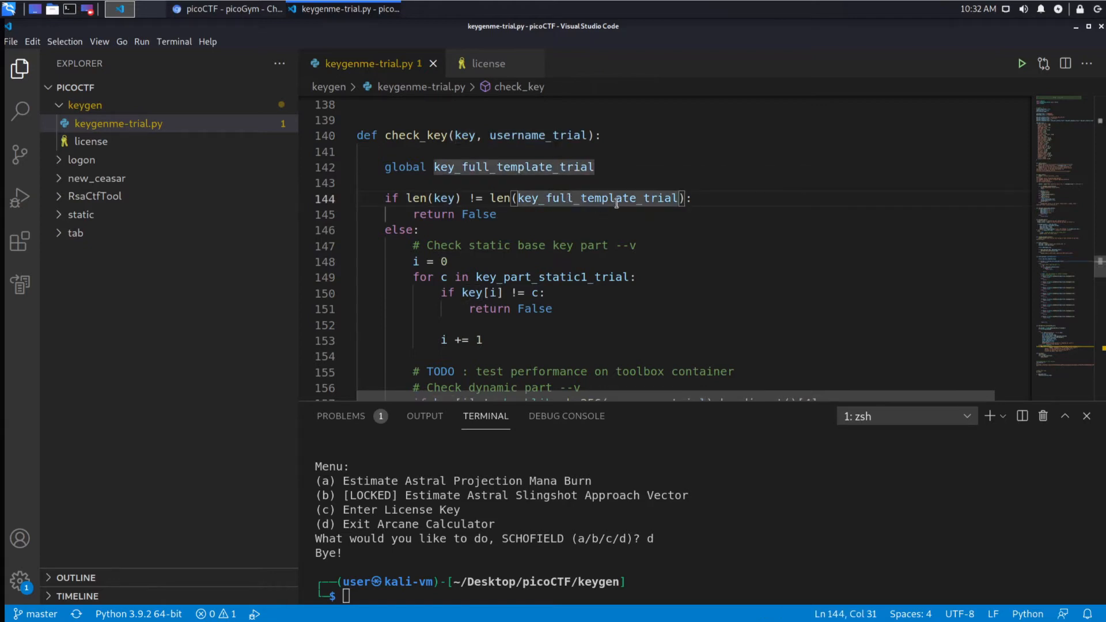
{"action": "left_click", "coordinate": [488, 63]}
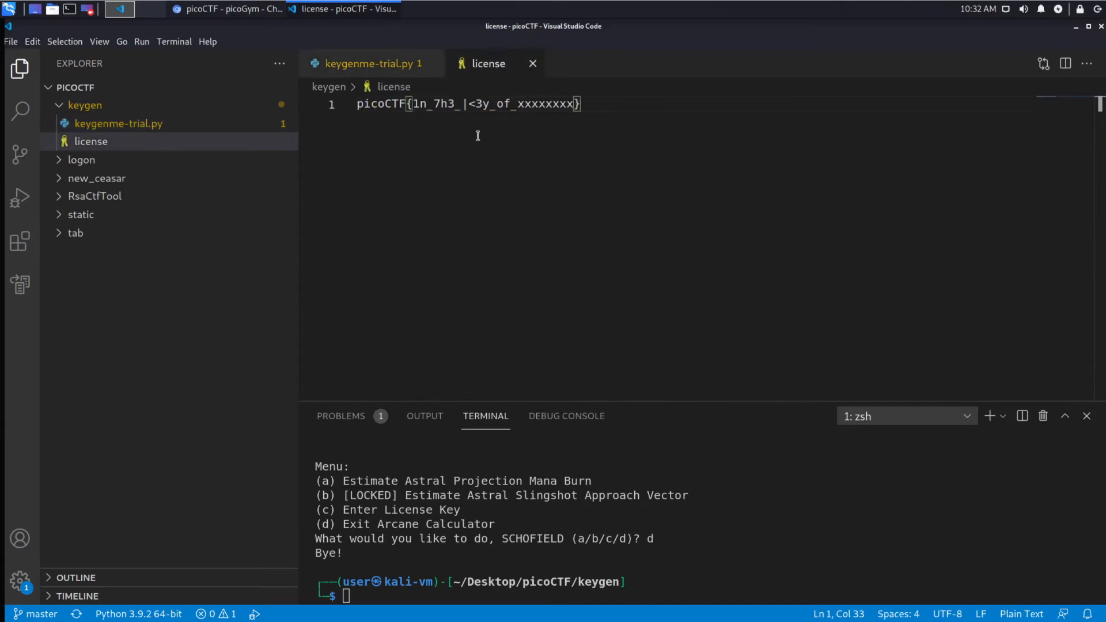
{"action": "left_click", "coordinate": [367, 63]}
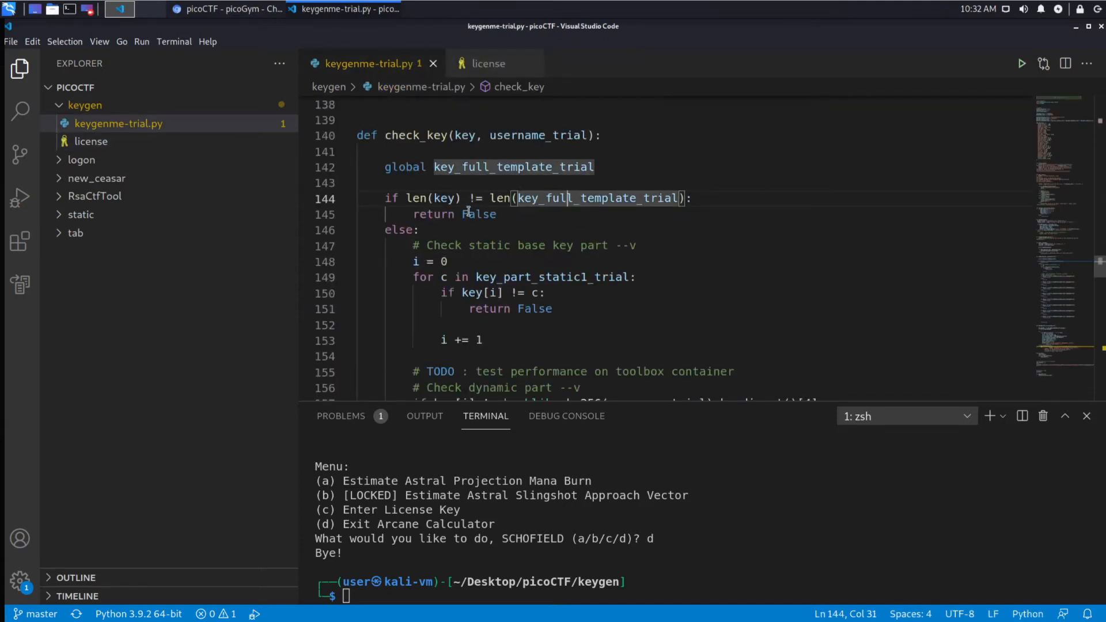
{"action": "mouse_move", "coordinate": [408, 136]}
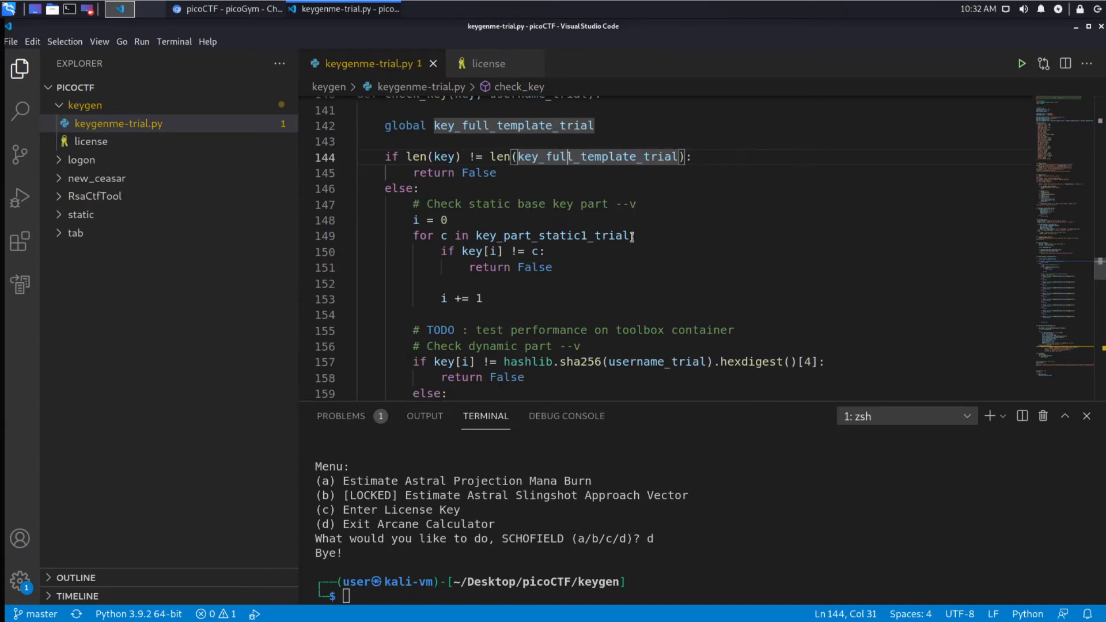
Step: Inspect key_part_static1_trial and the static loop, then scroll to the SHA-256 digest checks
{"action": "left_click", "coordinate": [415, 220]}
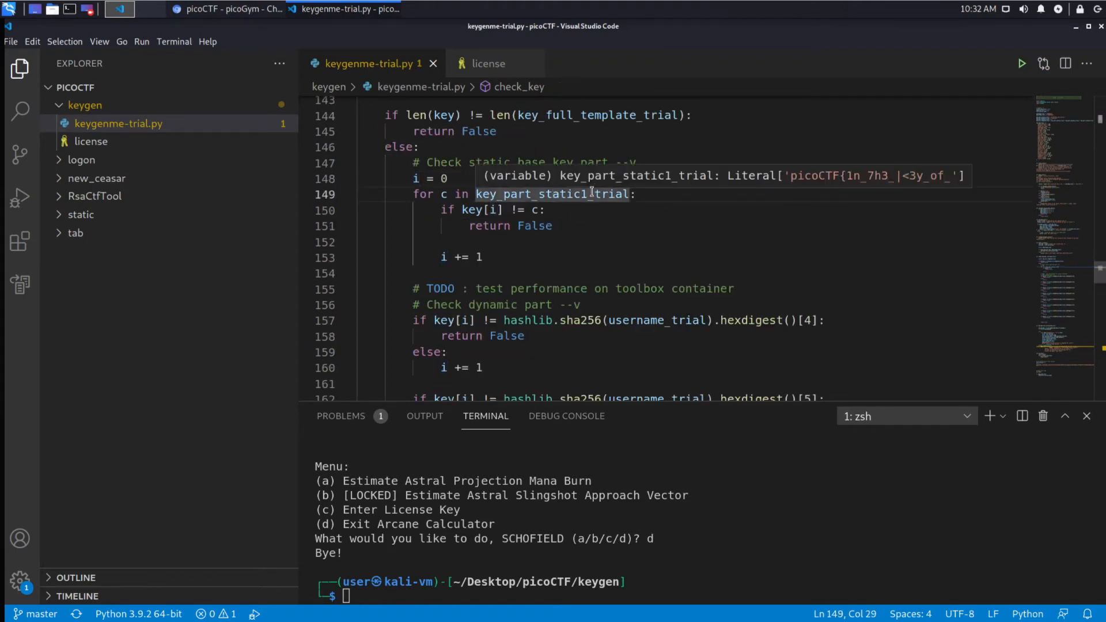
{"action": "mouse_move", "coordinate": [948, 179]}
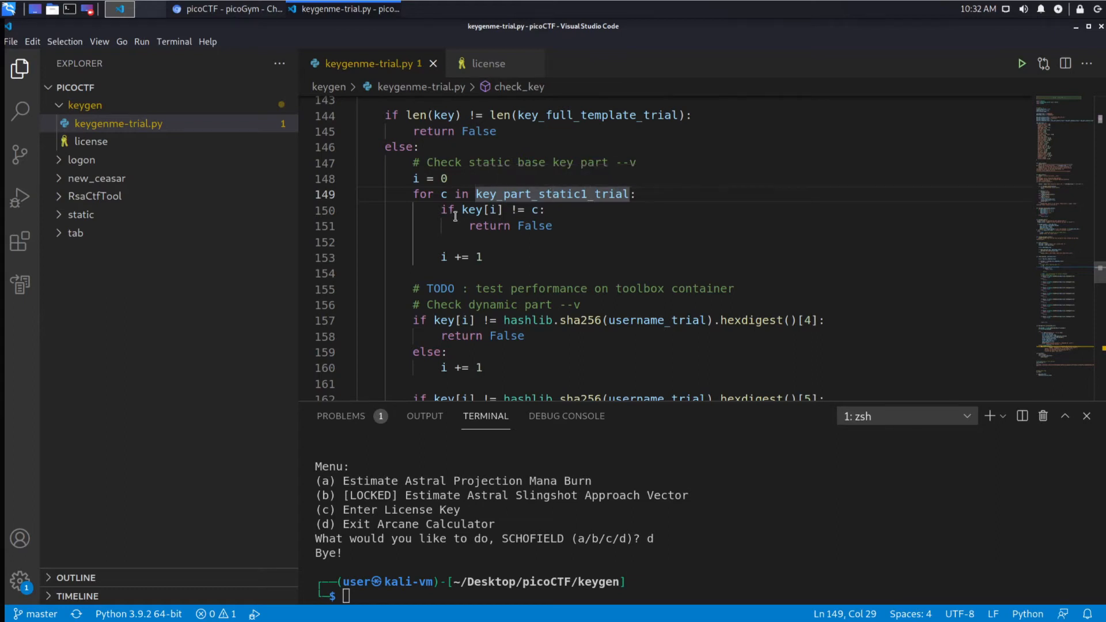
{"action": "left_click", "coordinate": [440, 194]}
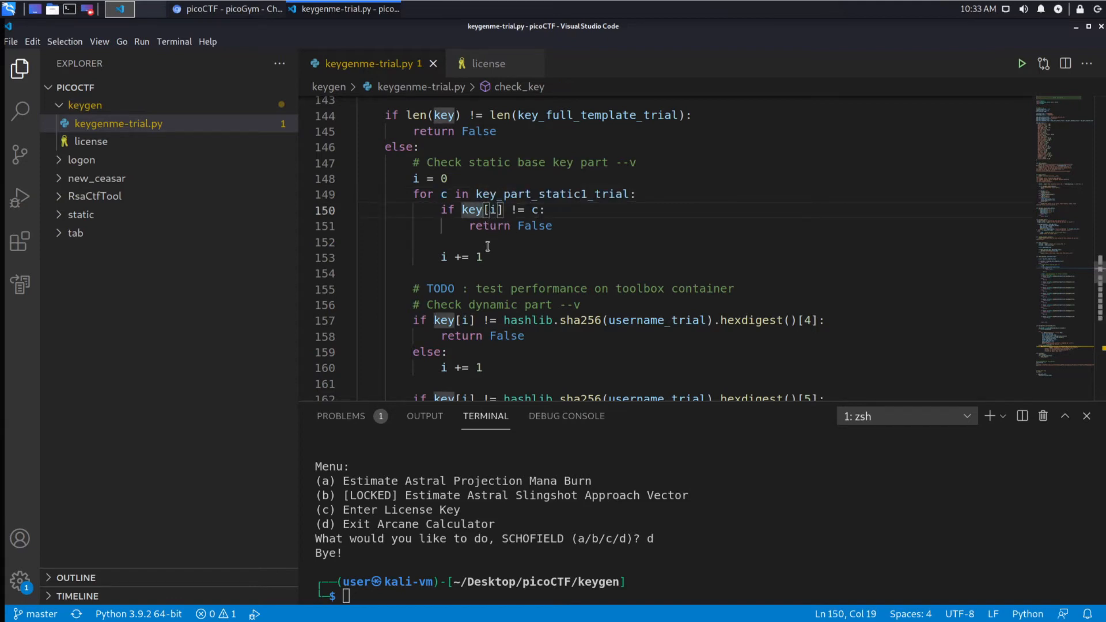
{"action": "mouse_move", "coordinate": [553, 194]}
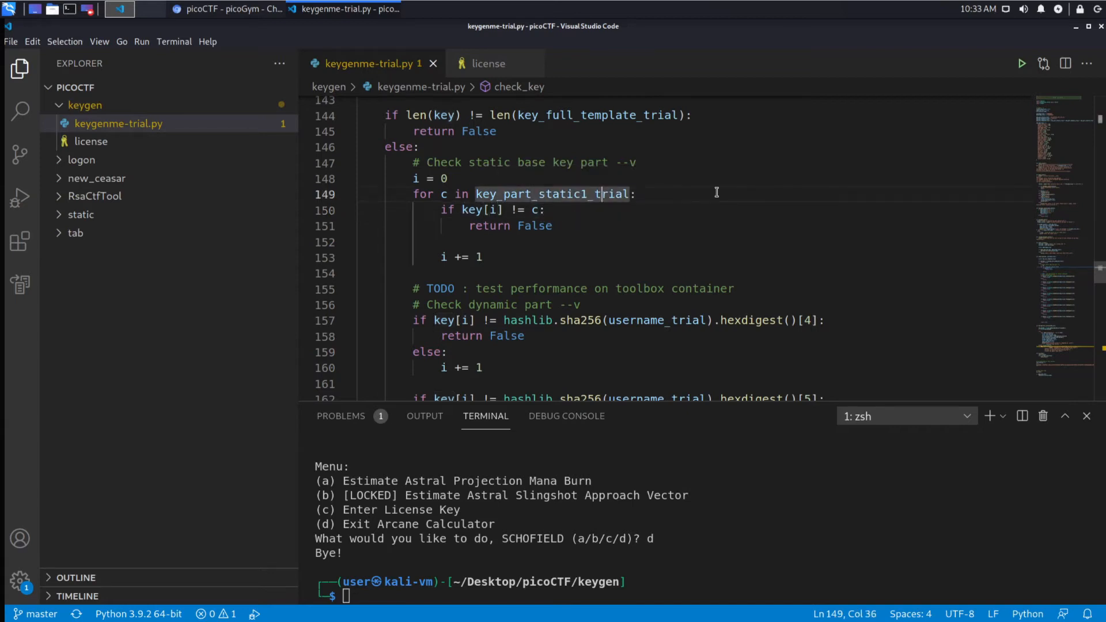
{"action": "mouse_move", "coordinate": [553, 194]}
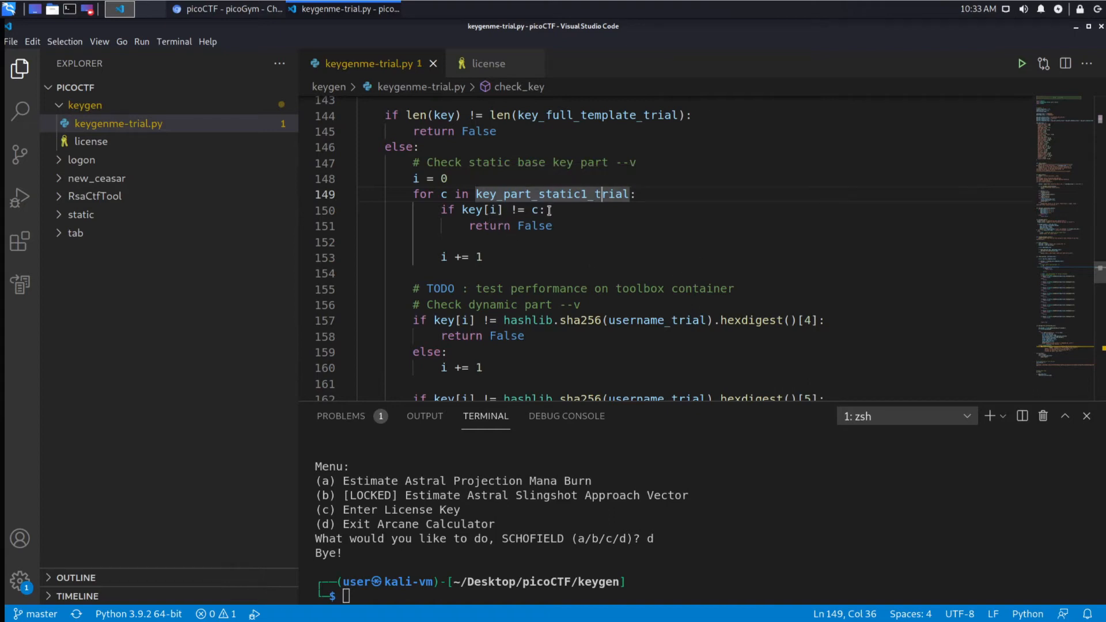
{"action": "mouse_move", "coordinate": [540, 226]}
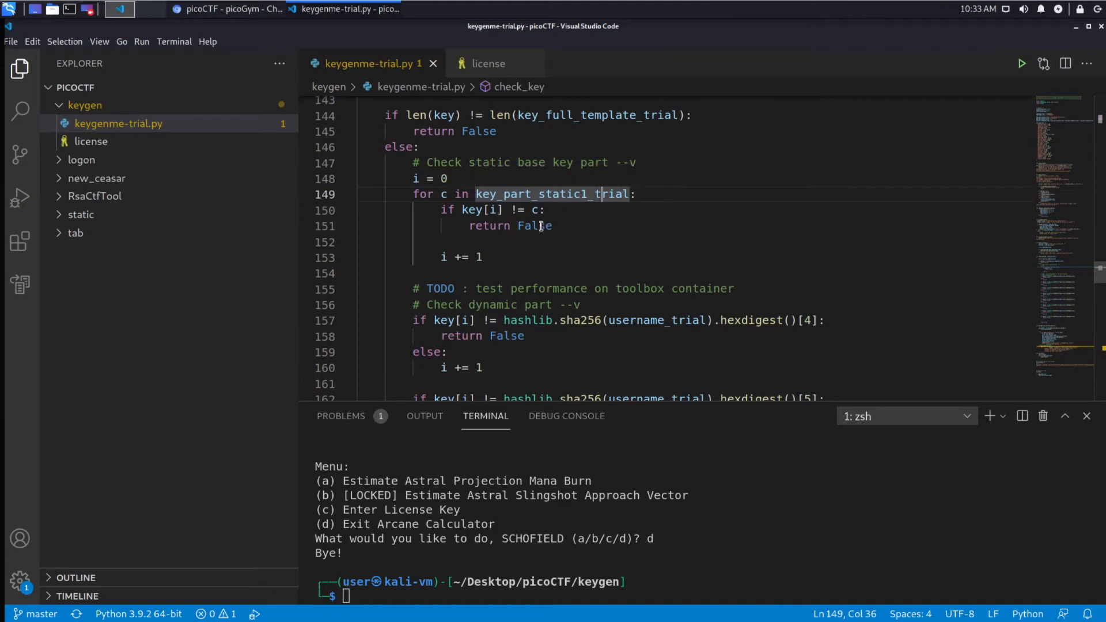
{"action": "scroll", "scroll_direction": "down", "scroll_amount": 3}
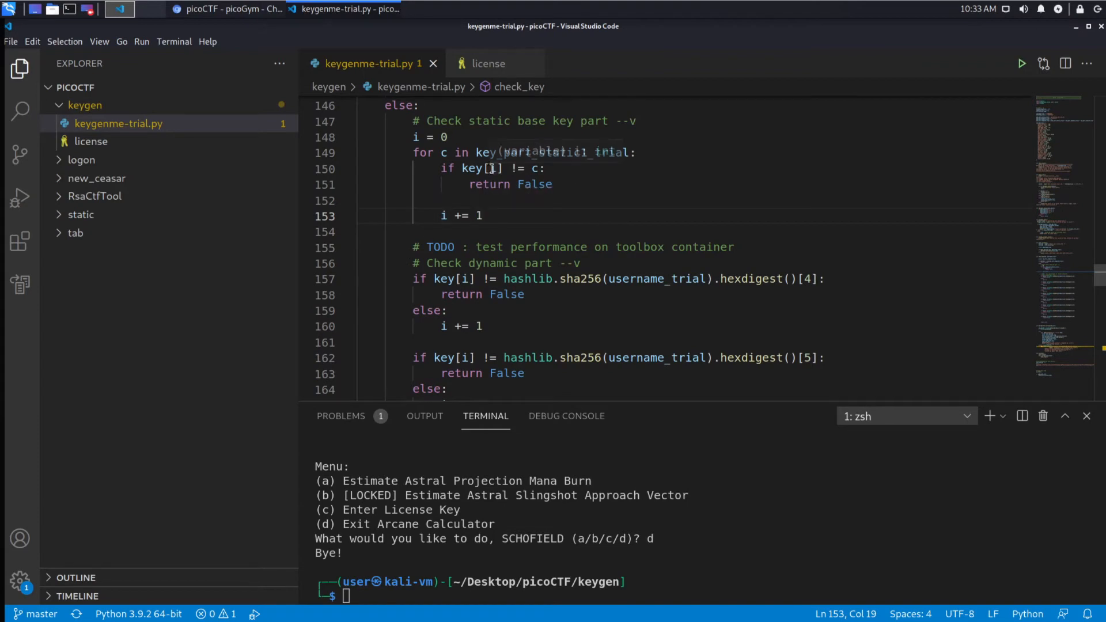
{"action": "mouse_move", "coordinate": [494, 167]}
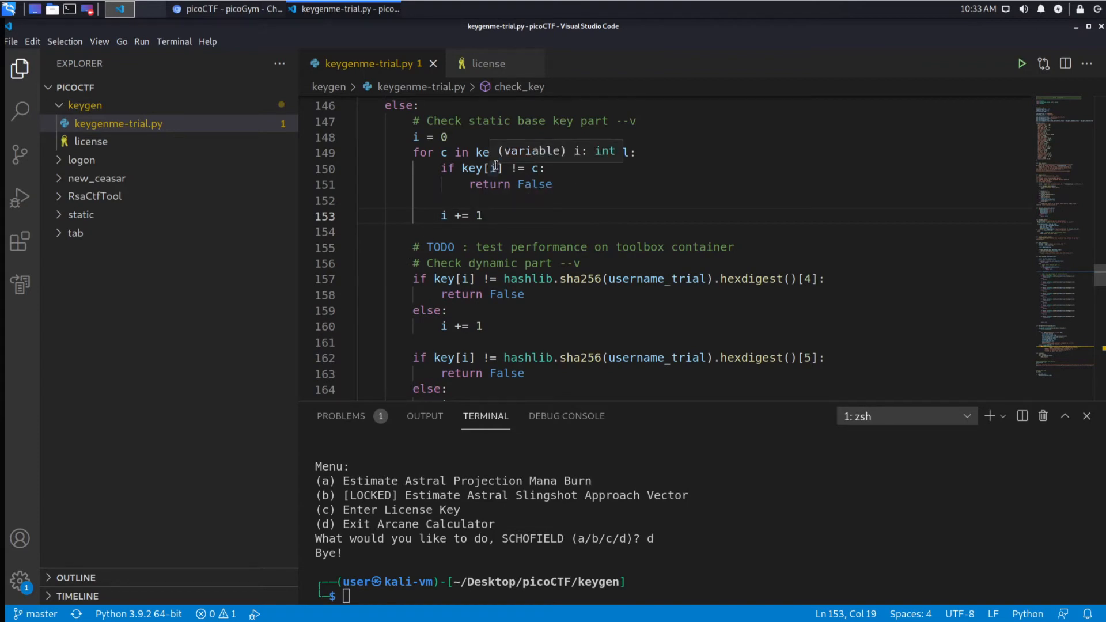
{"action": "double_click", "coordinate": [492, 221]}
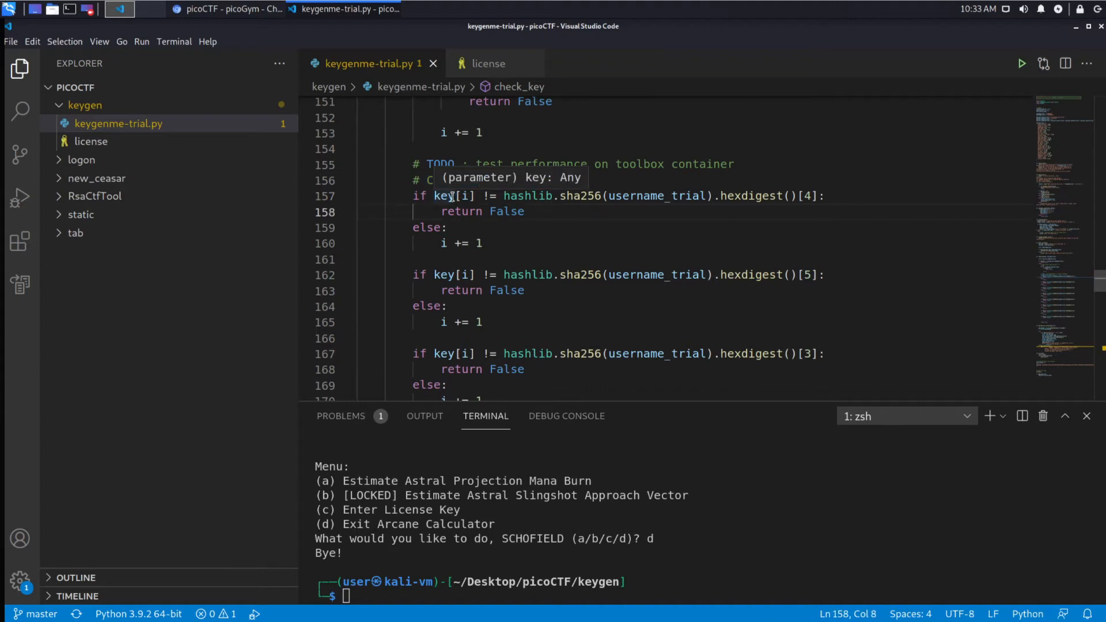
{"action": "mouse_move", "coordinate": [557, 195]}
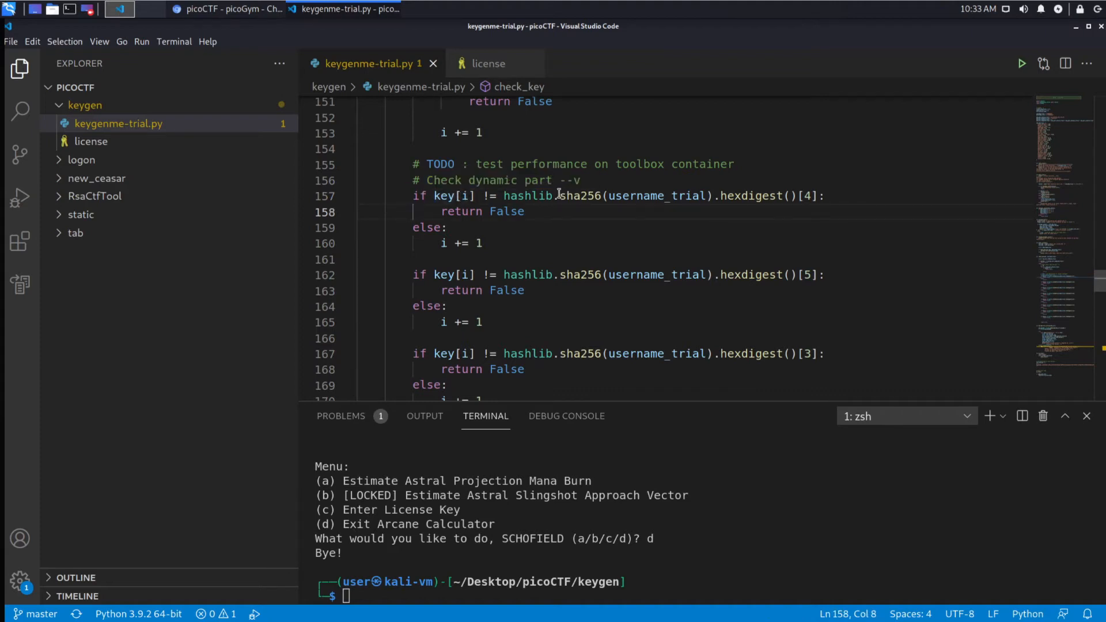
{"action": "mouse_move", "coordinate": [579, 196]}
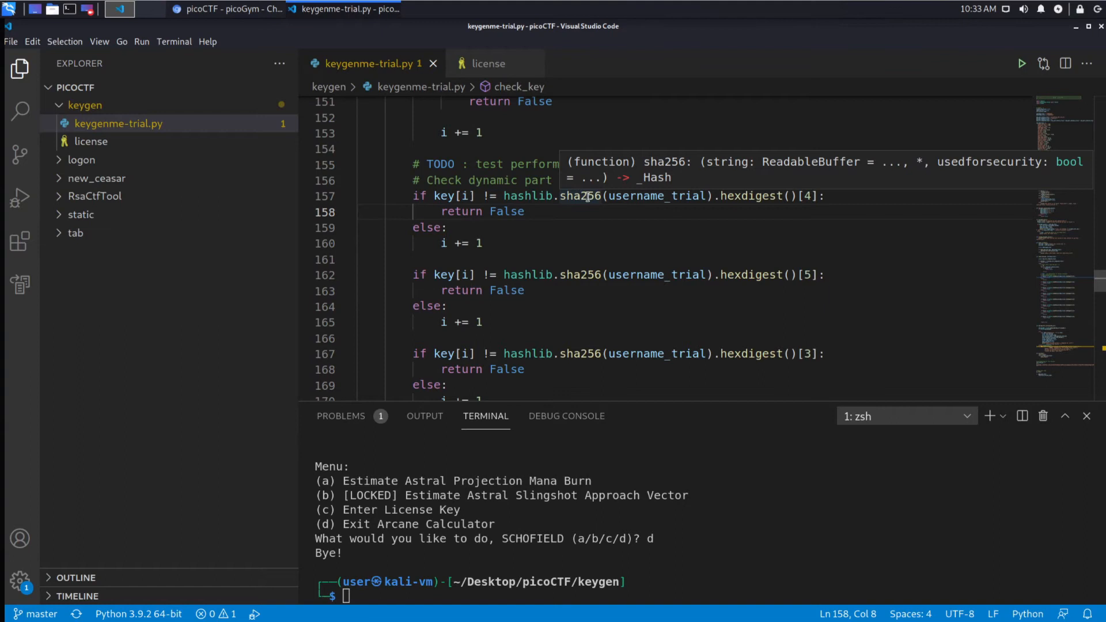
{"action": "mouse_move", "coordinate": [659, 195]}
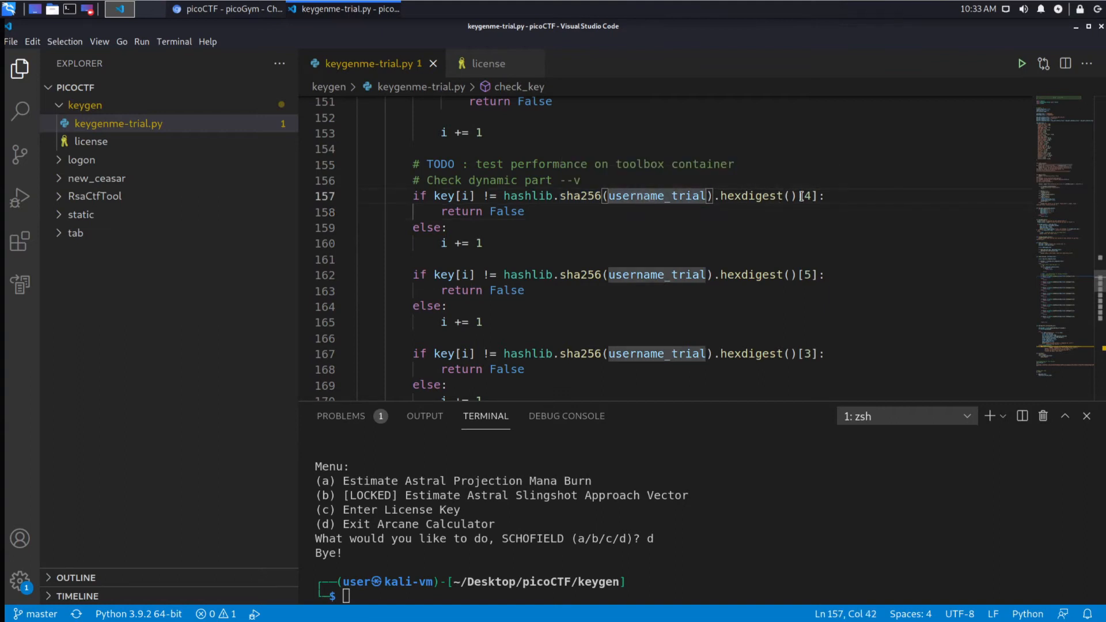
{"action": "mouse_move", "coordinate": [577, 430]}
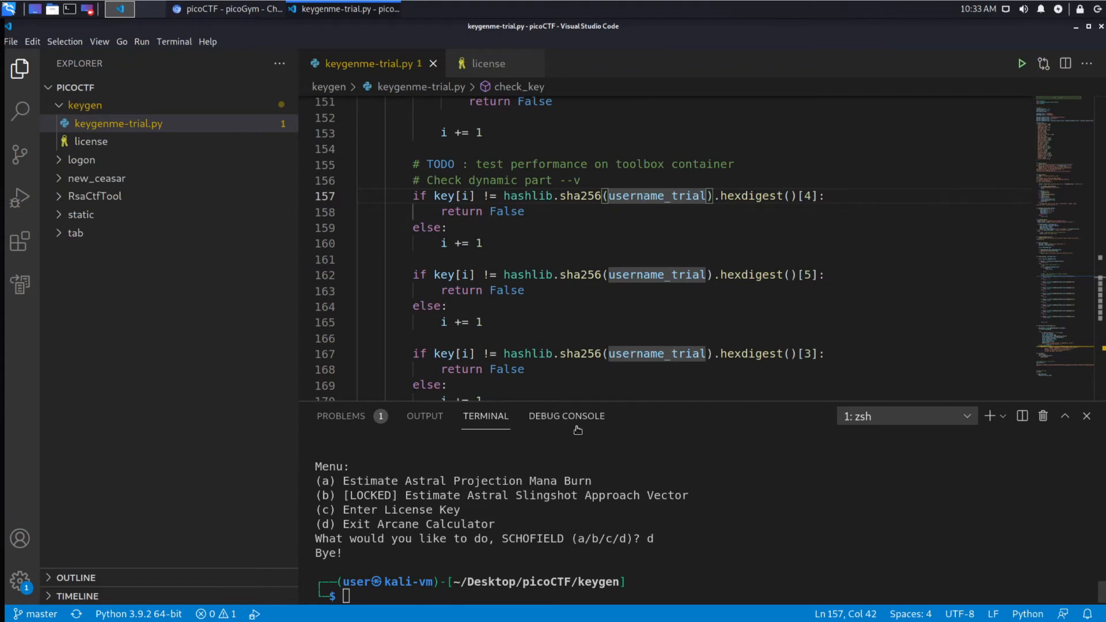
{"action": "mouse_move", "coordinate": [445, 573]}
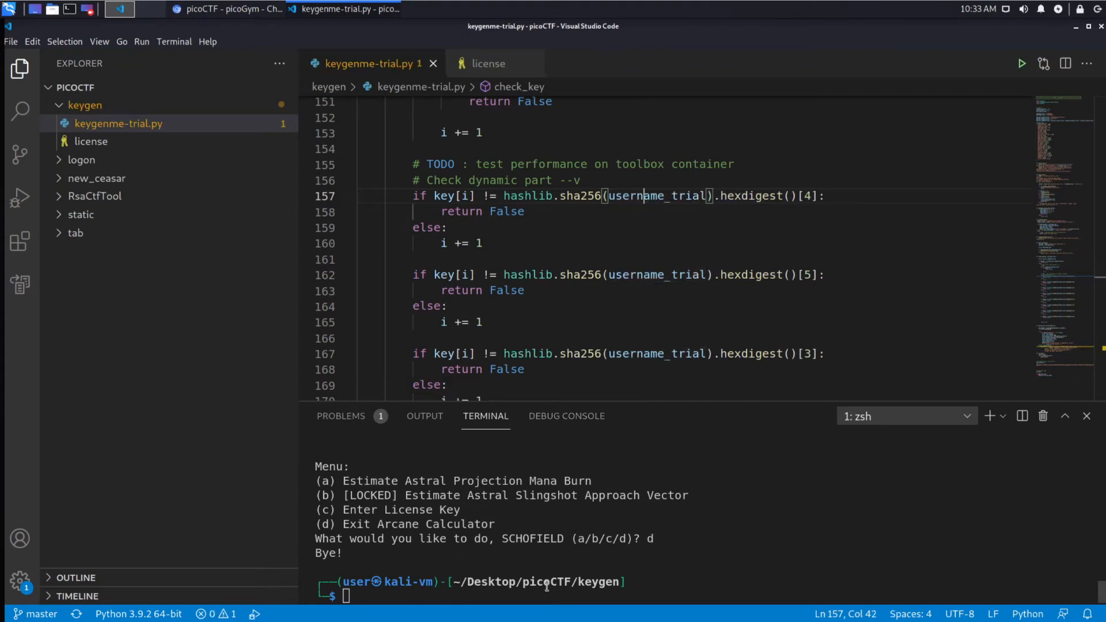
Step: Start the Python interpreter in the terminal and import hashlib
{"action": "type", "text": "ckear"}
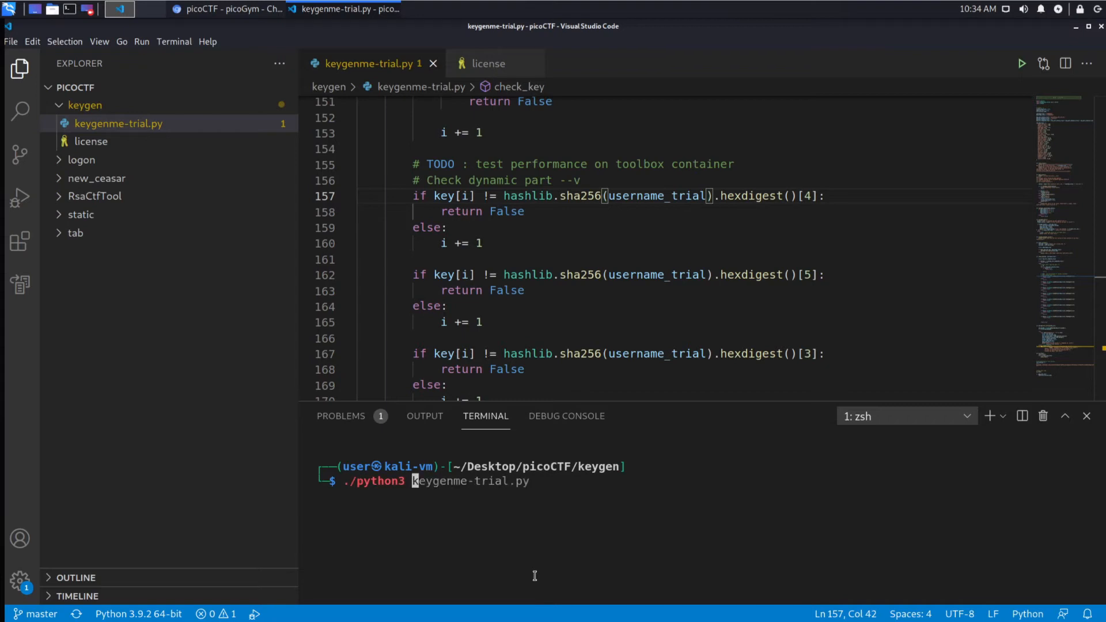
{"action": "key", "text": "Return"}
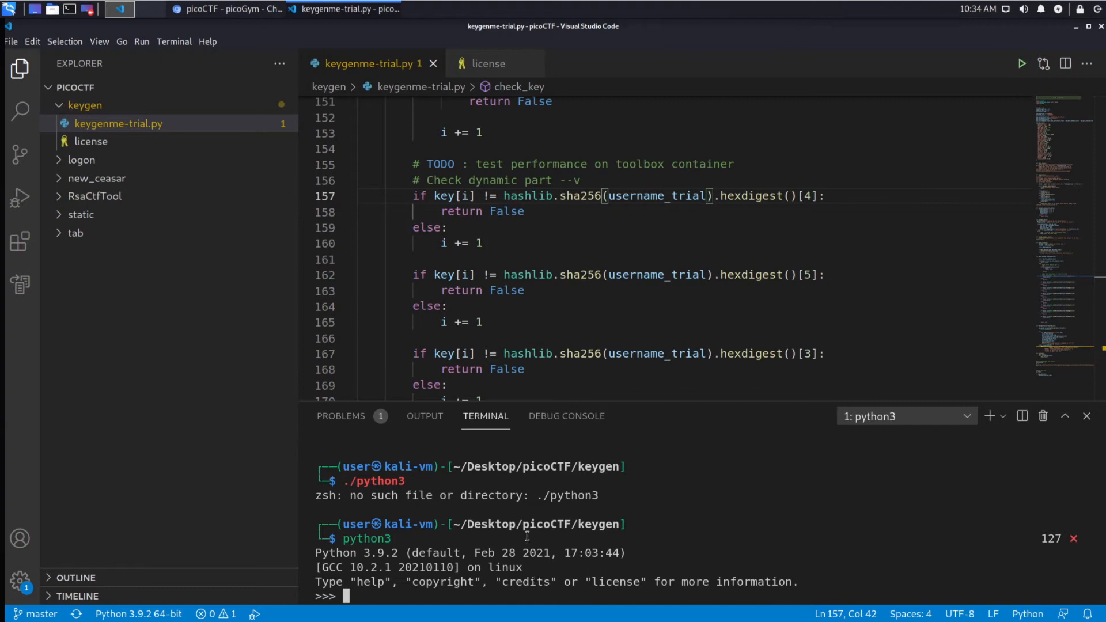
{"action": "type", "text": "import hash"}
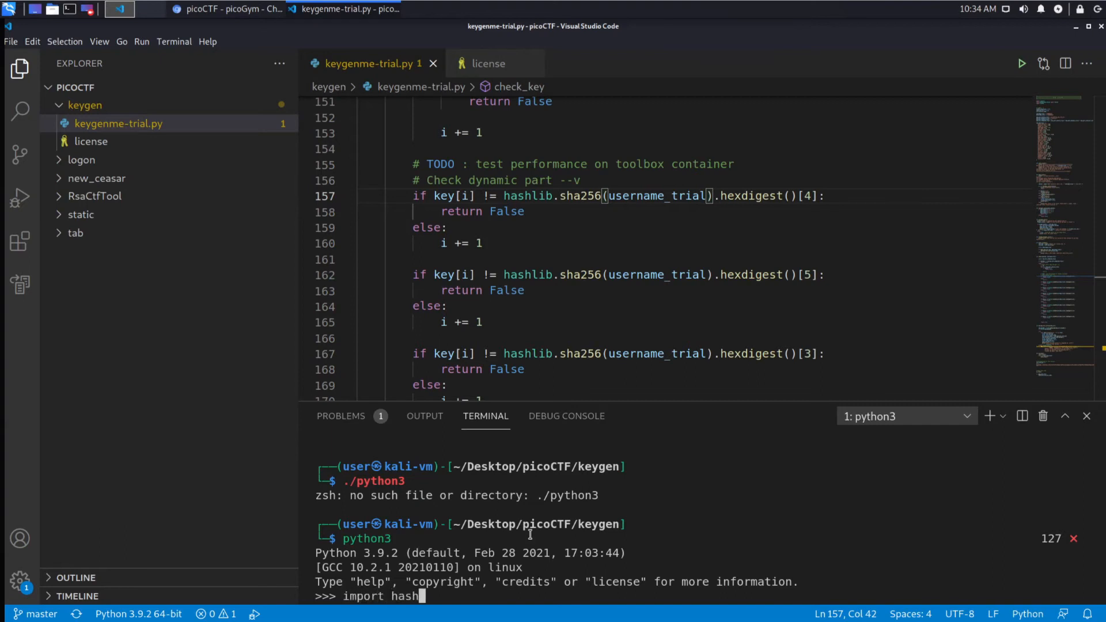
{"action": "key", "text": "Return"}
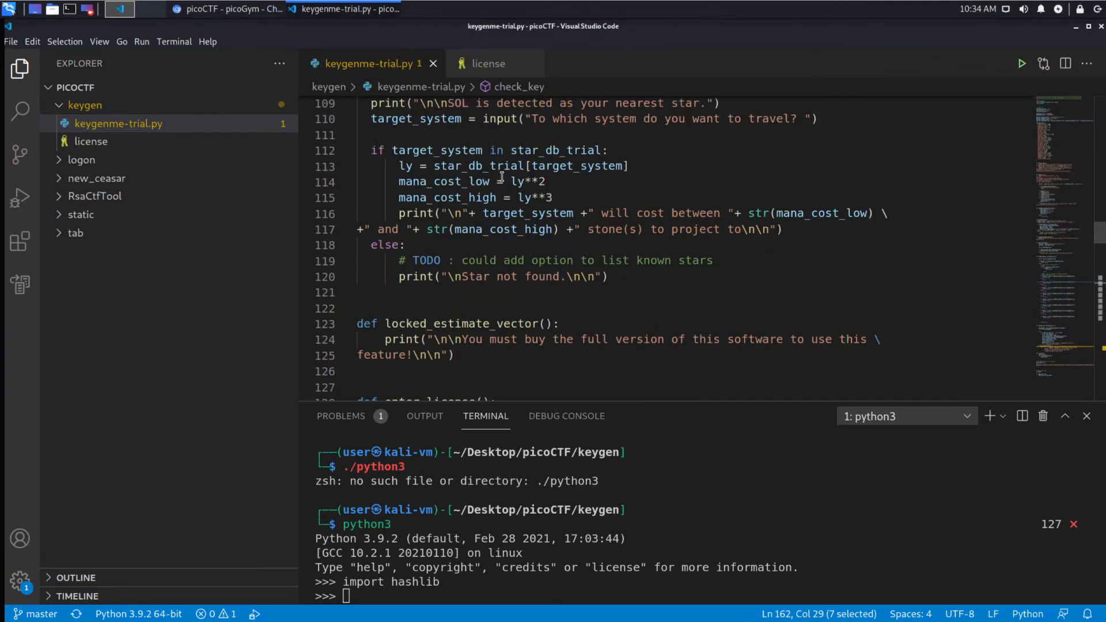
Step: Begin entering hashlib.sha256( in the Python session
{"action": "scroll", "scroll_direction": "up", "scroll_amount": 3}
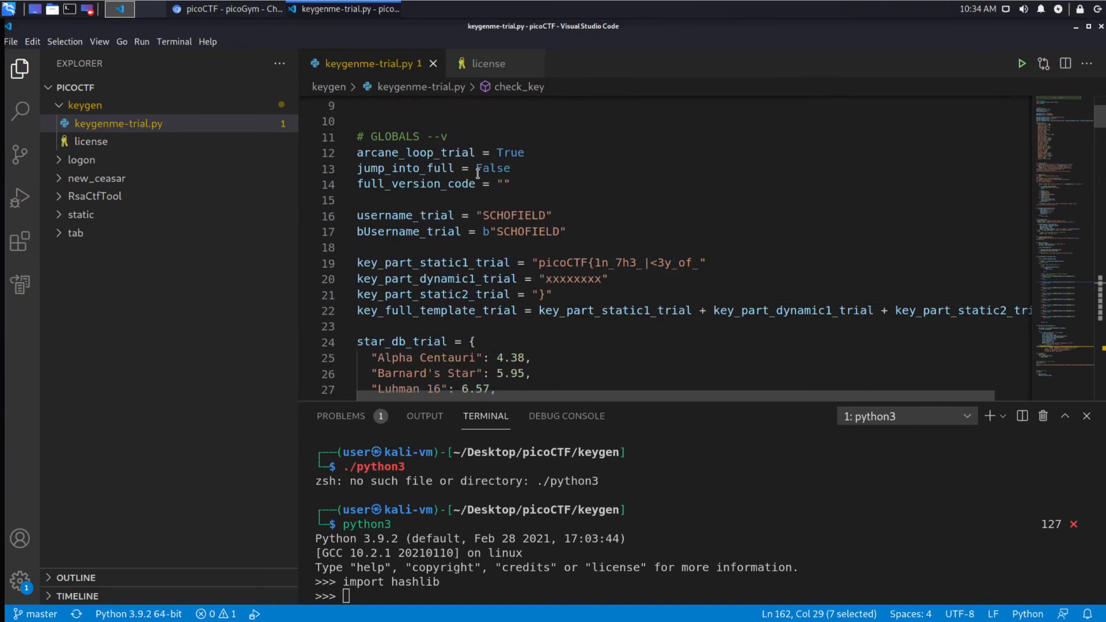
{"action": "scroll", "scroll_direction": "down", "scroll_amount": 3}
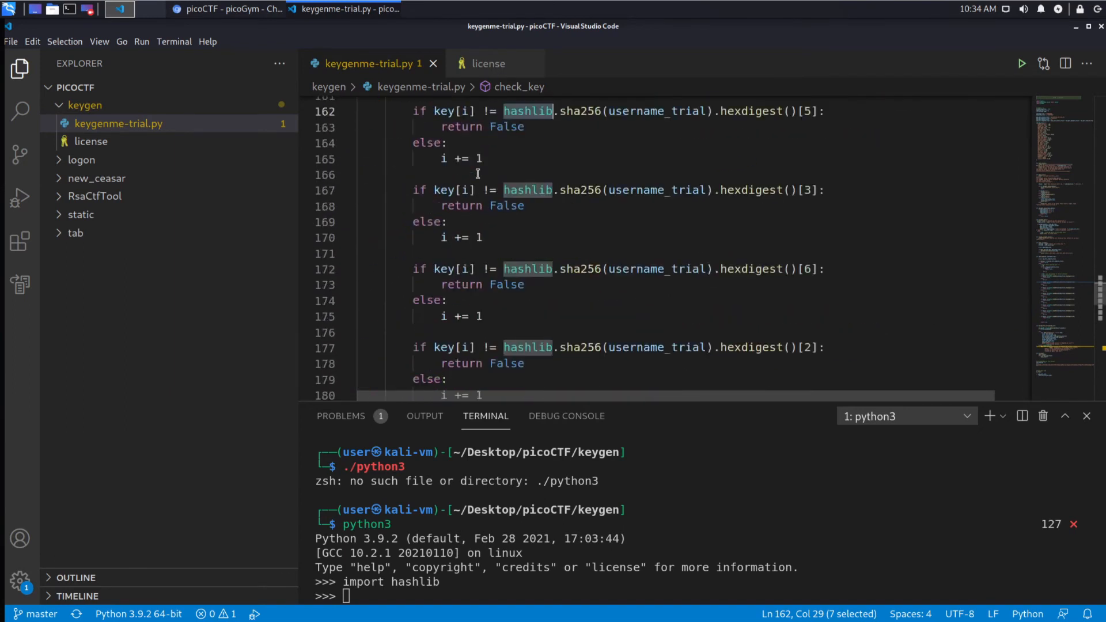
{"action": "scroll", "scroll_direction": "up", "scroll_amount": 3}
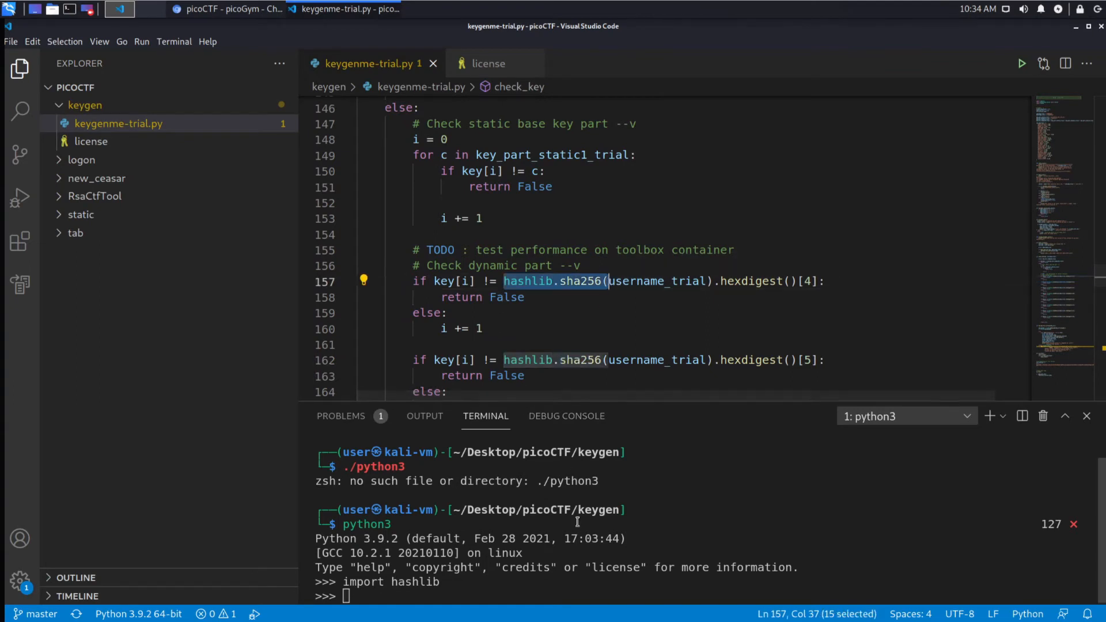
{"action": "type", "text": "hashlib.sha256(b'"}
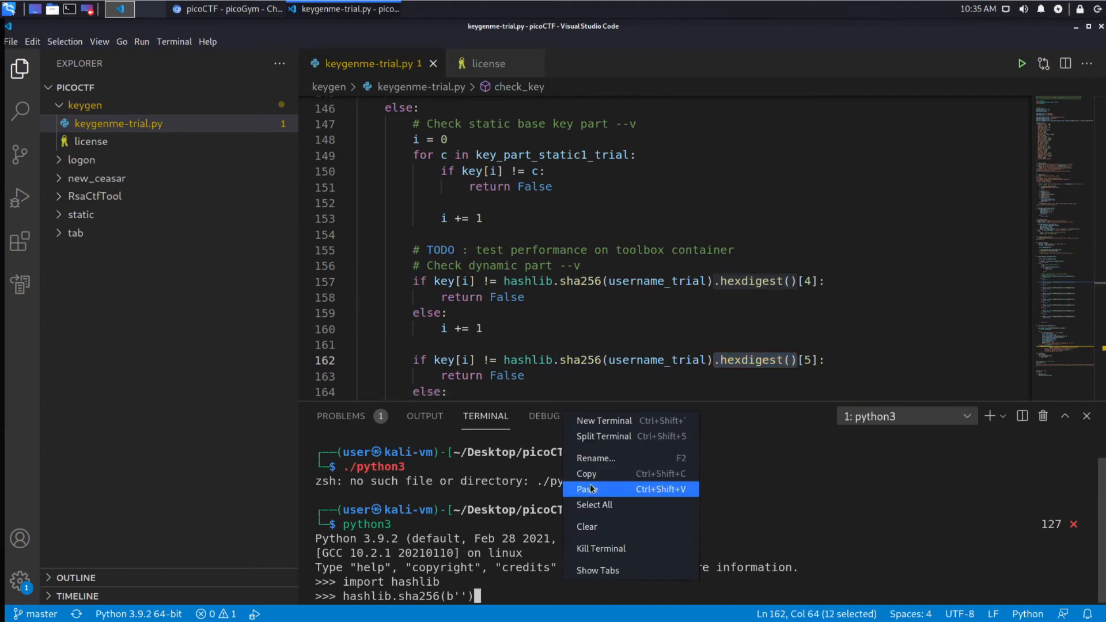
Step: Compute hash = hashlib.sha256(b'SCHOFIELD').hexdigest() and print it
{"action": "left_click", "coordinate": [585, 489]}
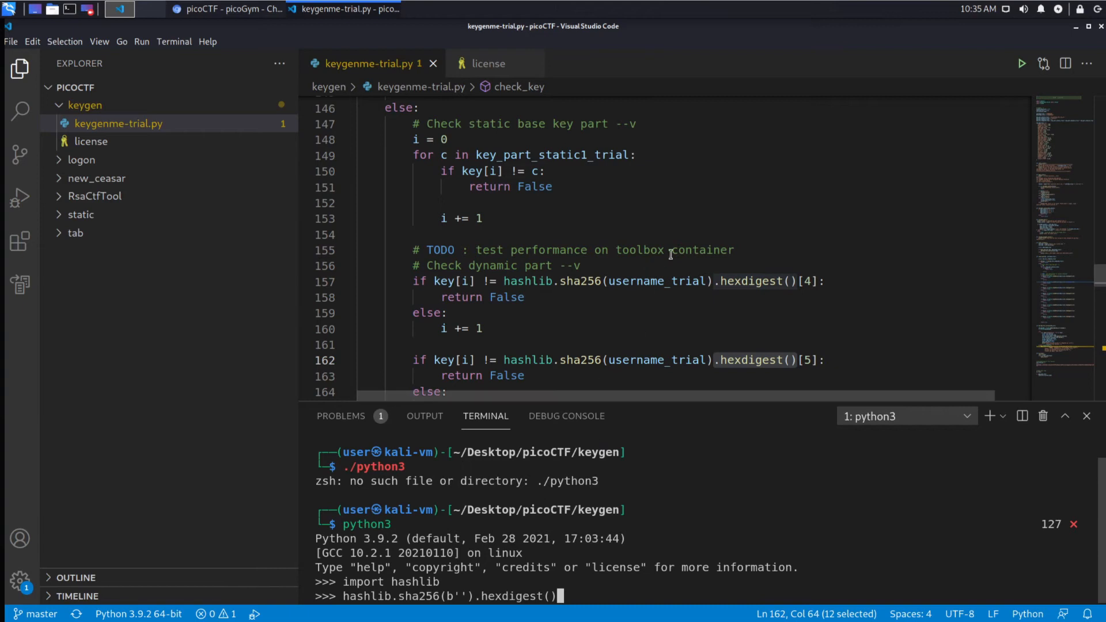
{"action": "scroll", "scroll_direction": "up", "scroll_amount": 3}
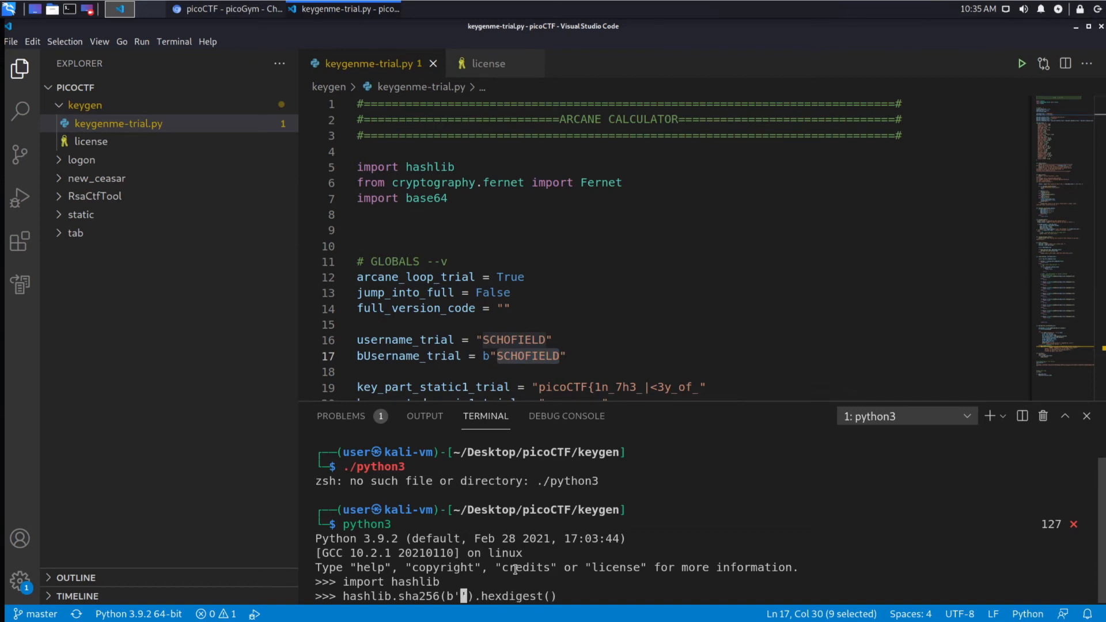
{"action": "type", "text": "SCHOFIELD"}
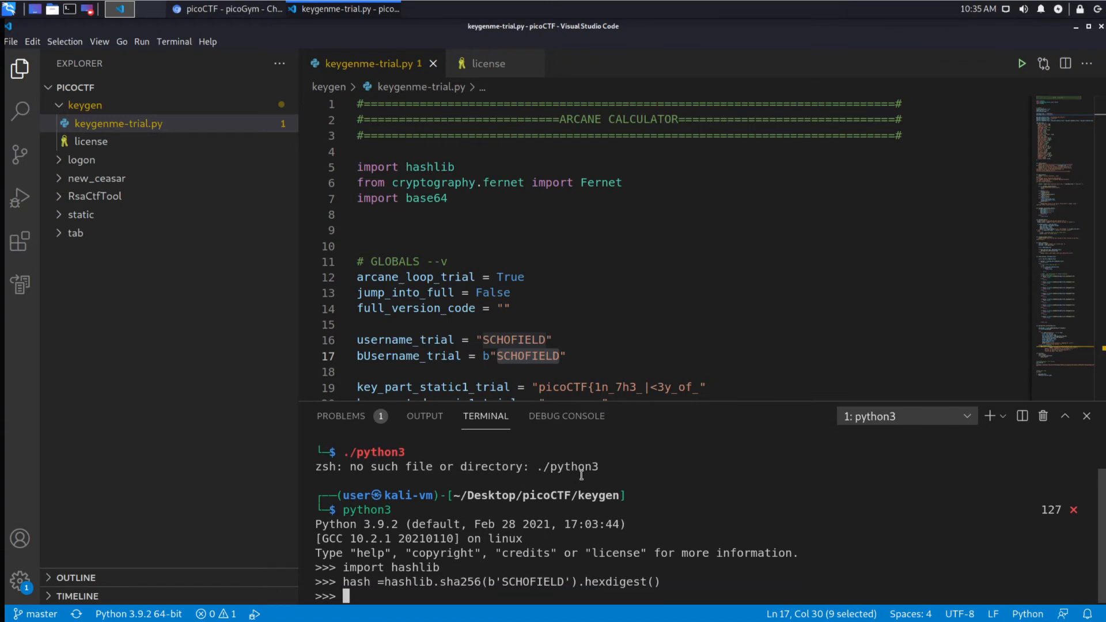
{"action": "type", "text": "print(hash"}
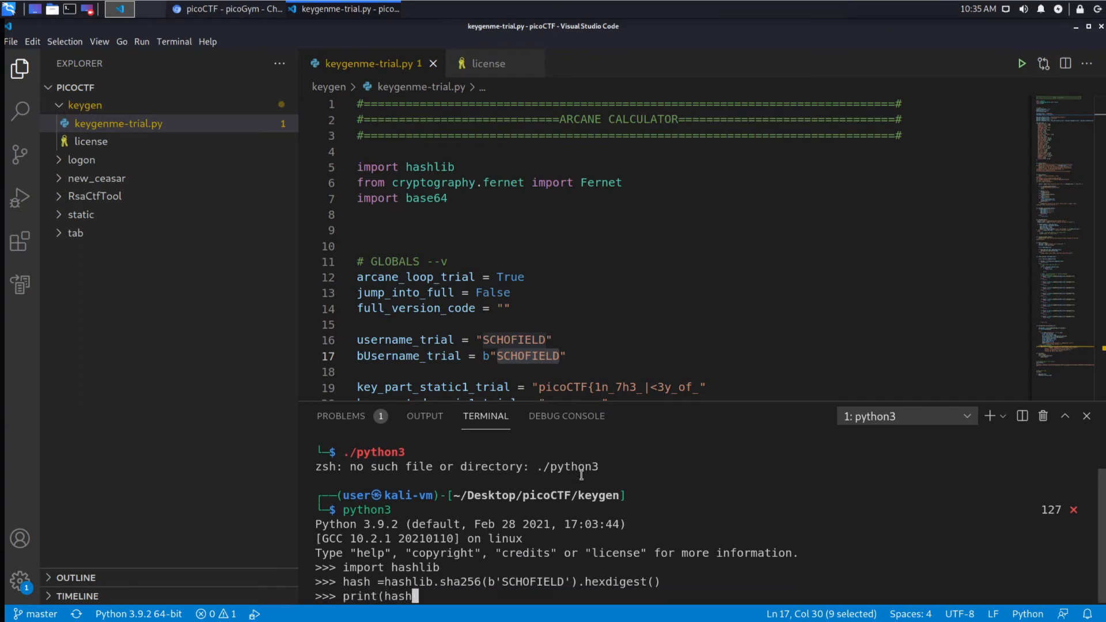
{"action": "key", "text": "Return"}
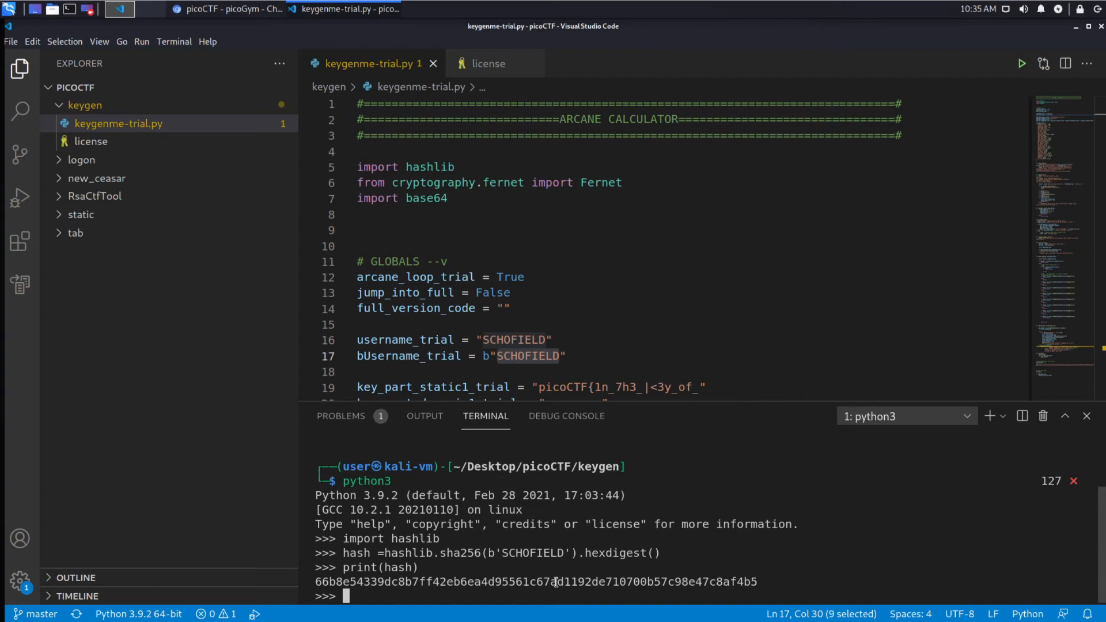
{"action": "mouse_move", "coordinate": [308, 591]}
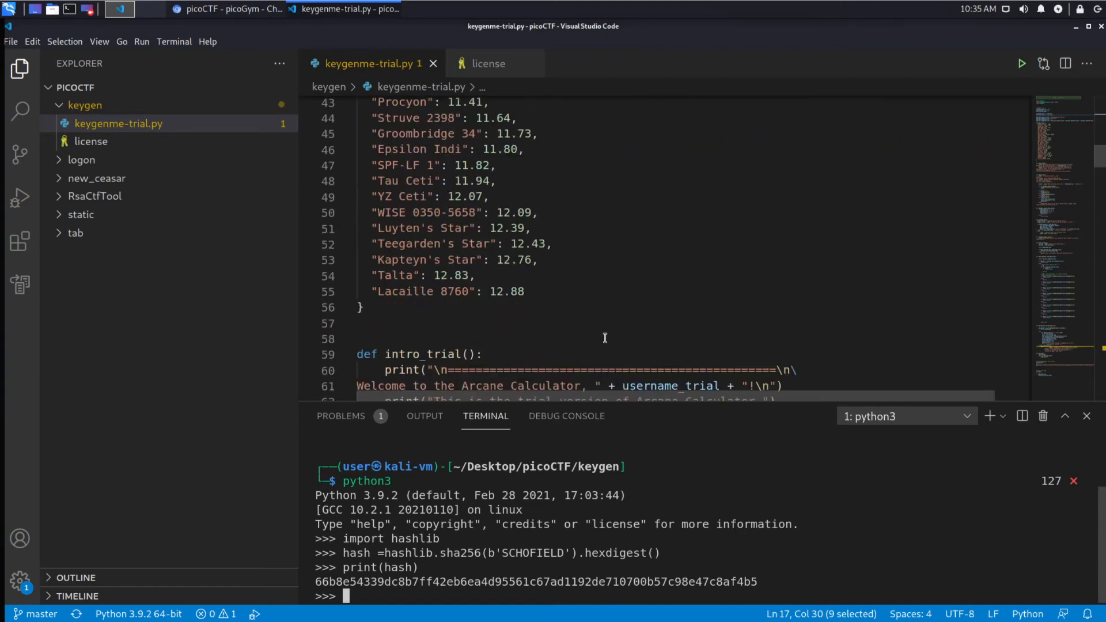
{"action": "scroll", "scroll_direction": "down", "scroll_amount": 3}
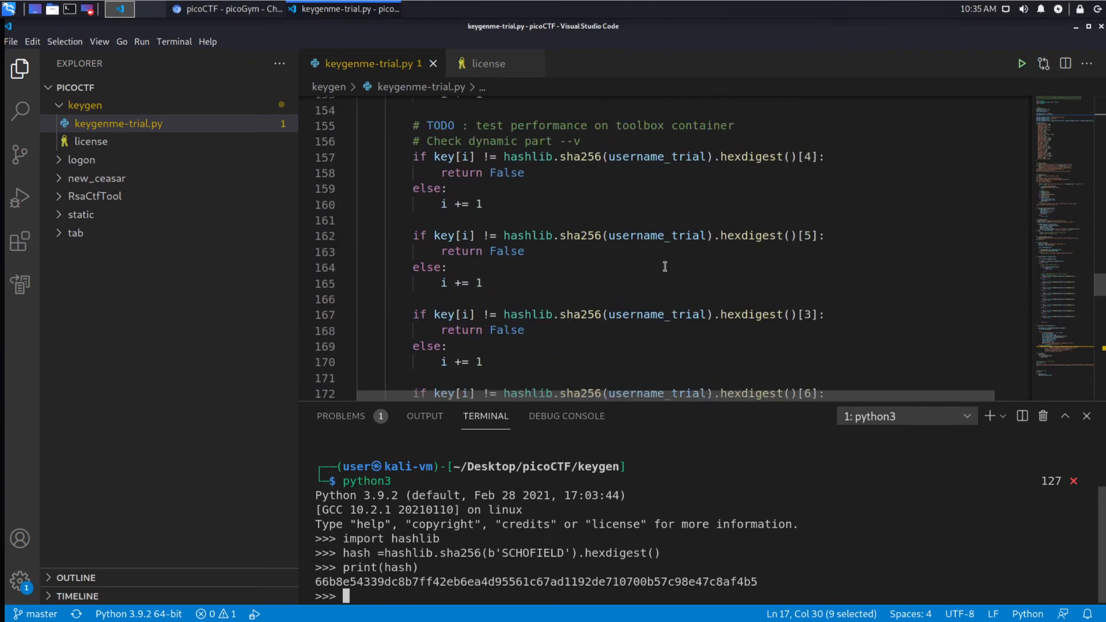
{"action": "scroll", "scroll_direction": "up", "scroll_amount": 3}
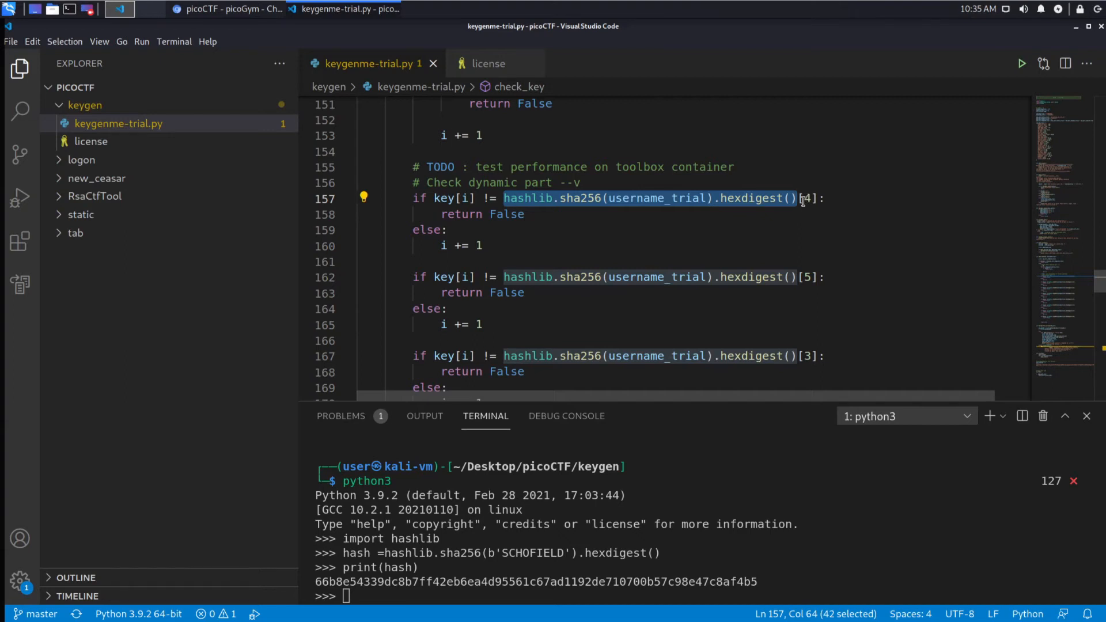
{"action": "mouse_move", "coordinate": [467, 198]}
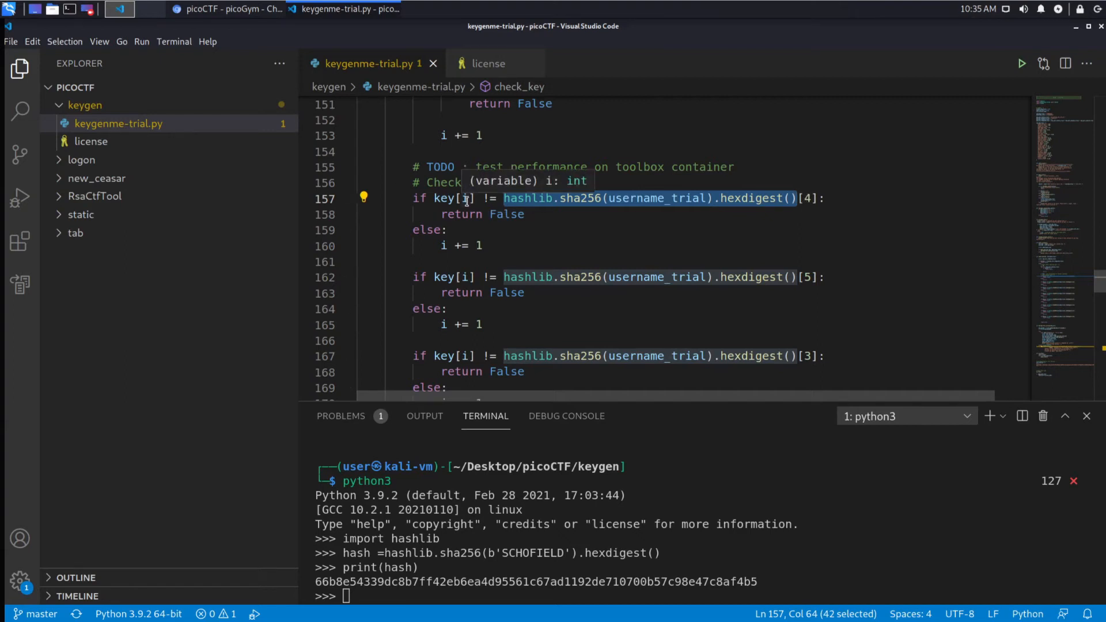
{"action": "mouse_move", "coordinate": [444, 198]}
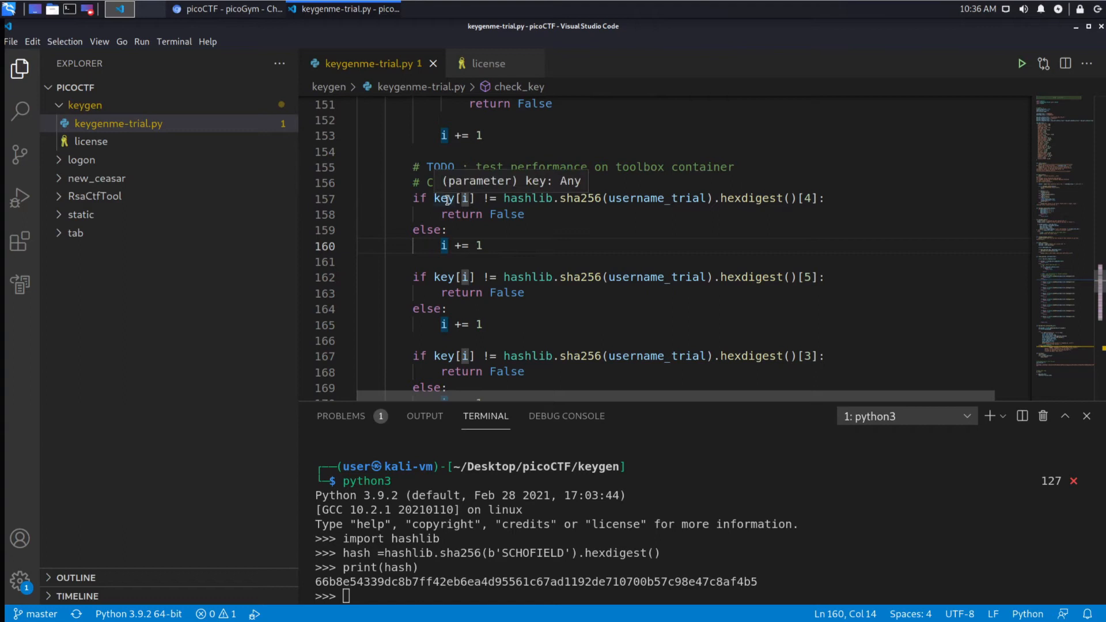
{"action": "scroll", "scroll_direction": "down", "scroll_amount": 3}
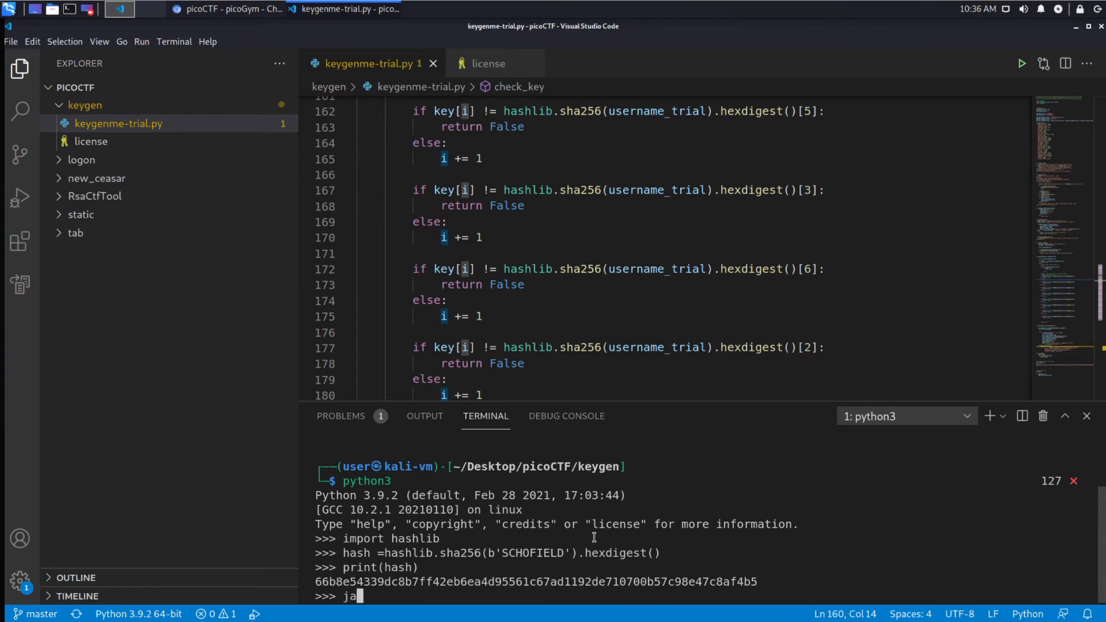
Step: Evaluate hash[4]+hash[5]+hash[3]+hash[6]+hash[2]+hash[7]+hash[1]+hash[8] in the REPL, giving 'e584b363'
{"action": "type", "text": "hash[4] + hash["}
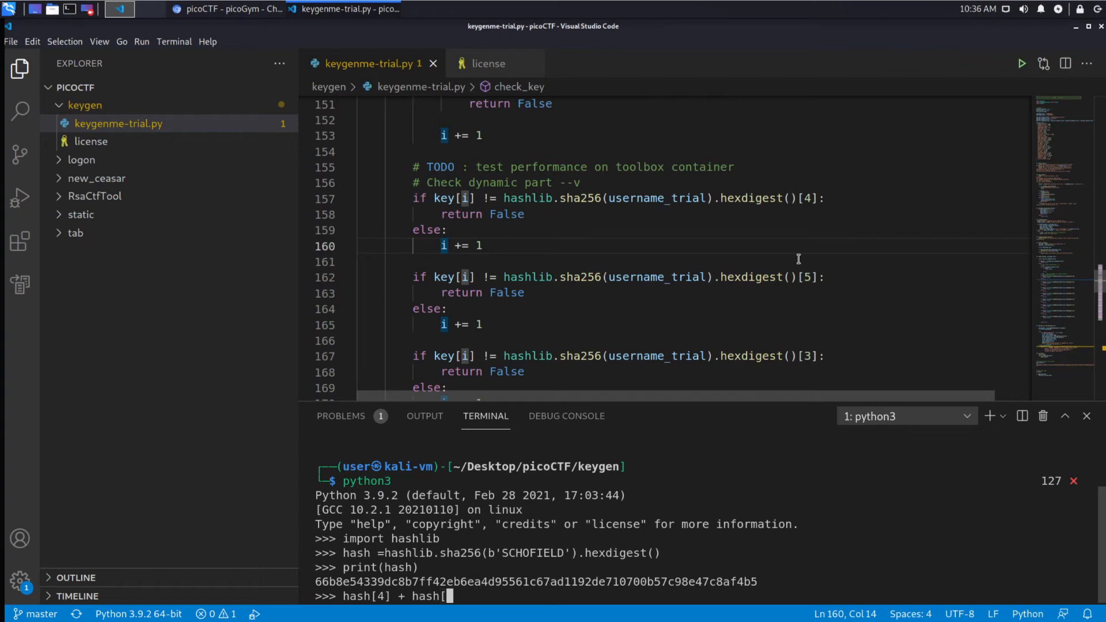
{"action": "type", "text": "5] +"}
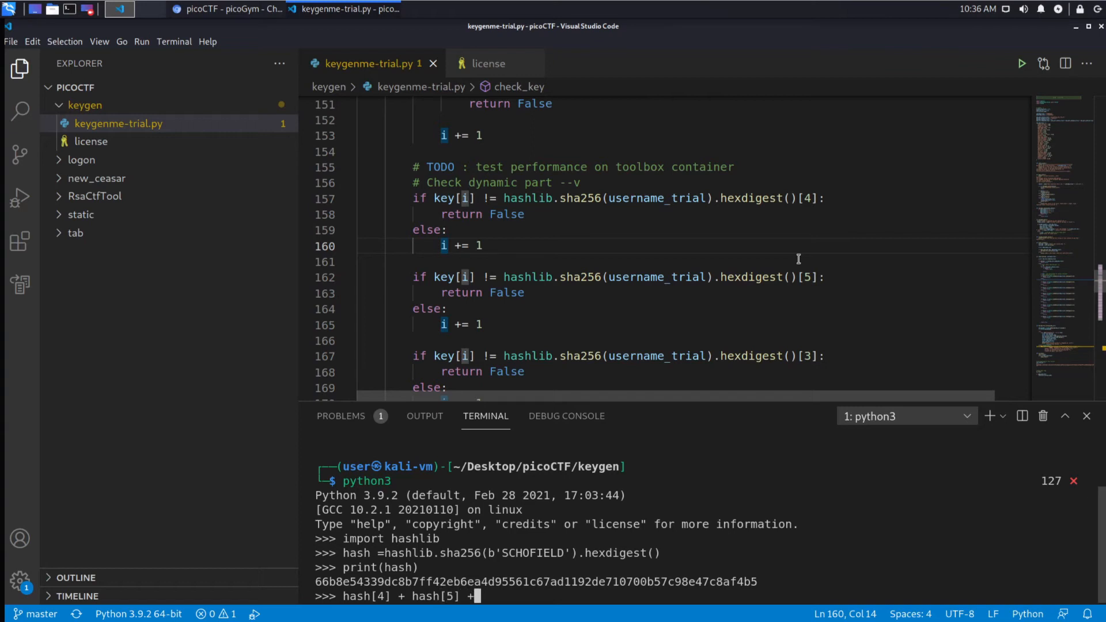
{"action": "type", "text": "hash["}
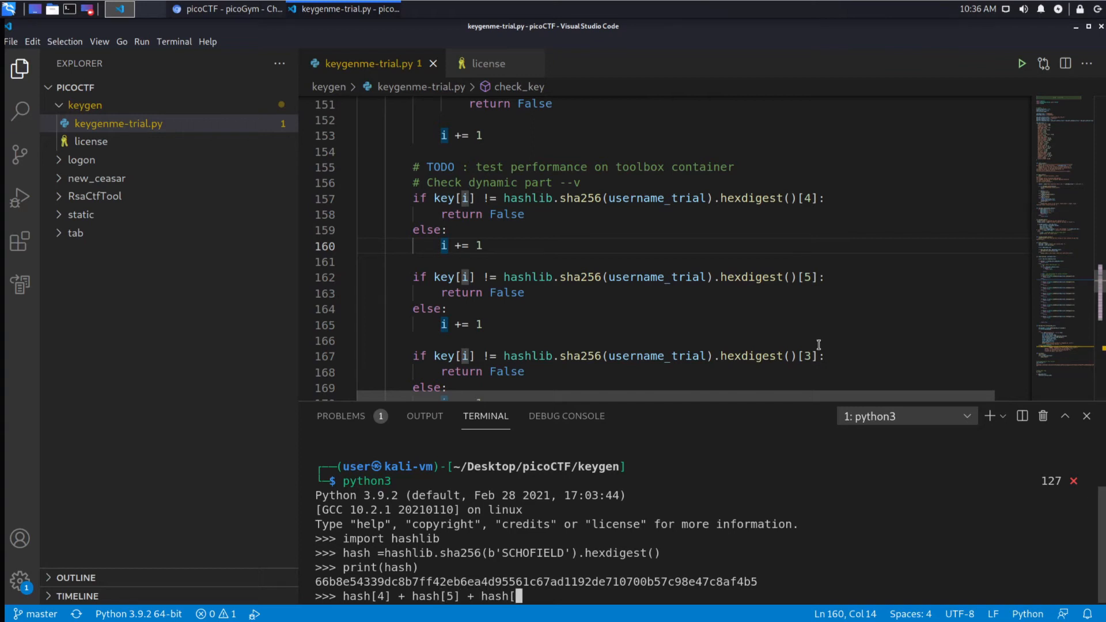
{"action": "scroll", "scroll_direction": "down", "scroll_amount": 3}
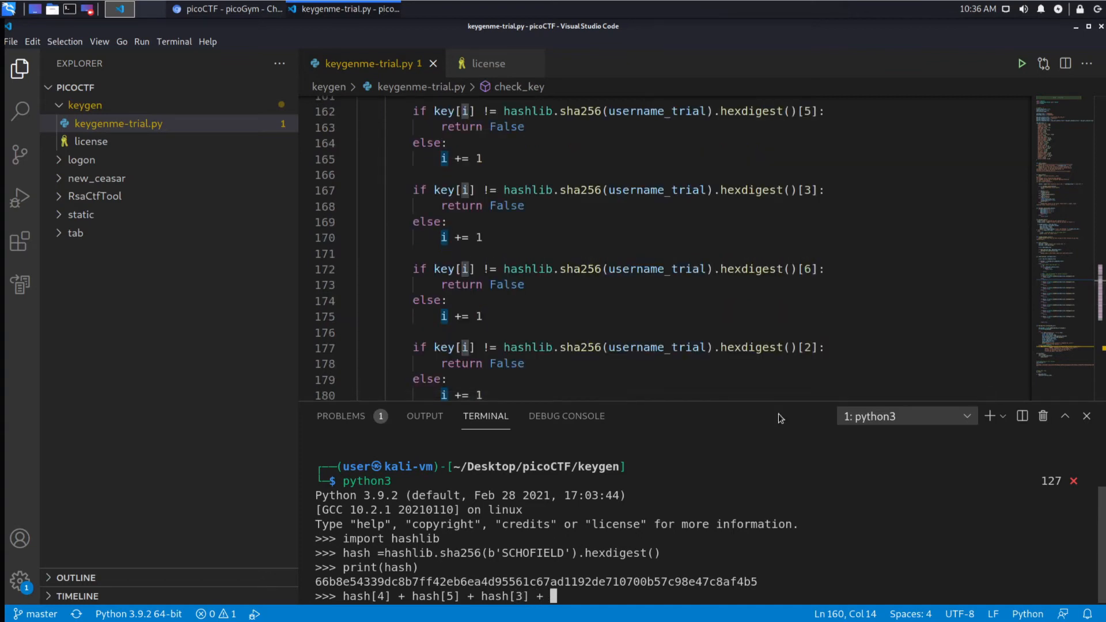
{"action": "type", "text": "hash[6] + hash"}
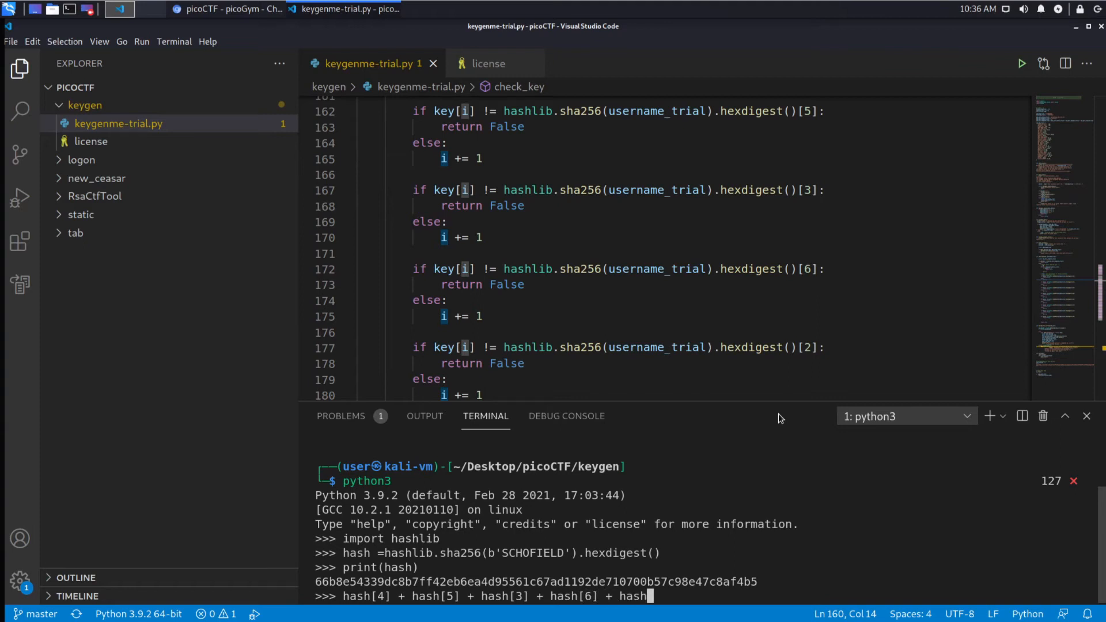
{"action": "type", "text": "[2] +"}
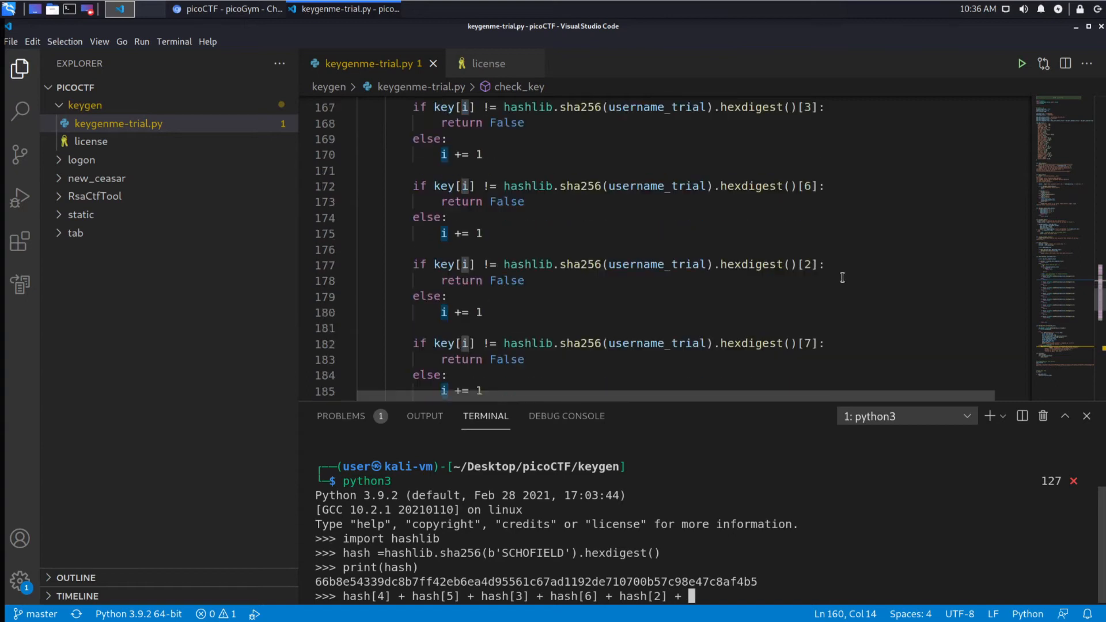
{"action": "scroll", "scroll_direction": "down", "scroll_amount": 3}
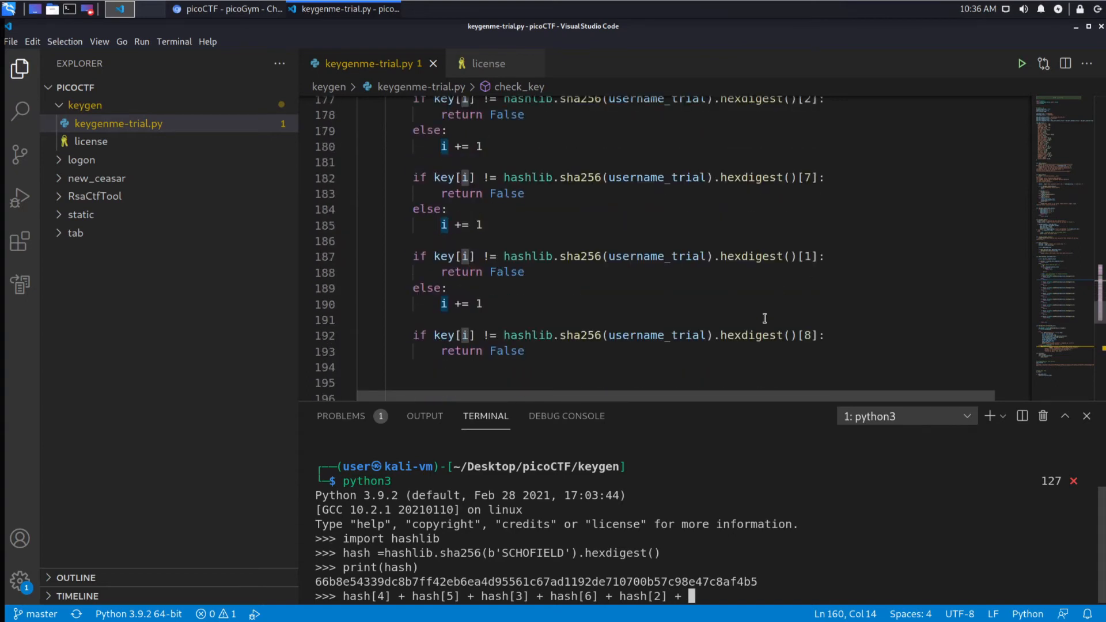
{"action": "type", "text": "hash["}
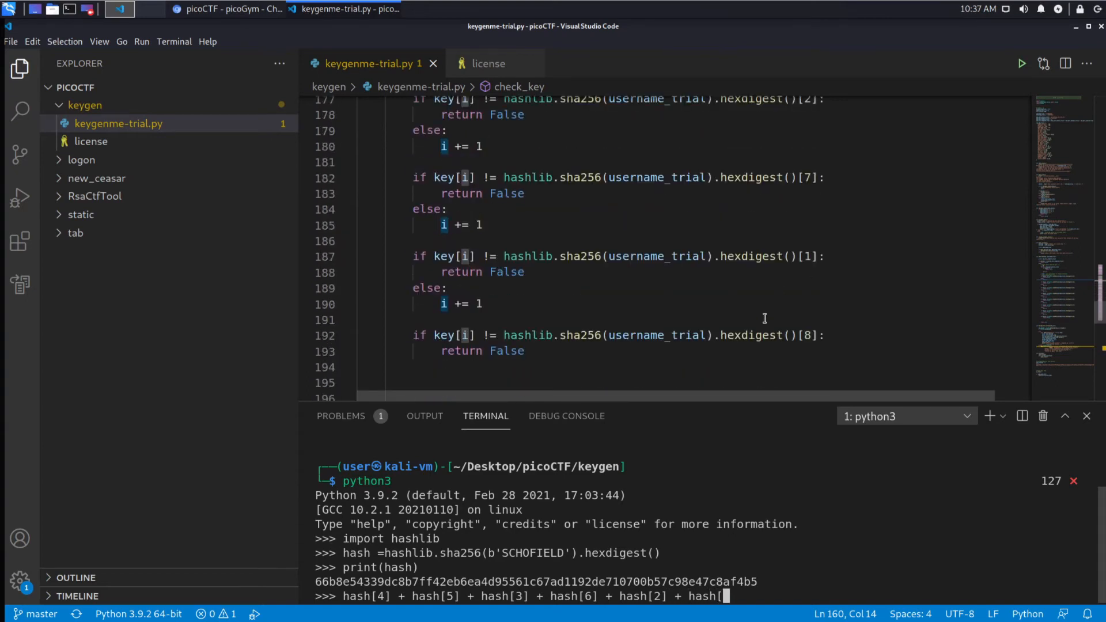
{"action": "type", "text": "7] + hash["}
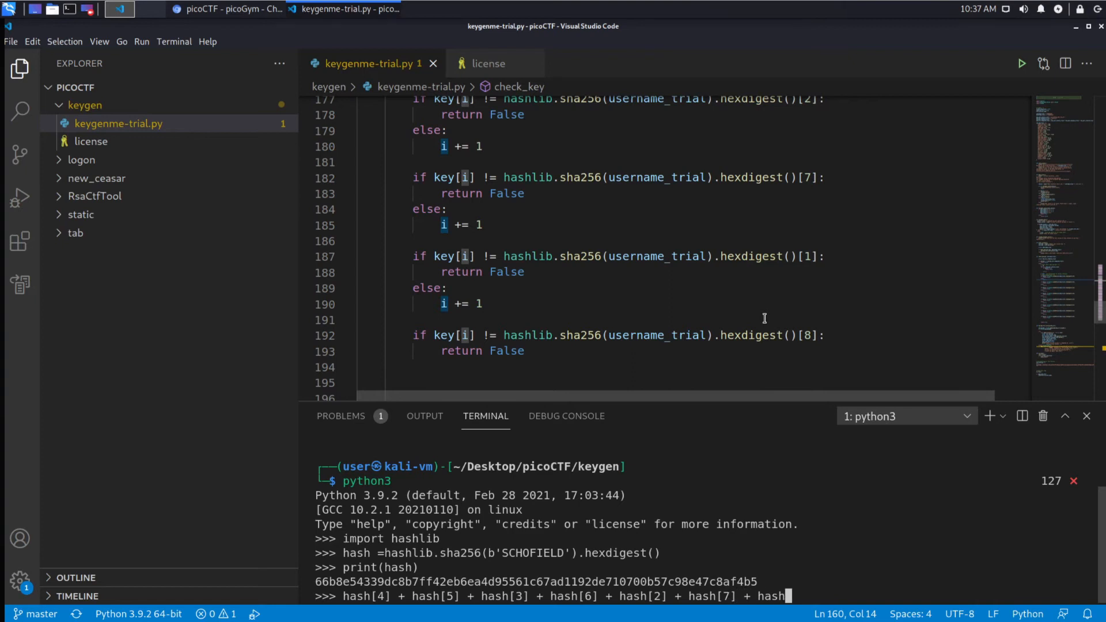
{"action": "type", "text": "[1] + hash[8"}
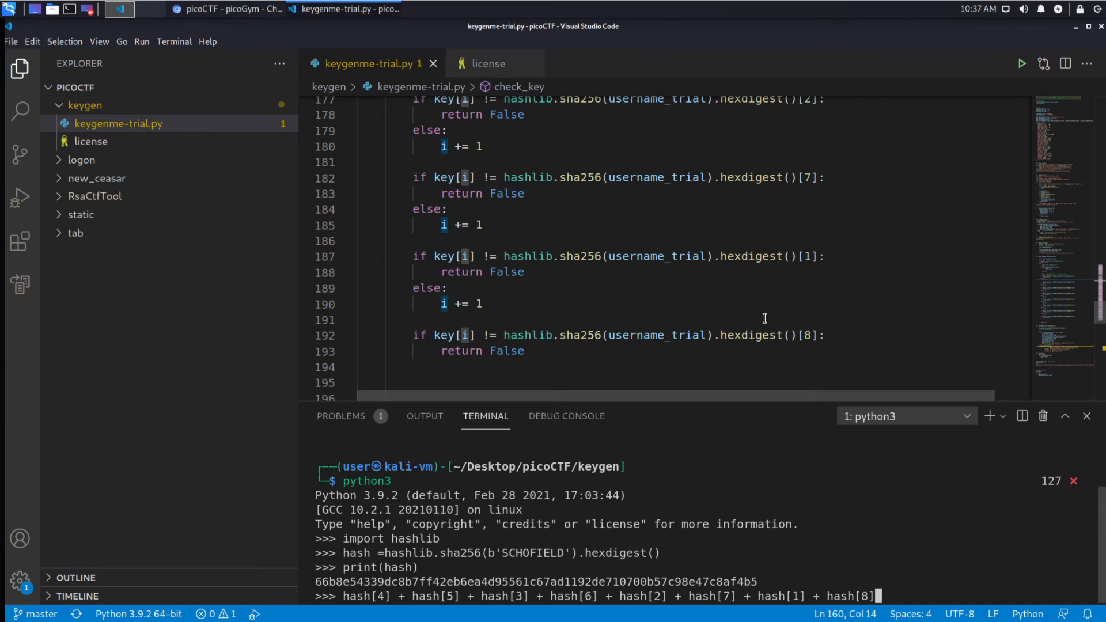
{"action": "key", "text": "Return"}
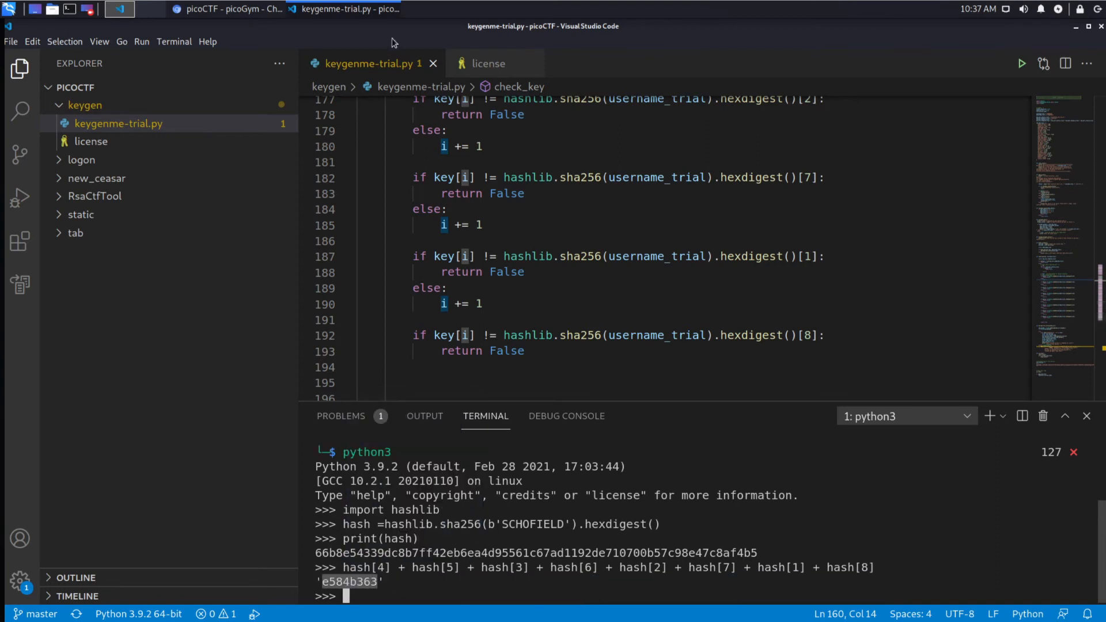
{"action": "left_click", "coordinate": [487, 63]}
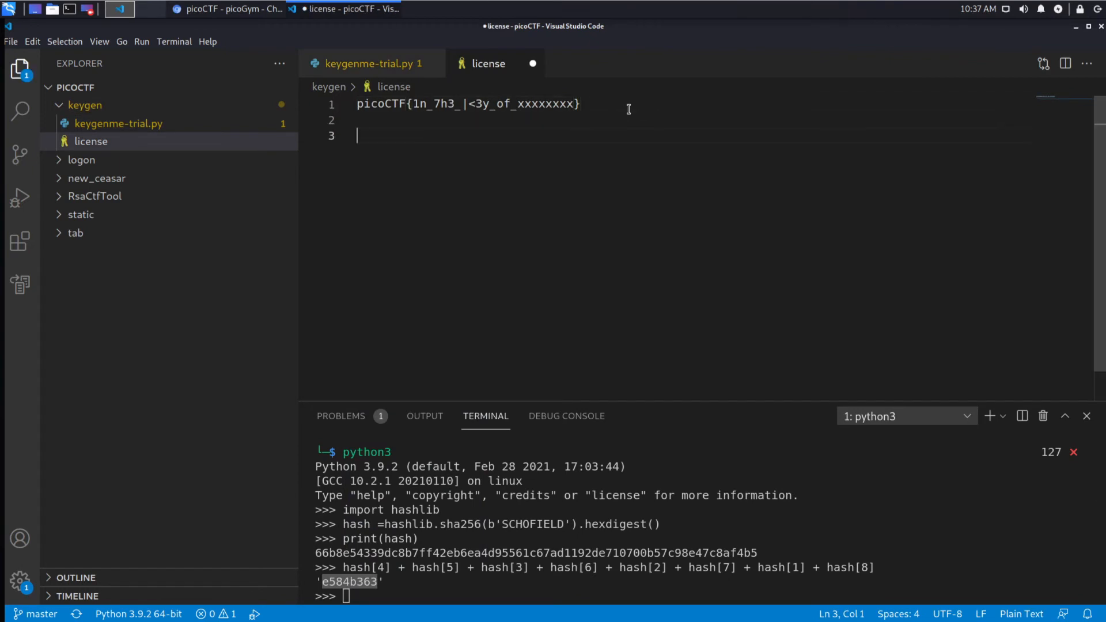
{"action": "type", "text": "e584b363"}
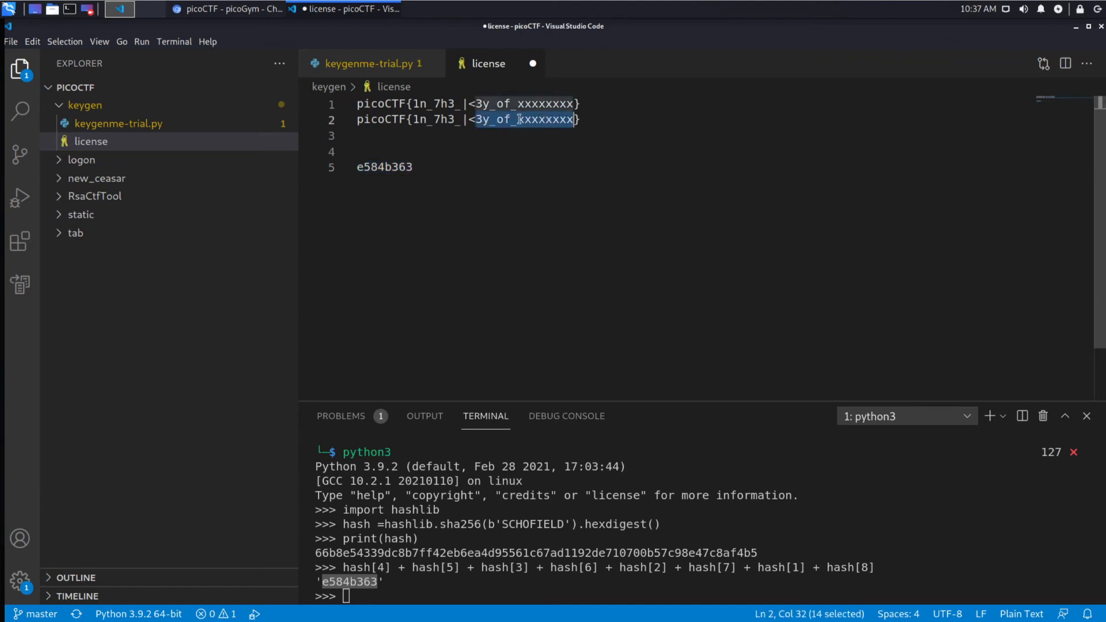
{"action": "type", "text": "e584b363"}
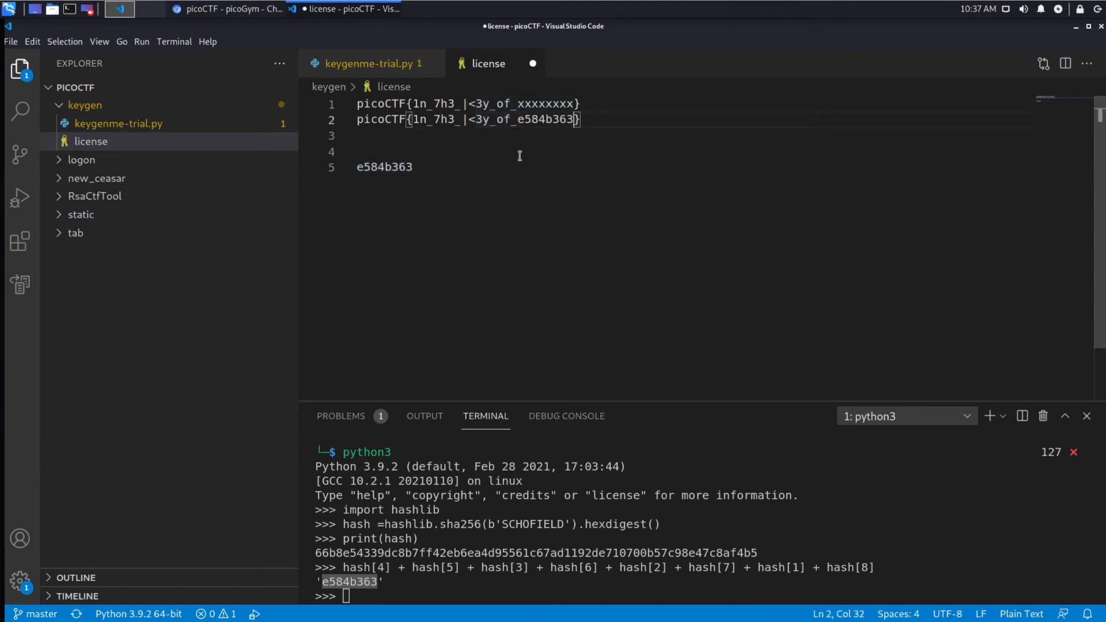
{"action": "triple_click", "coordinate": [467, 119]}
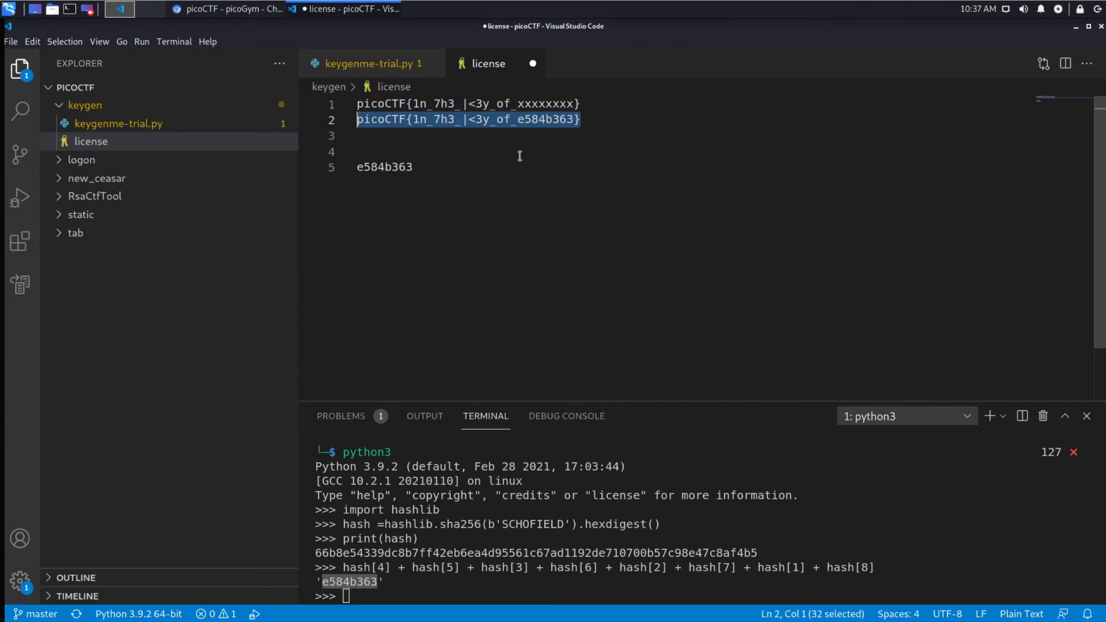
{"action": "type", "text": "ear"}
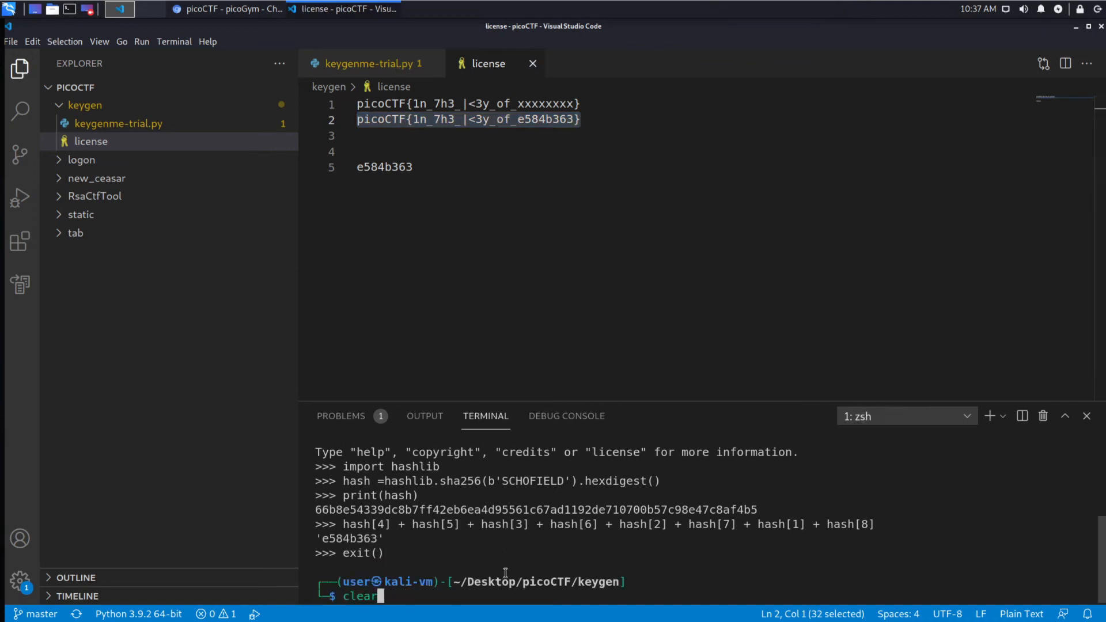
{"action": "type", "text": "python3 keygenme-trial.py"}
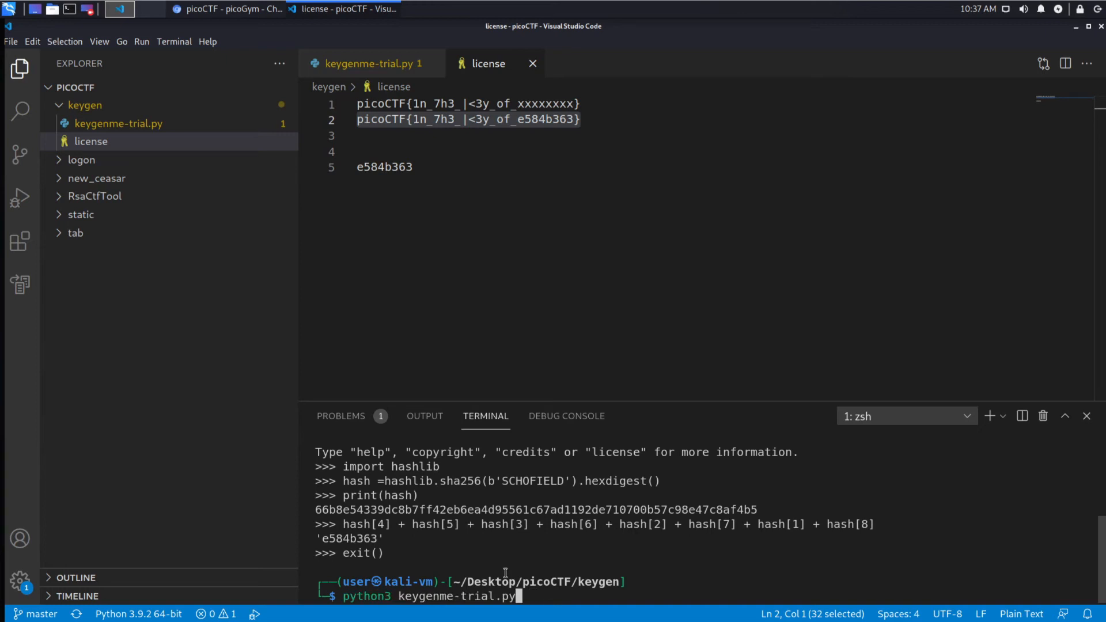
{"action": "key", "text": "Return"}
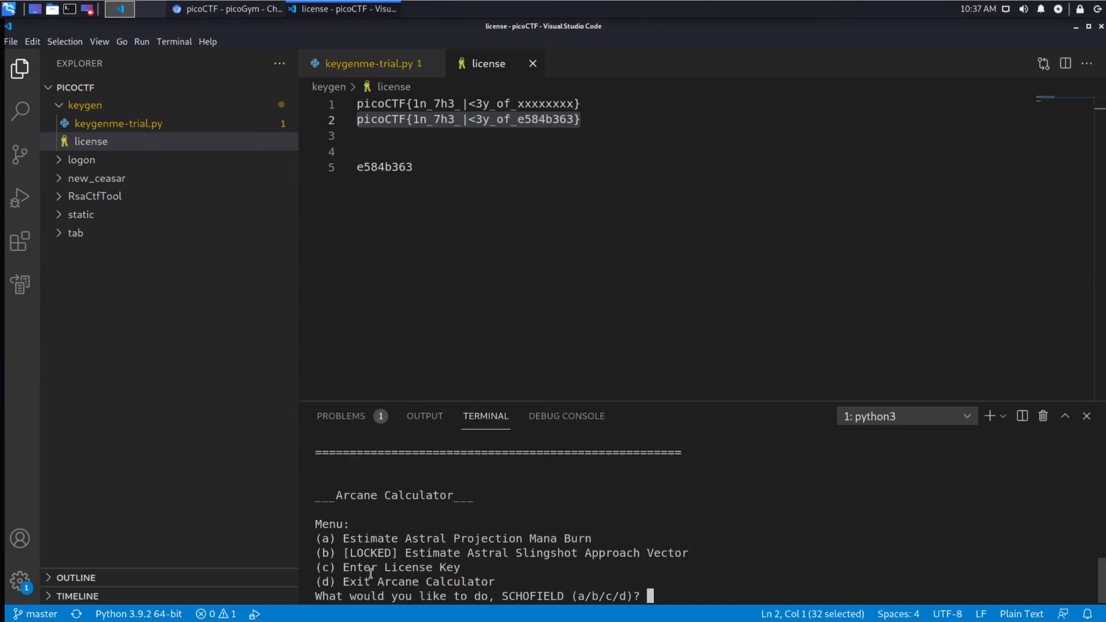
{"action": "type", "text": "c"}
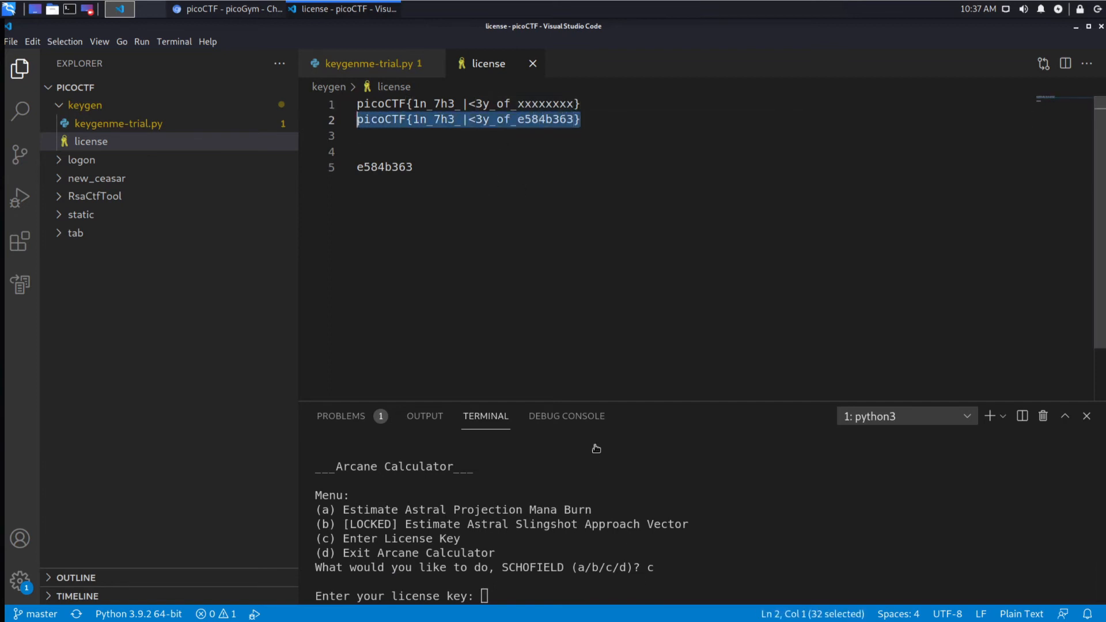
{"action": "type", "text": "picoCTF{1n_7h3_|<3y_of_e584b363}"}
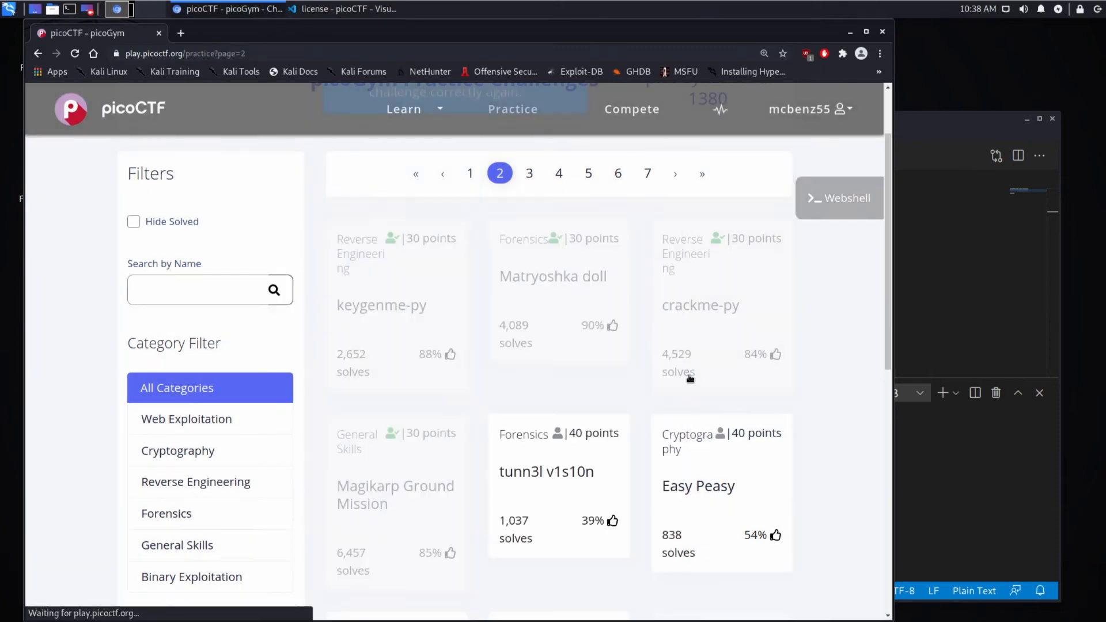
{"action": "left_click", "coordinate": [120, 10]}
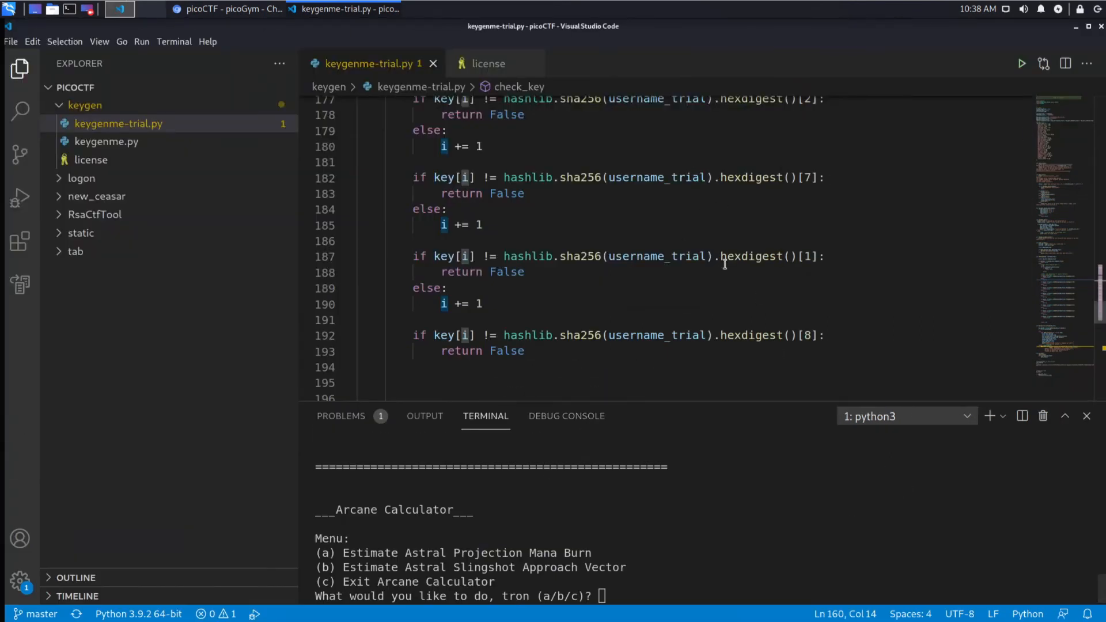
Step: Scroll up to menu_trial's validation code and select the choice variable on line 77
{"action": "scroll", "scroll_direction": "up", "scroll_amount": 3}
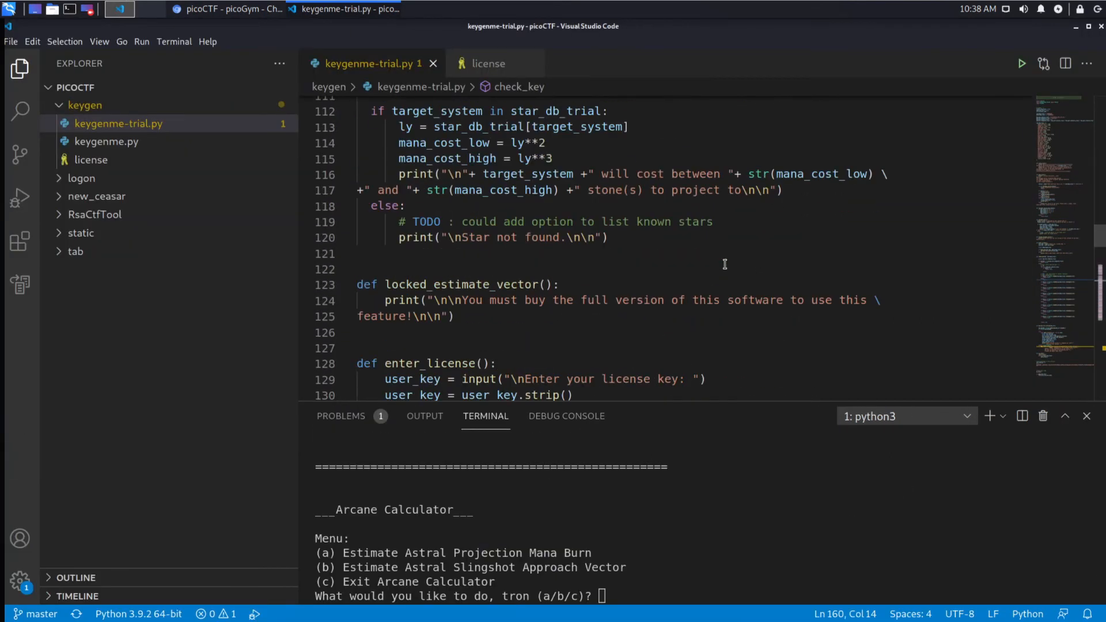
{"action": "scroll", "scroll_direction": "up", "scroll_amount": 3}
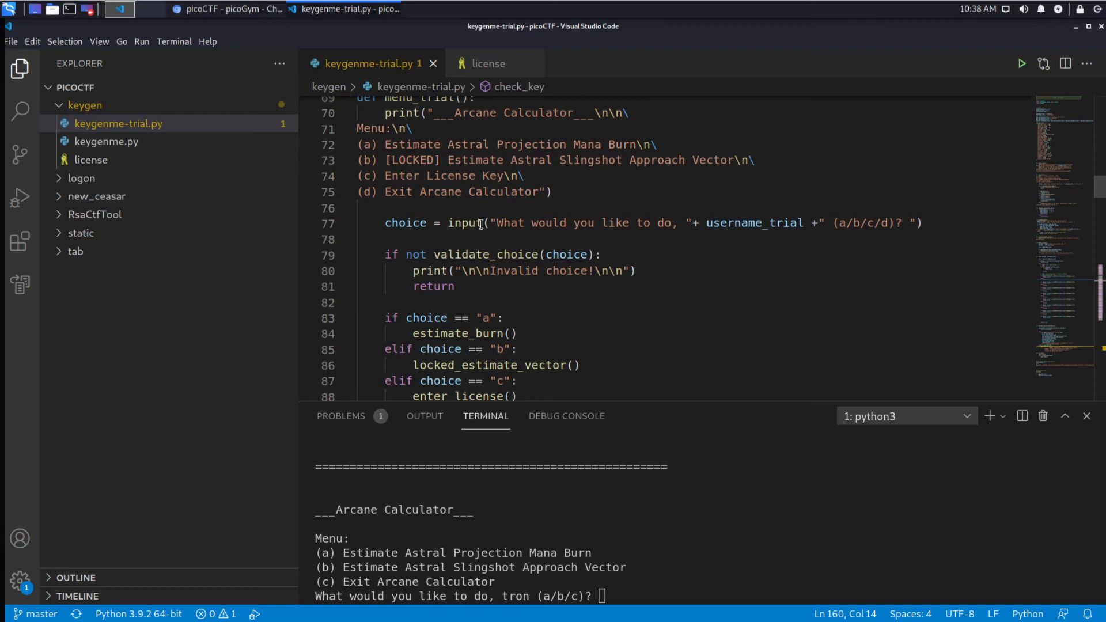
{"action": "double_click", "coordinate": [405, 223]}
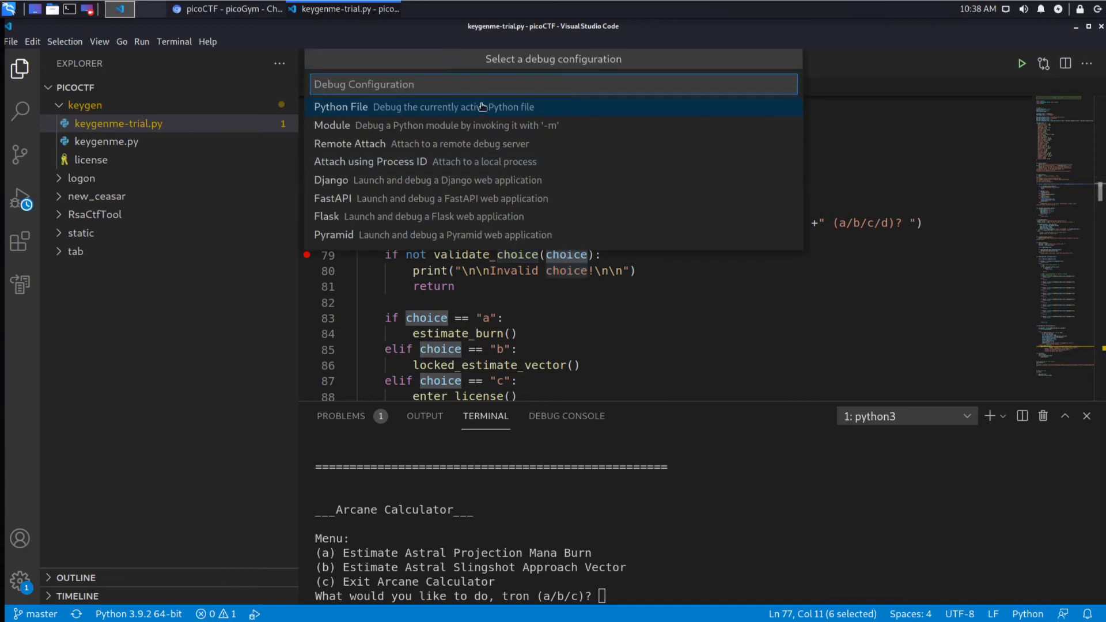
Step: Debug as Python File, answer c, then step over twice and into enter_license past the input line
{"action": "left_click", "coordinate": [340, 107]}
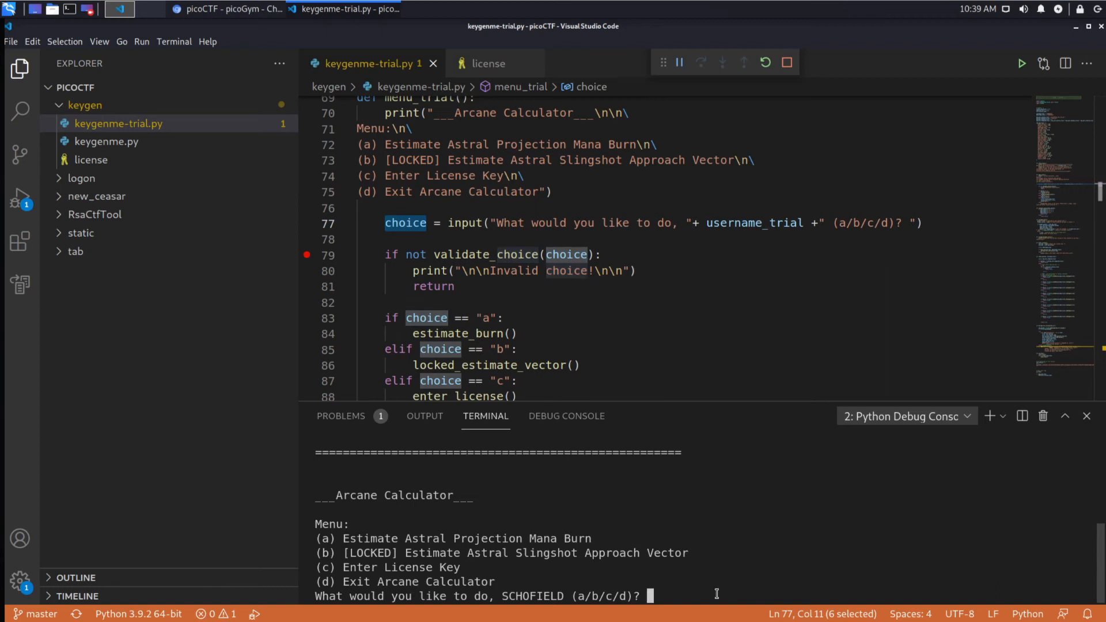
{"action": "type", "text": "c"}
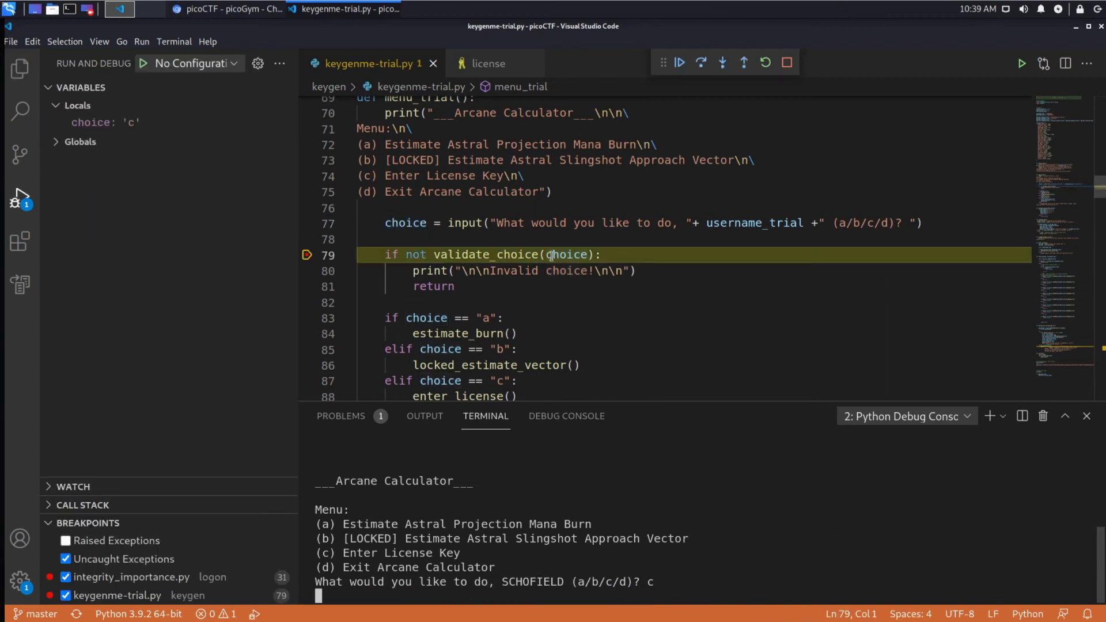
{"action": "mouse_move", "coordinate": [568, 255]}
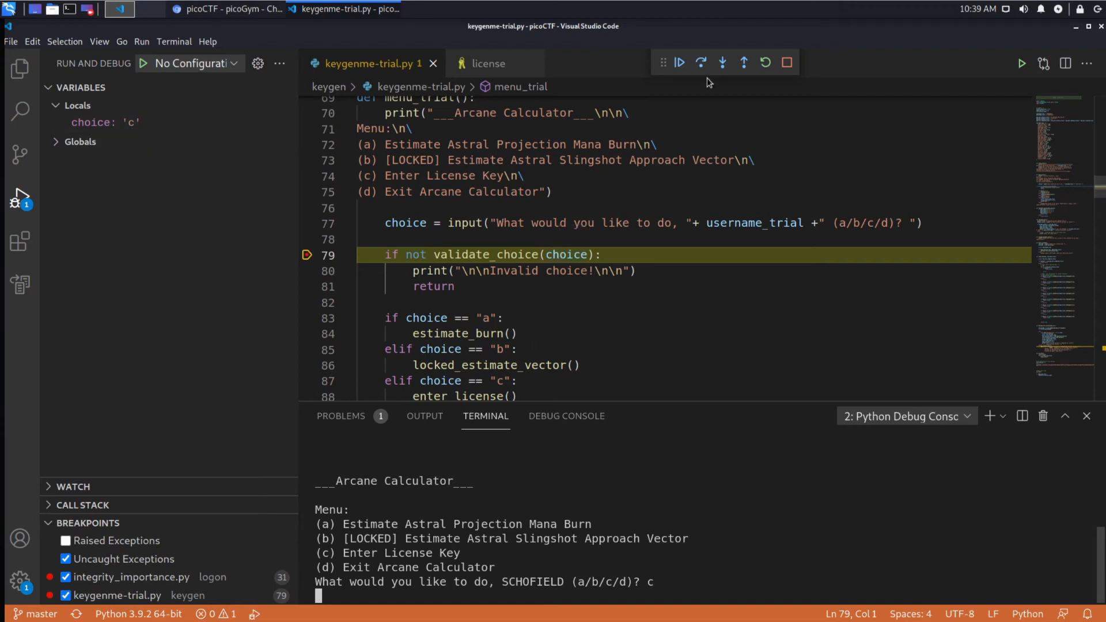
{"action": "left_click", "coordinate": [700, 63]}
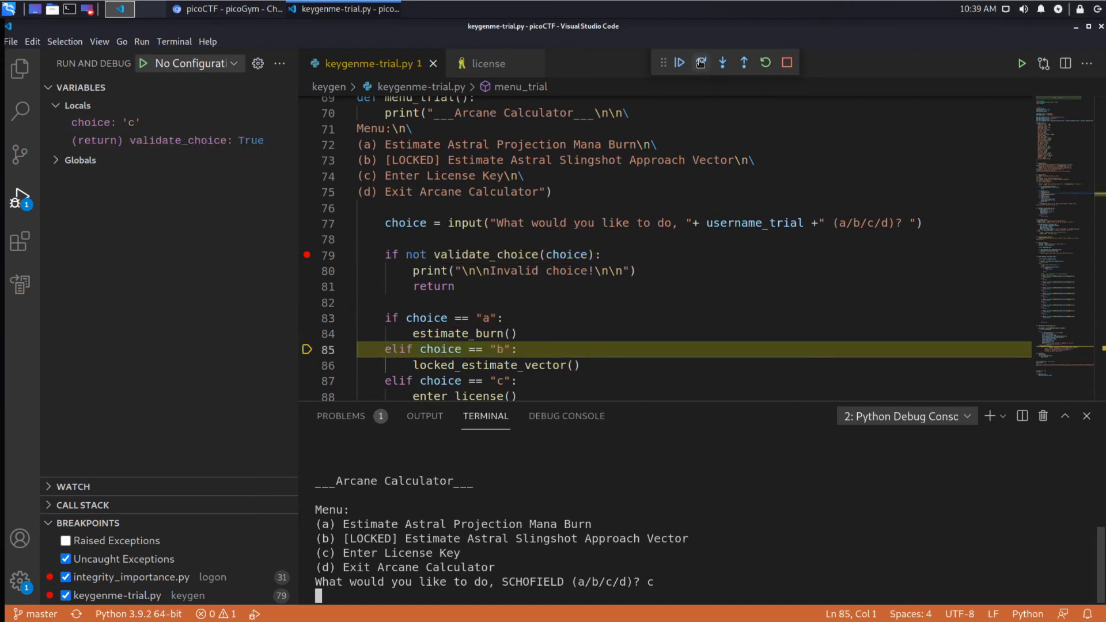
{"action": "left_click", "coordinate": [722, 63]}
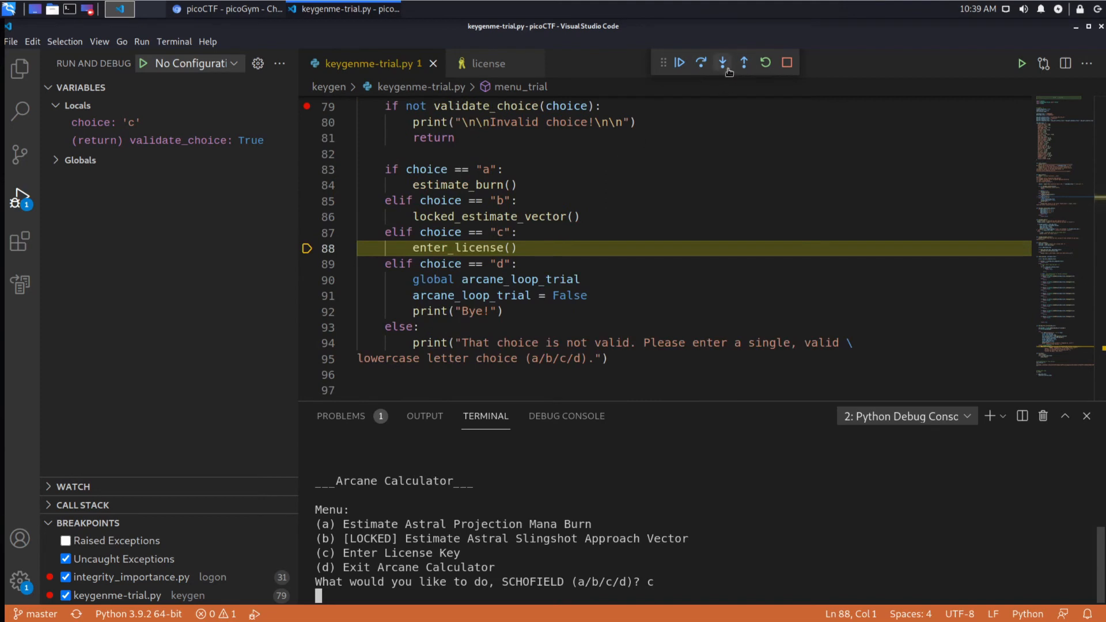
{"action": "left_click", "coordinate": [701, 63]}
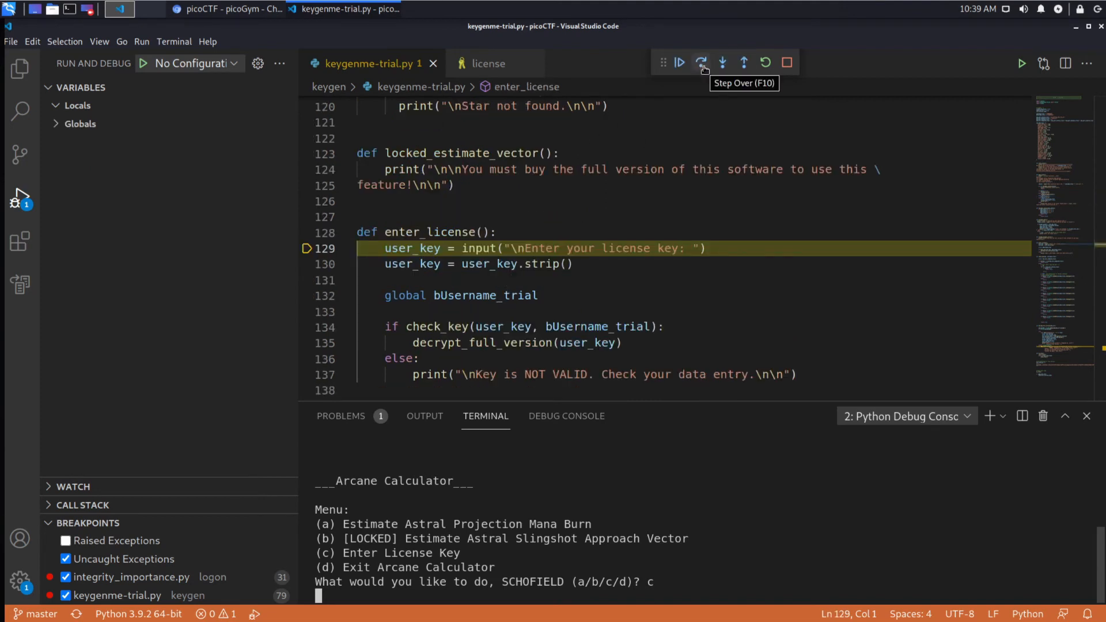
{"action": "left_click", "coordinate": [678, 63]}
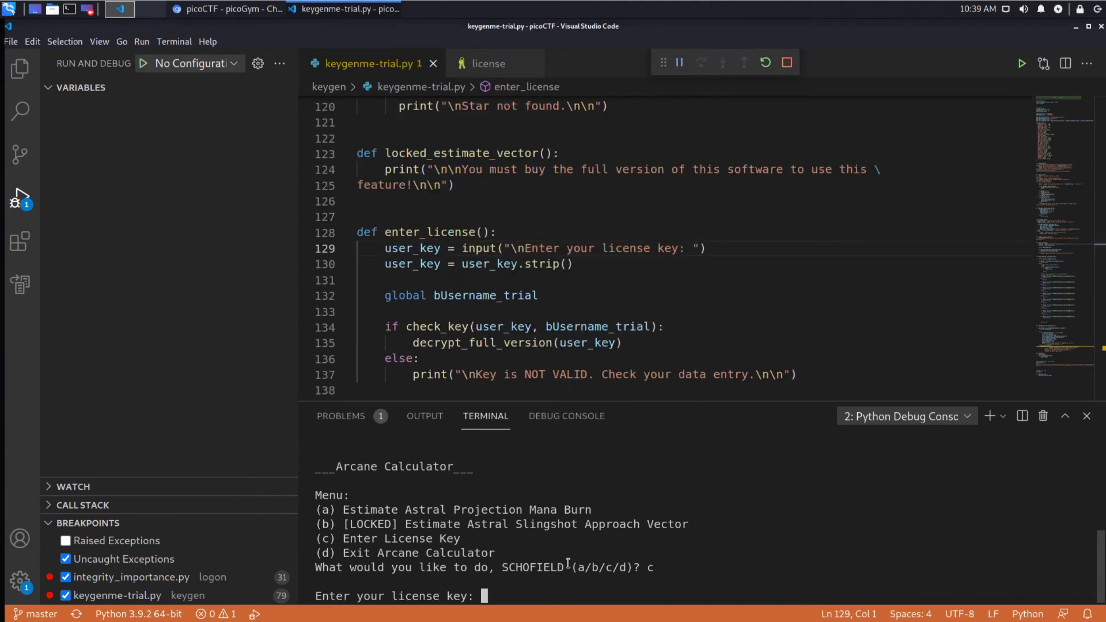
{"action": "left_click", "coordinate": [487, 64]}
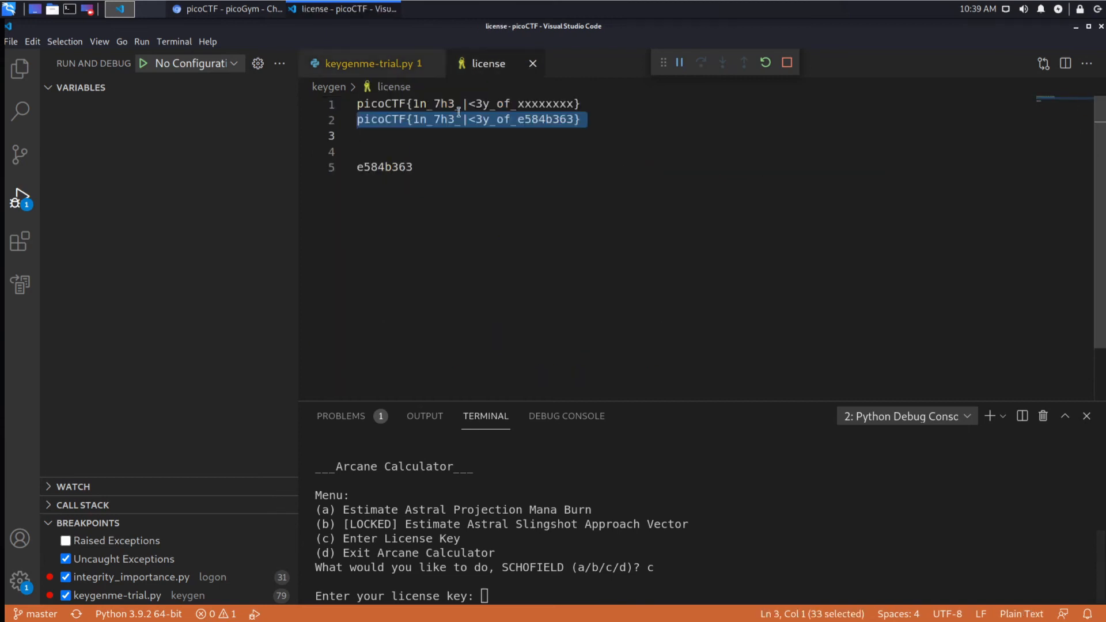
Step: Submit the placeholder key, step past the strip line, and step into check_key
{"action": "left_click", "coordinate": [367, 64]}
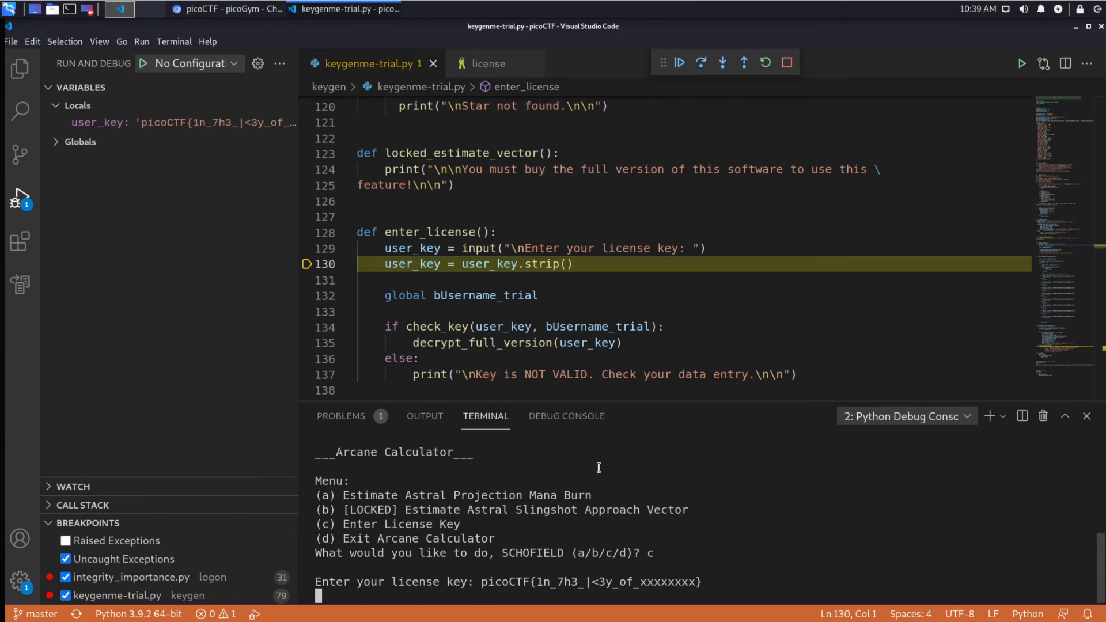
{"action": "left_click", "coordinate": [701, 63]}
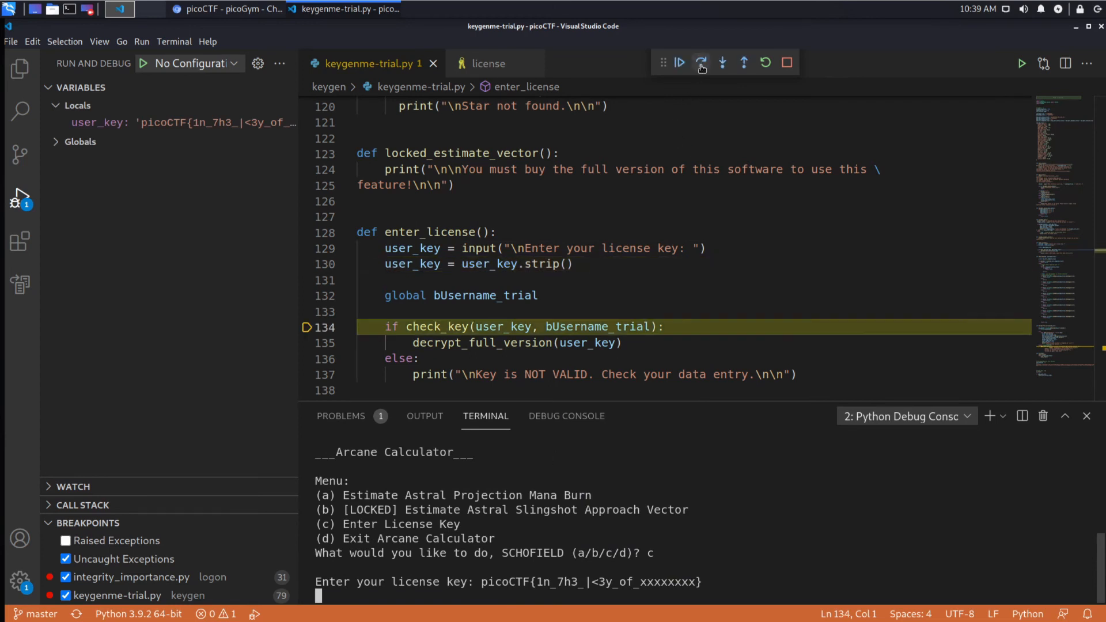
{"action": "mouse_move", "coordinate": [722, 63]}
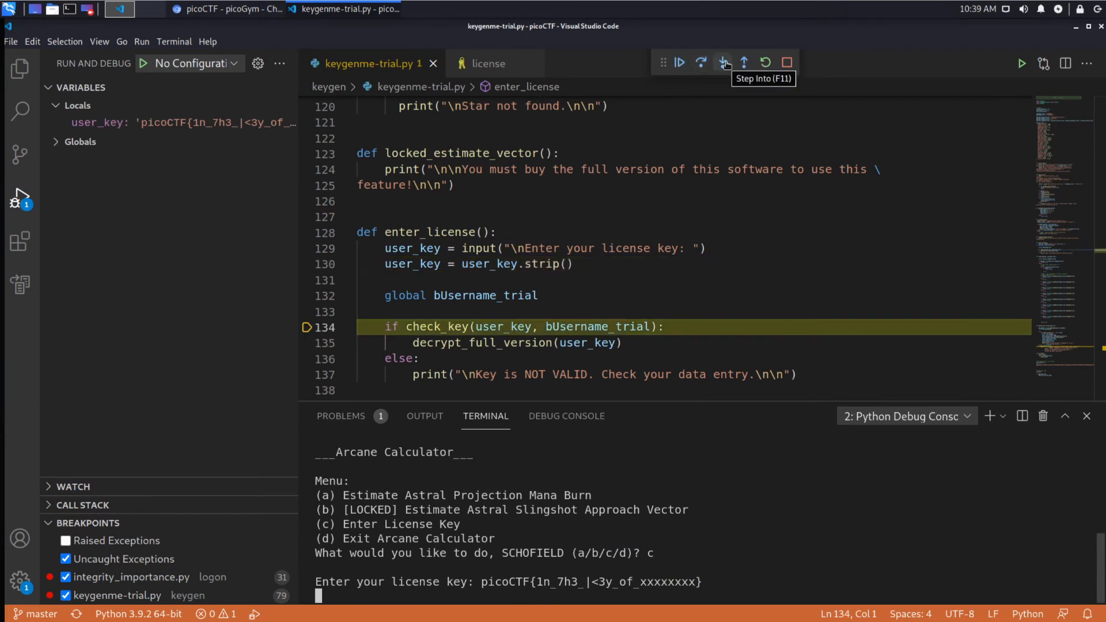
{"action": "left_click", "coordinate": [722, 63]}
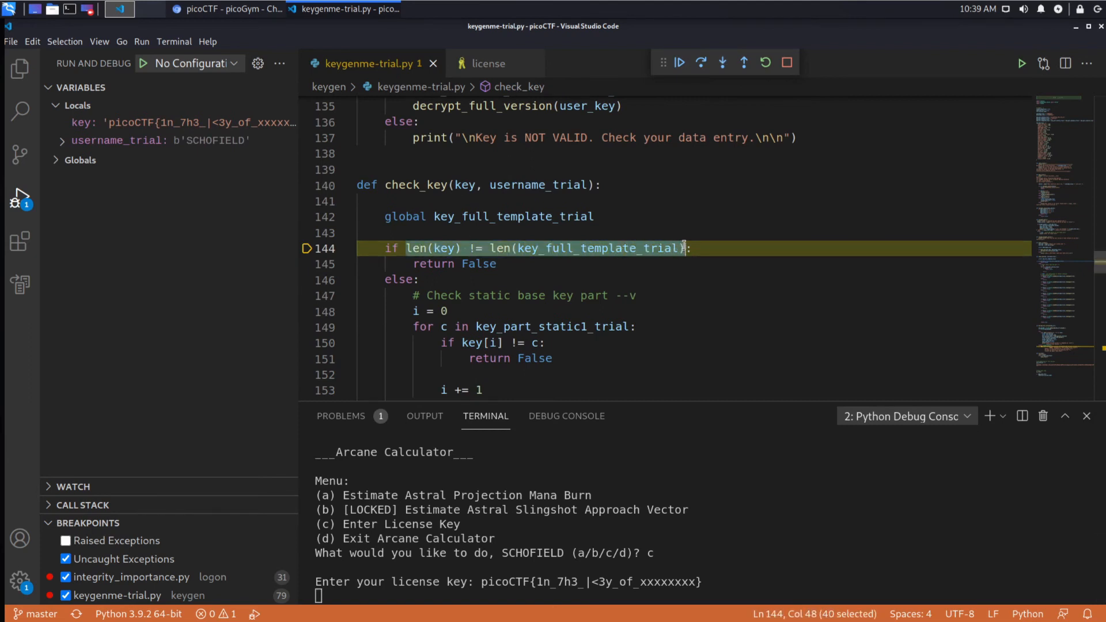
Step: Evaluate the length comparison in the Debug Console, seeing False, then step past it
{"action": "left_click", "coordinate": [566, 415]}
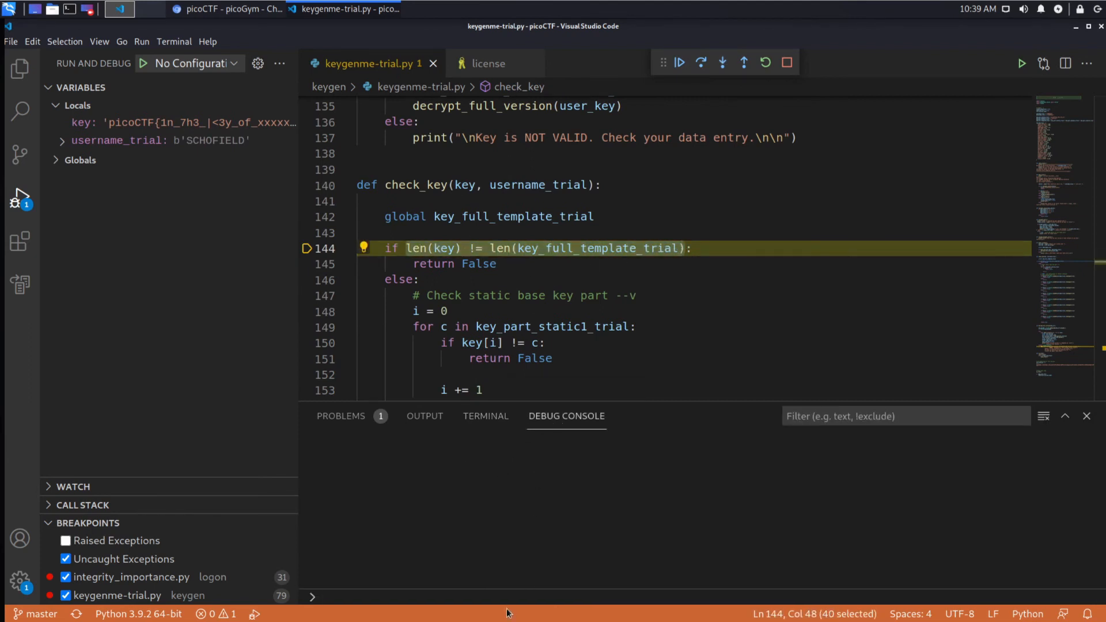
{"action": "key", "text": "Return"}
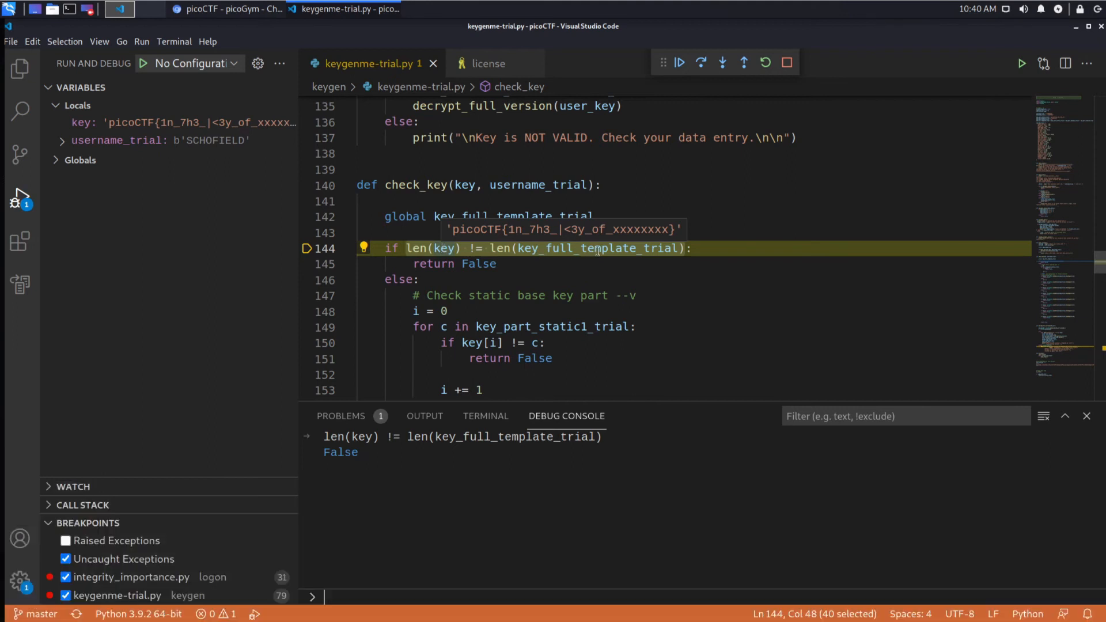
{"action": "mouse_move", "coordinate": [585, 248]}
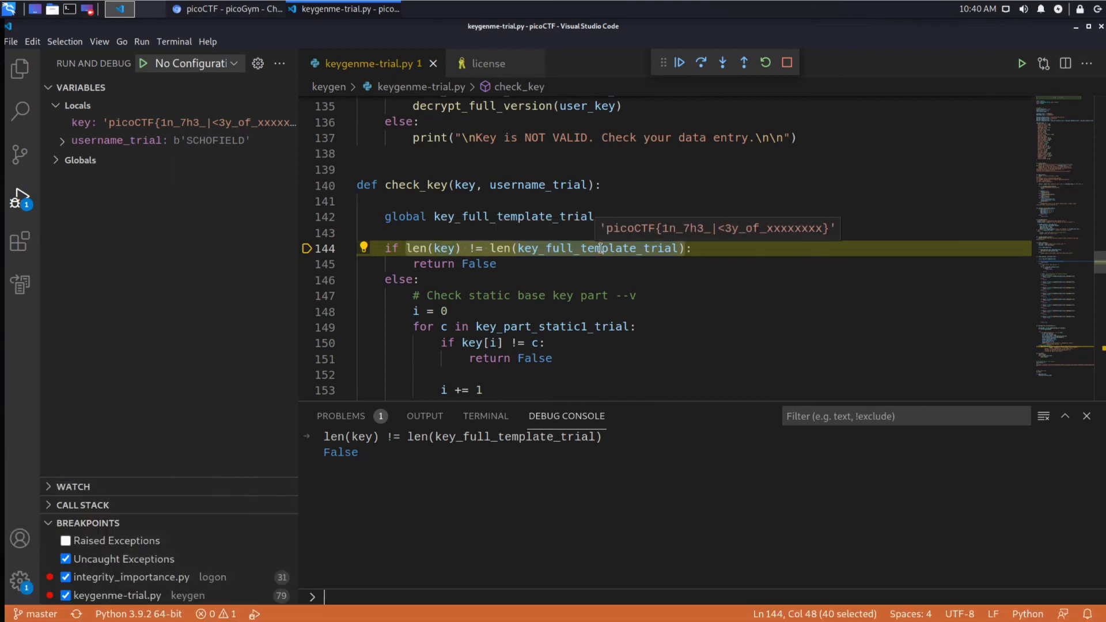
{"action": "left_click", "coordinate": [700, 62]}
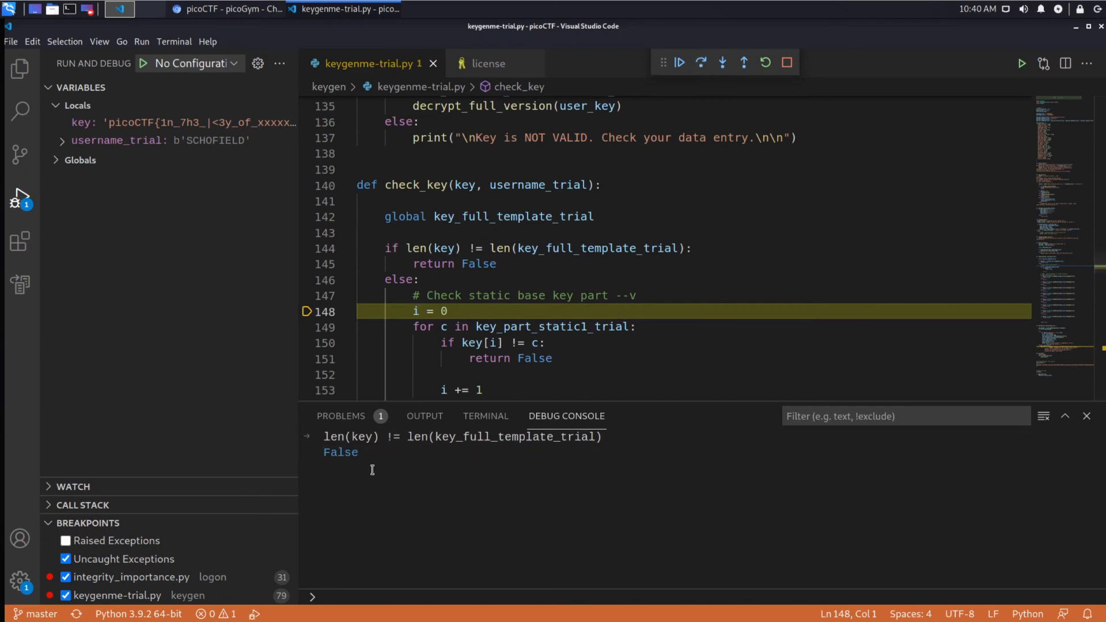
{"action": "mouse_move", "coordinate": [474, 248]}
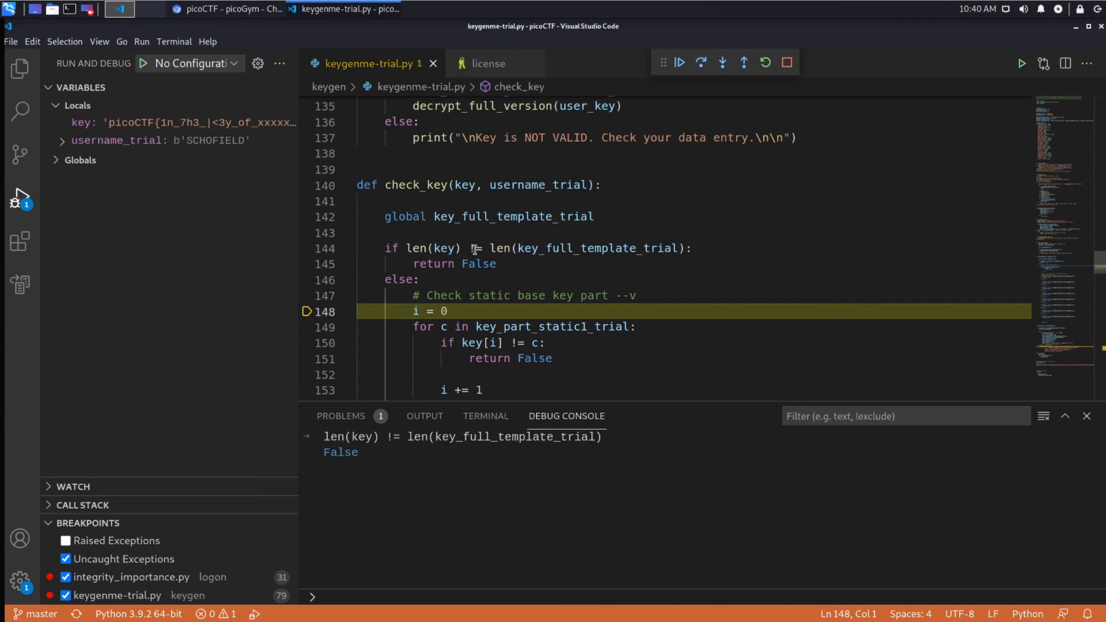
{"action": "mouse_move", "coordinate": [473, 263]}
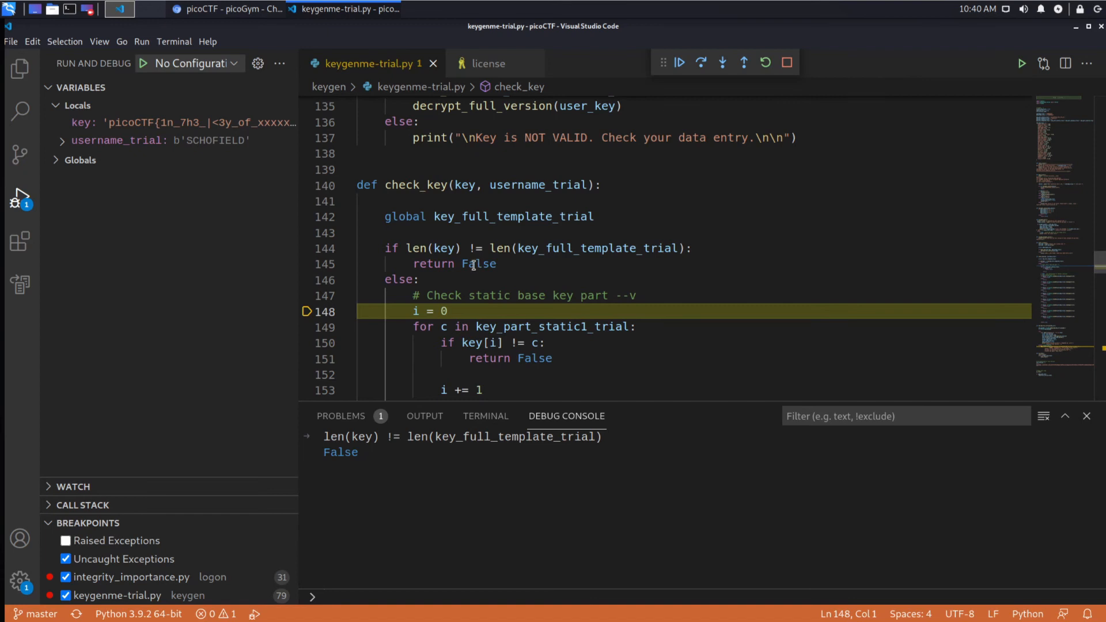
{"action": "mouse_move", "coordinate": [423, 248]}
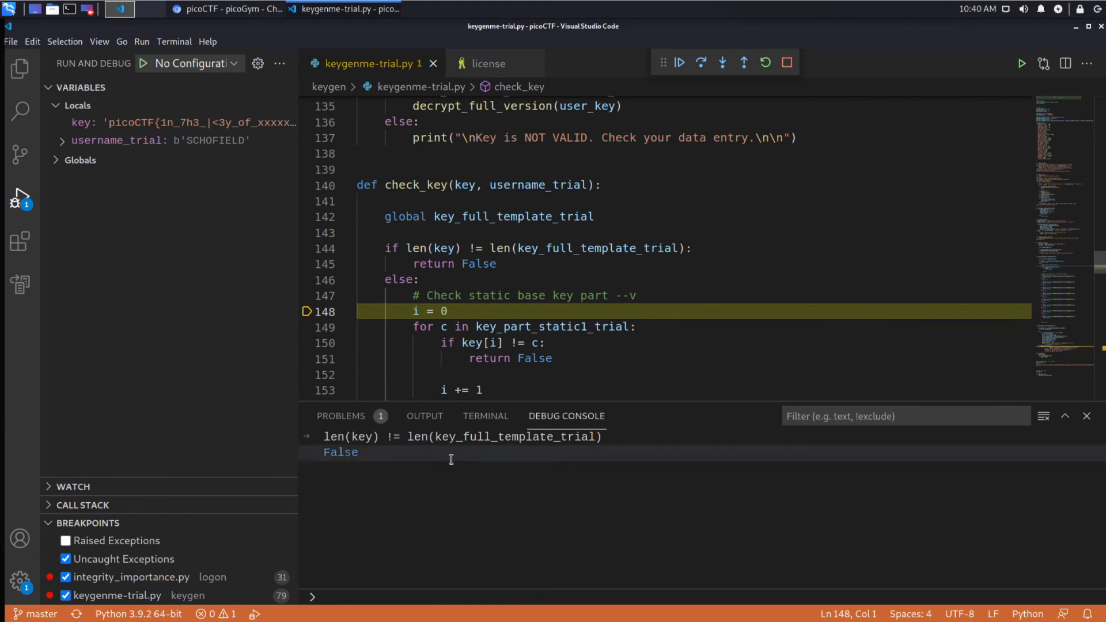
{"action": "mouse_move", "coordinate": [479, 268]}
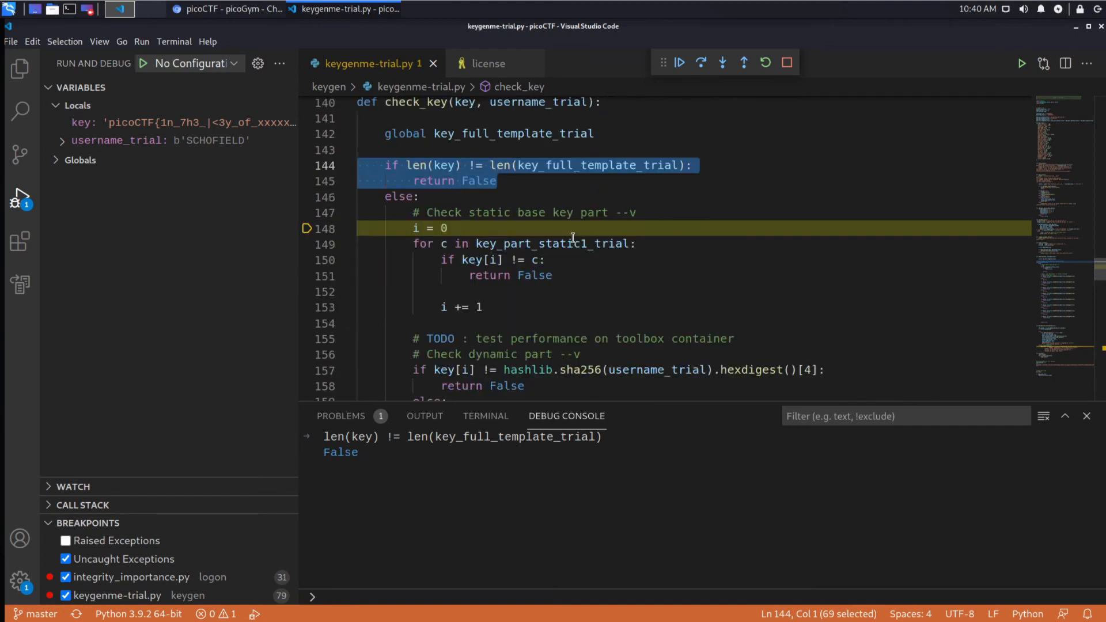
Step: Step through the static key loop, inspecting key[i] != c, to reach the first dynamic check
{"action": "left_click", "coordinate": [701, 62]}
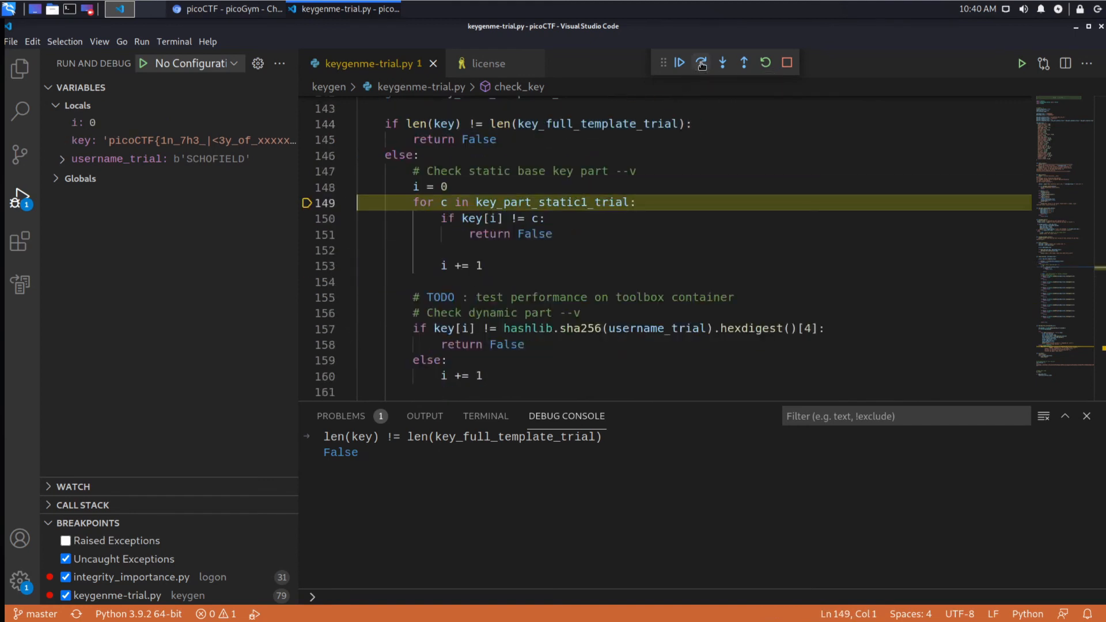
{"action": "left_click", "coordinate": [701, 63]}
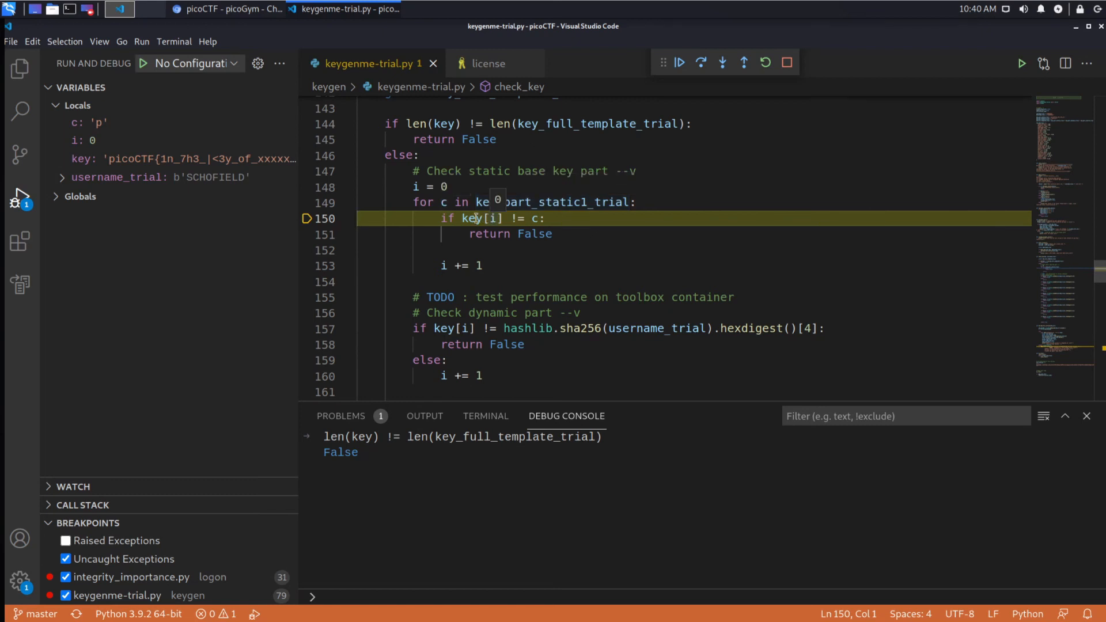
{"action": "double_click", "coordinate": [474, 218]}
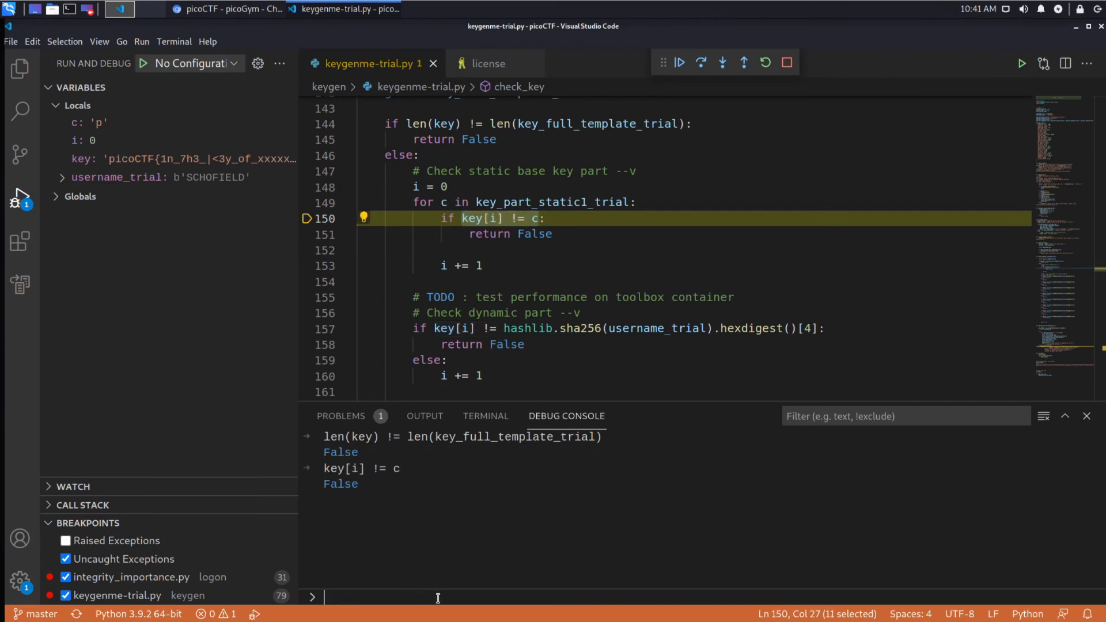
{"action": "left_click", "coordinate": [701, 63]}
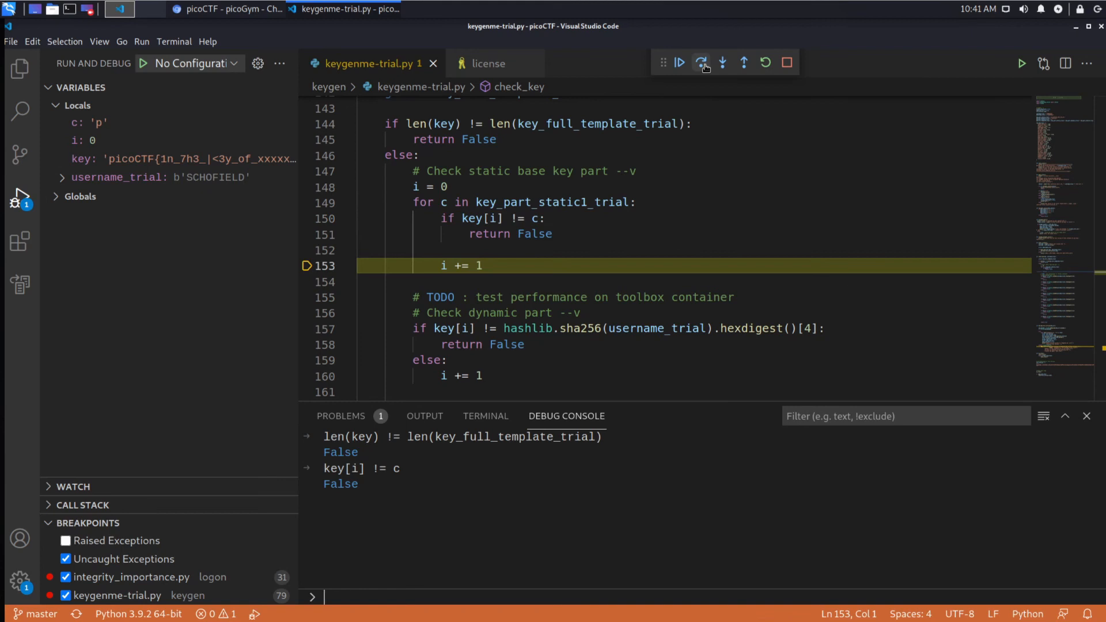
{"action": "left_click", "coordinate": [700, 63]}
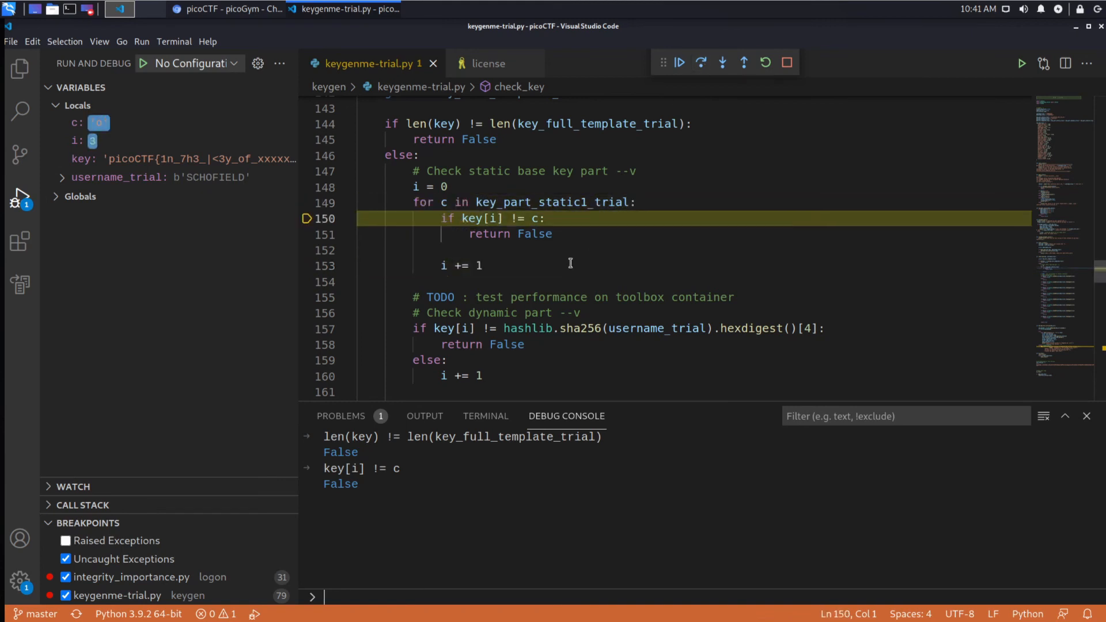
{"action": "left_click", "coordinate": [722, 62]}
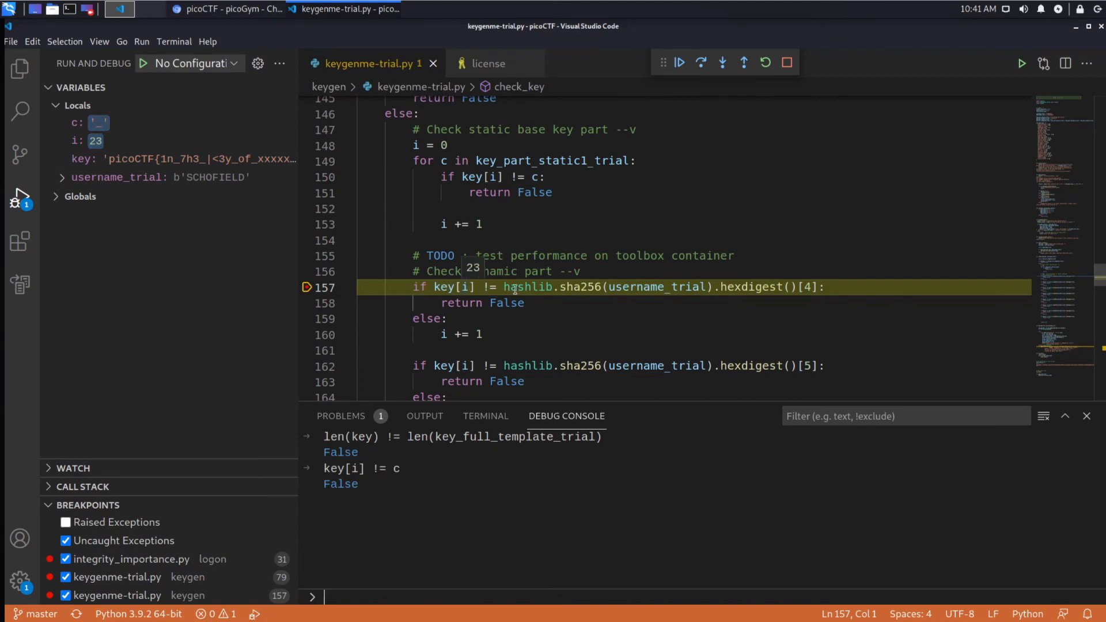
{"action": "mouse_move", "coordinate": [441, 286]}
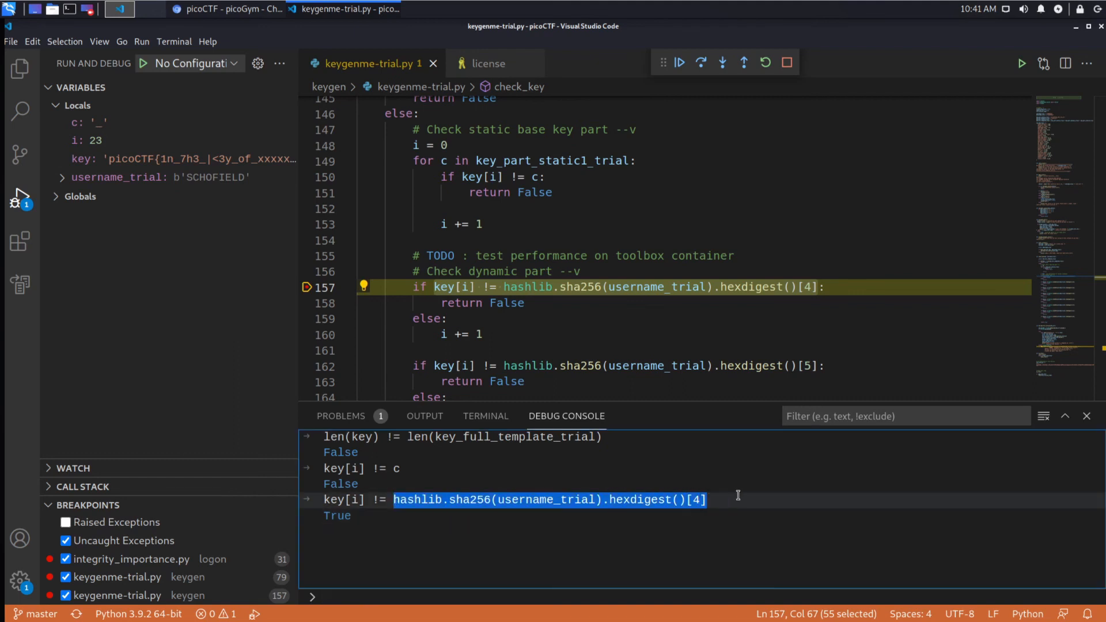
Step: Evaluate digest character 4 ('e'), then try key[23] = 'e', which raises a TypeError
{"action": "key", "text": "Return"}
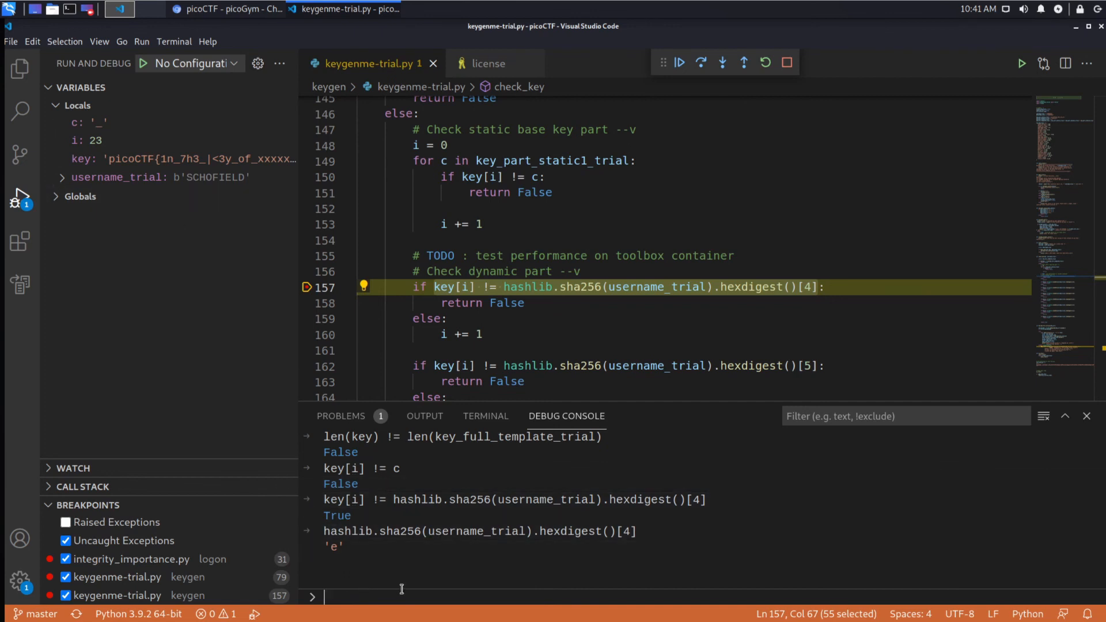
{"action": "type", "text": "key[23]"}
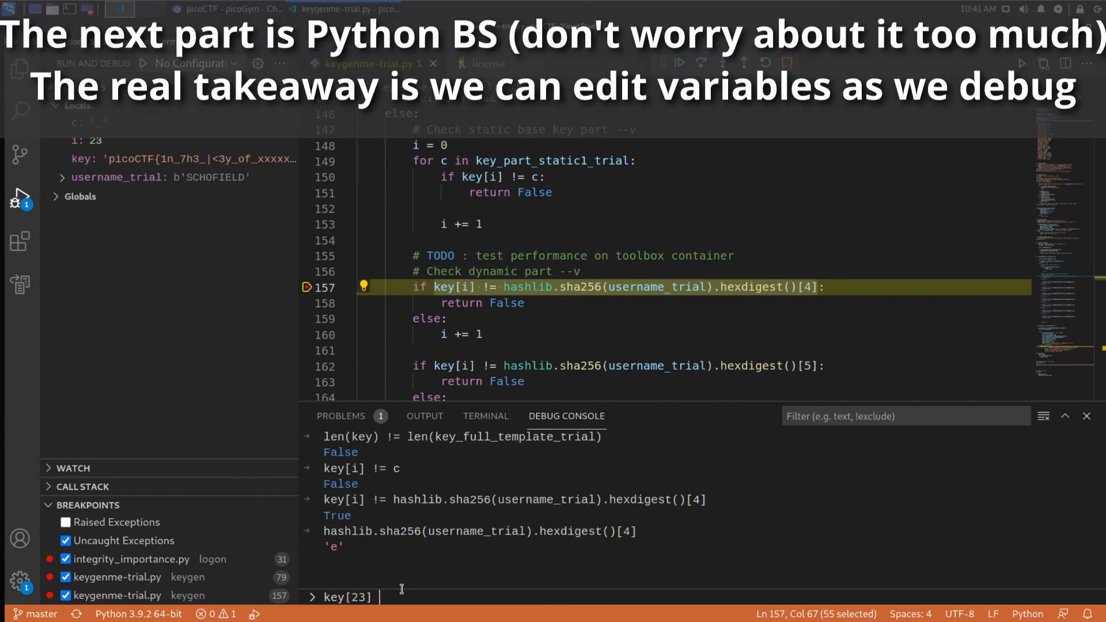
{"action": "type", "text": "= 'e'"}
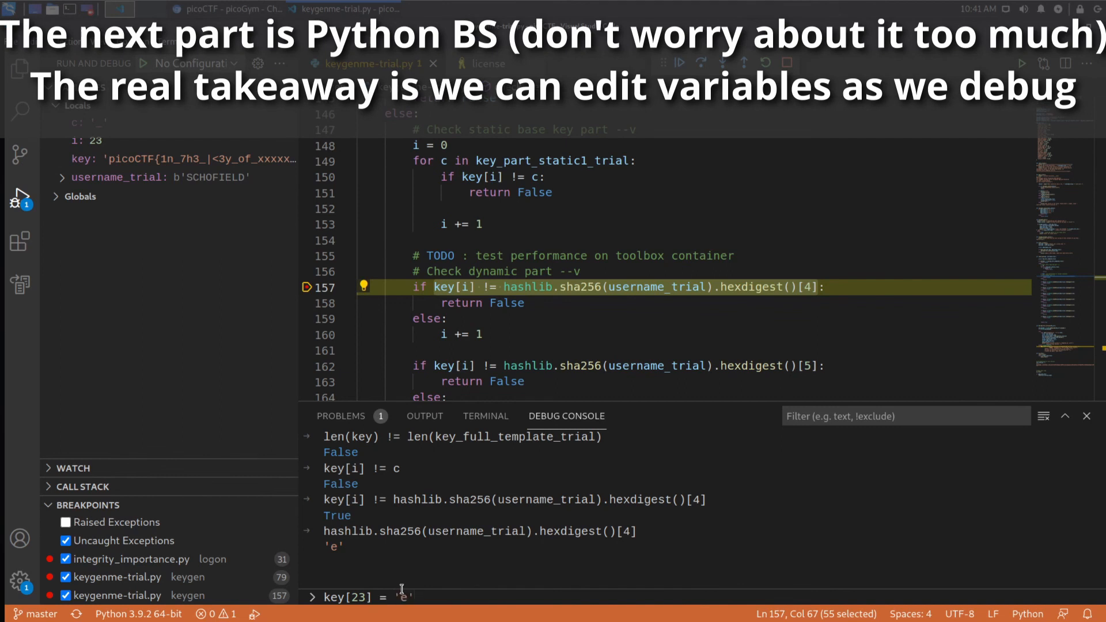
{"action": "key", "text": "Return"}
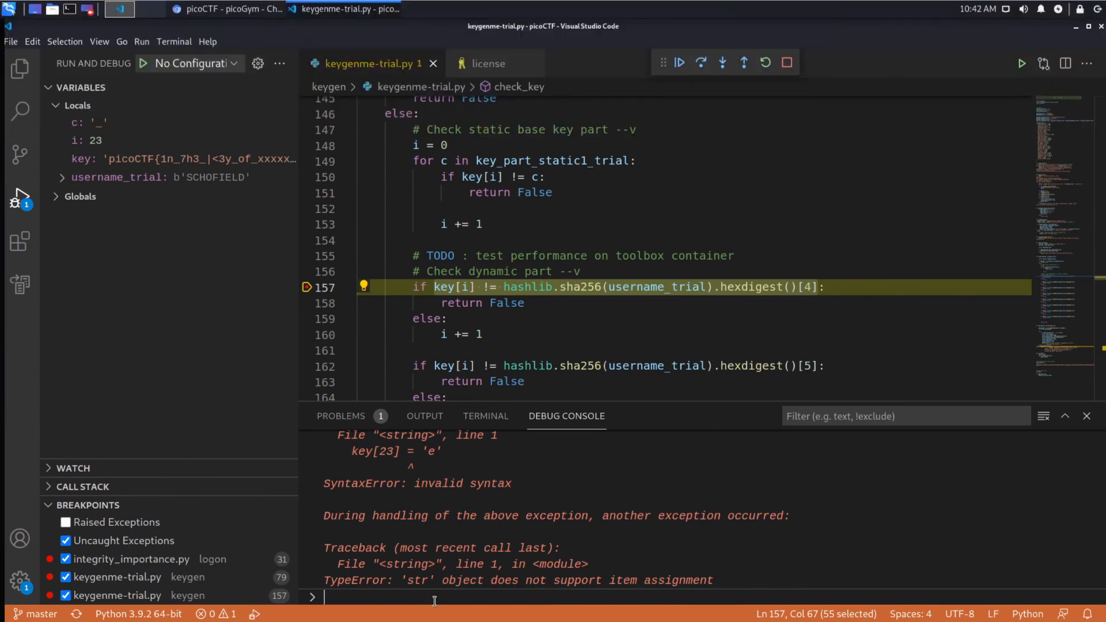
{"action": "type", "text": "key"}
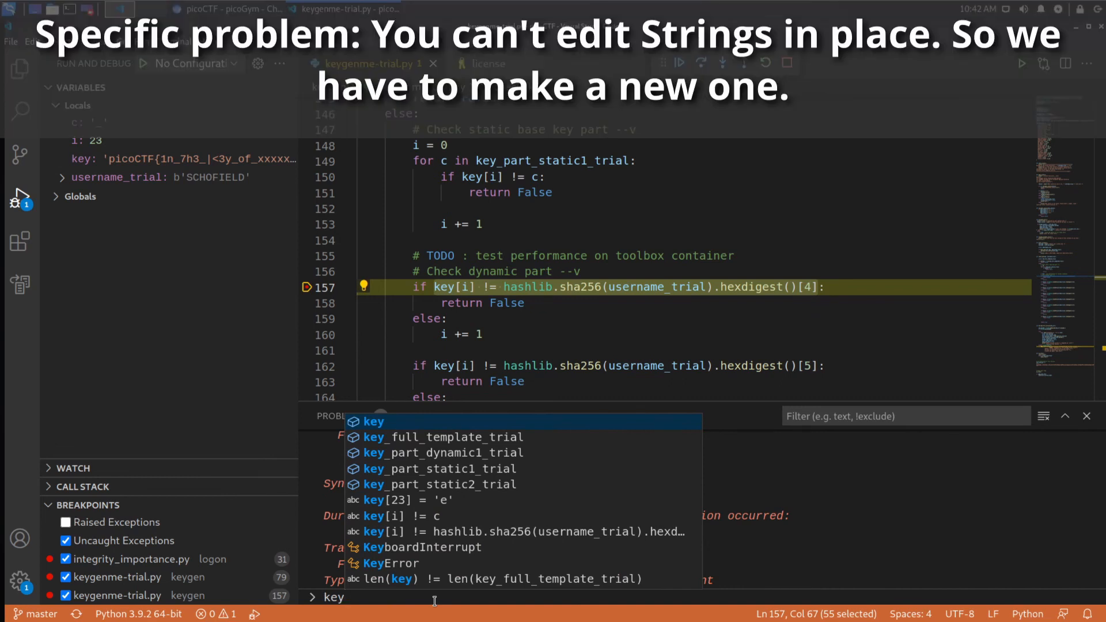
{"action": "key", "text": "Escape"}
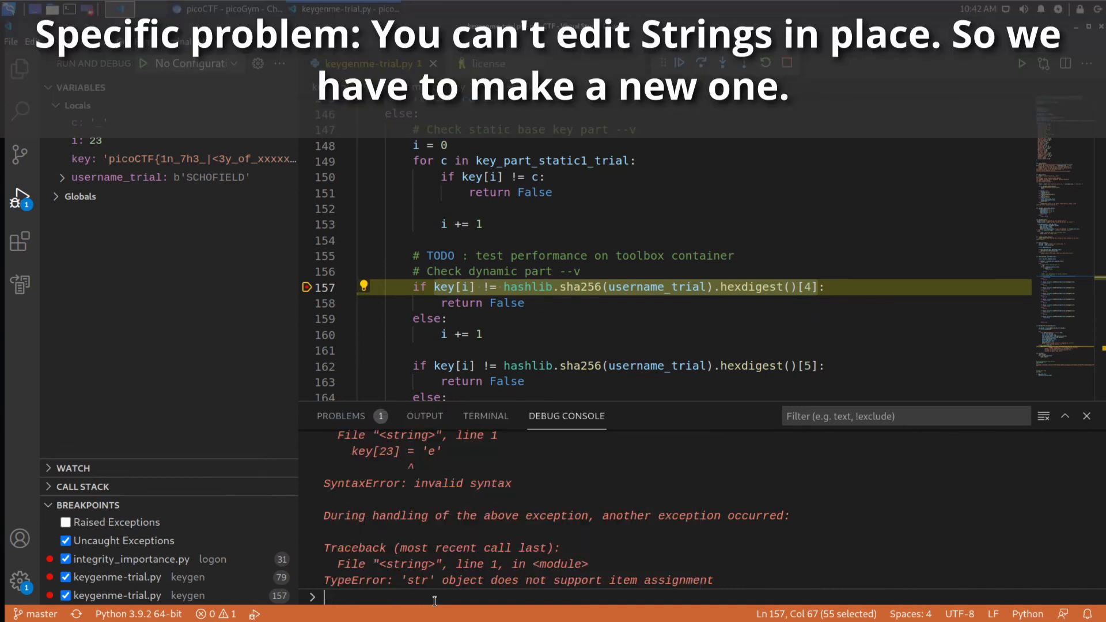
Step: Convert key to list v, set v[23] to 'e', and inspect v's characters
{"action": "type", "text": "list(key)"}
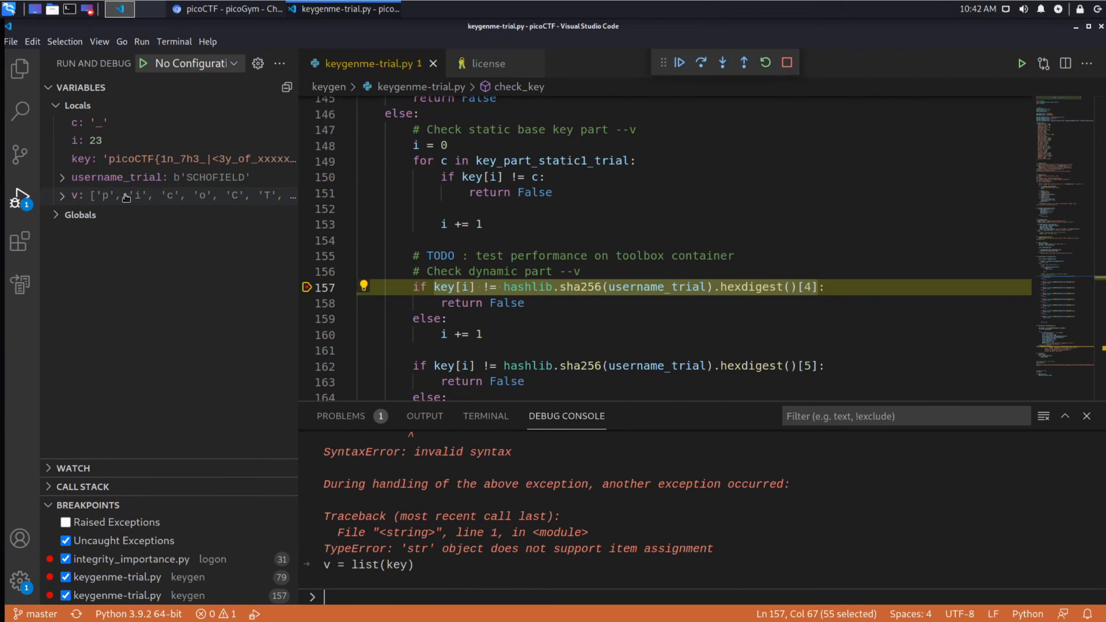
{"action": "mouse_move", "coordinate": [259, 206]}
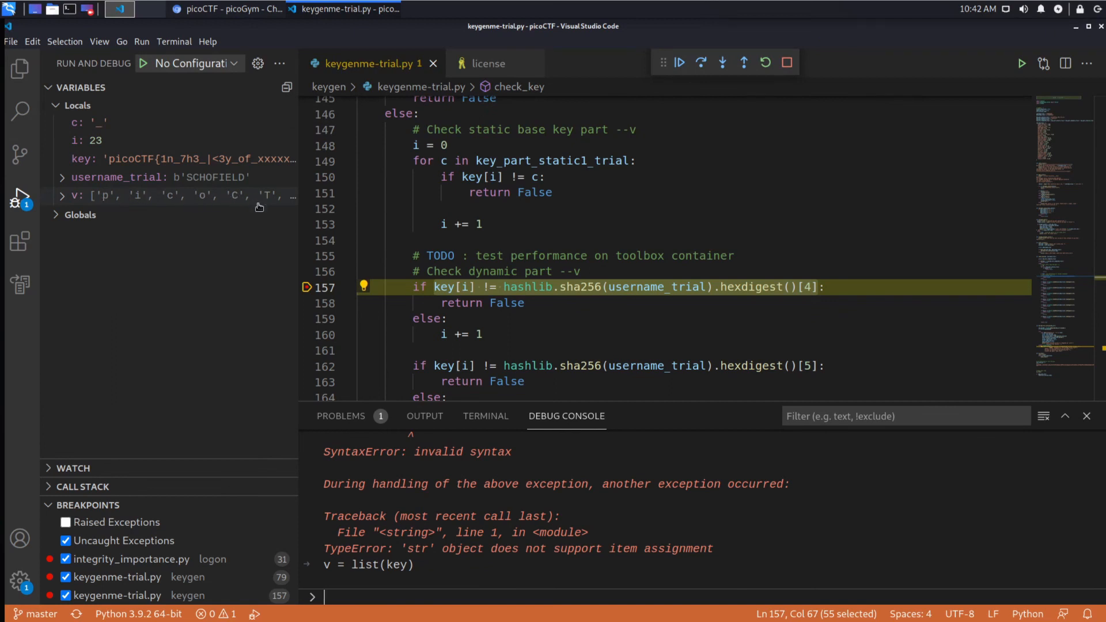
{"action": "type", "text": "v[23] = '"}
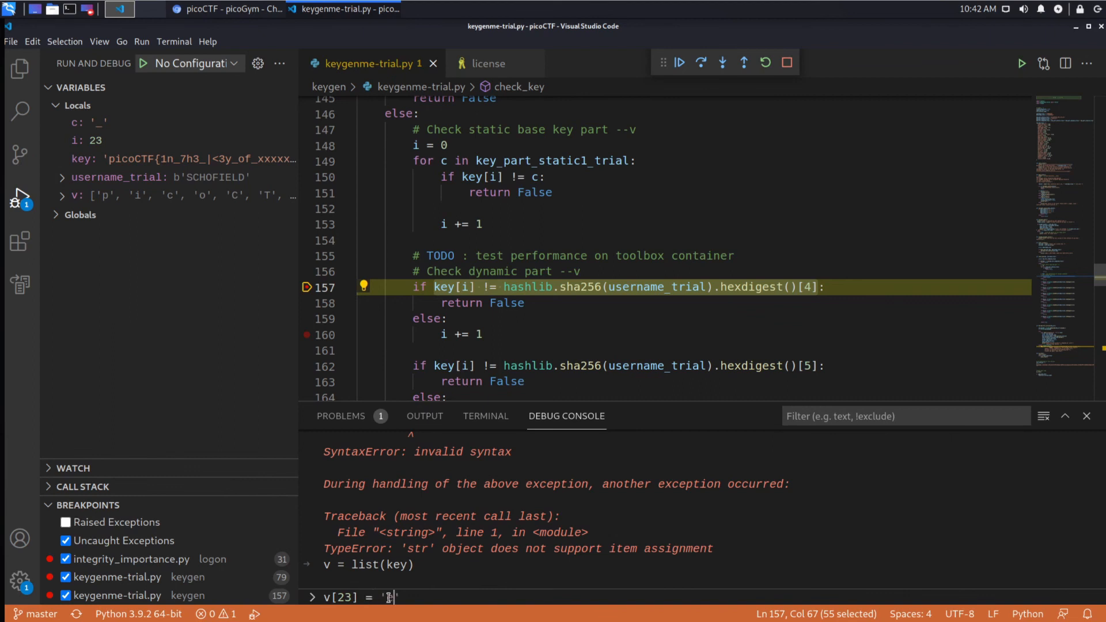
{"action": "key", "text": "Return"}
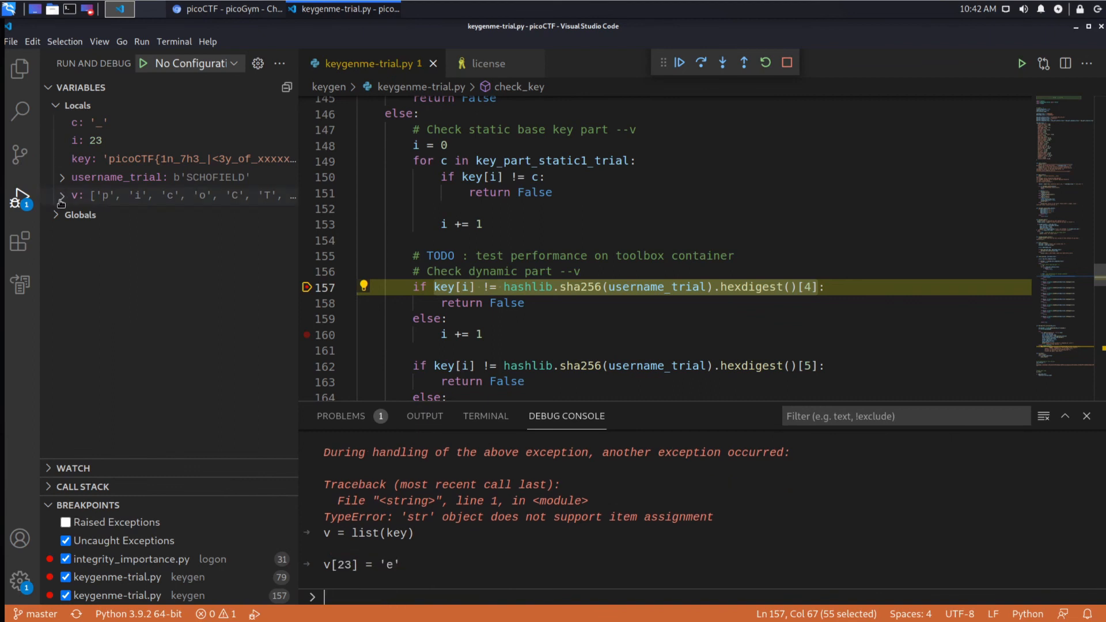
{"action": "left_click", "coordinate": [62, 195]}
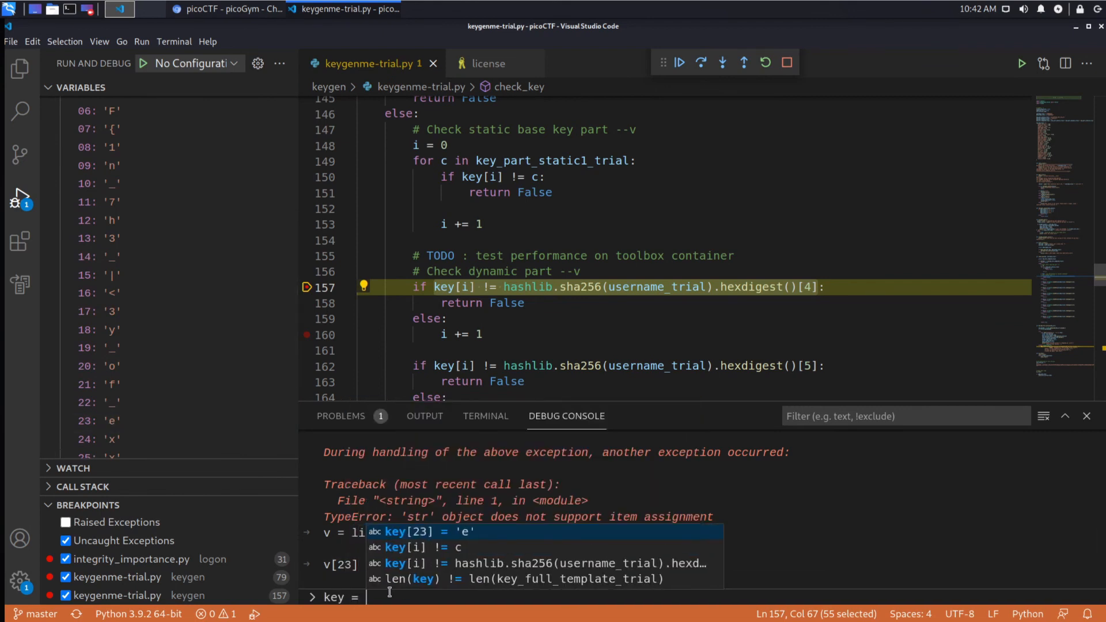
{"action": "key", "text": "Escape"}
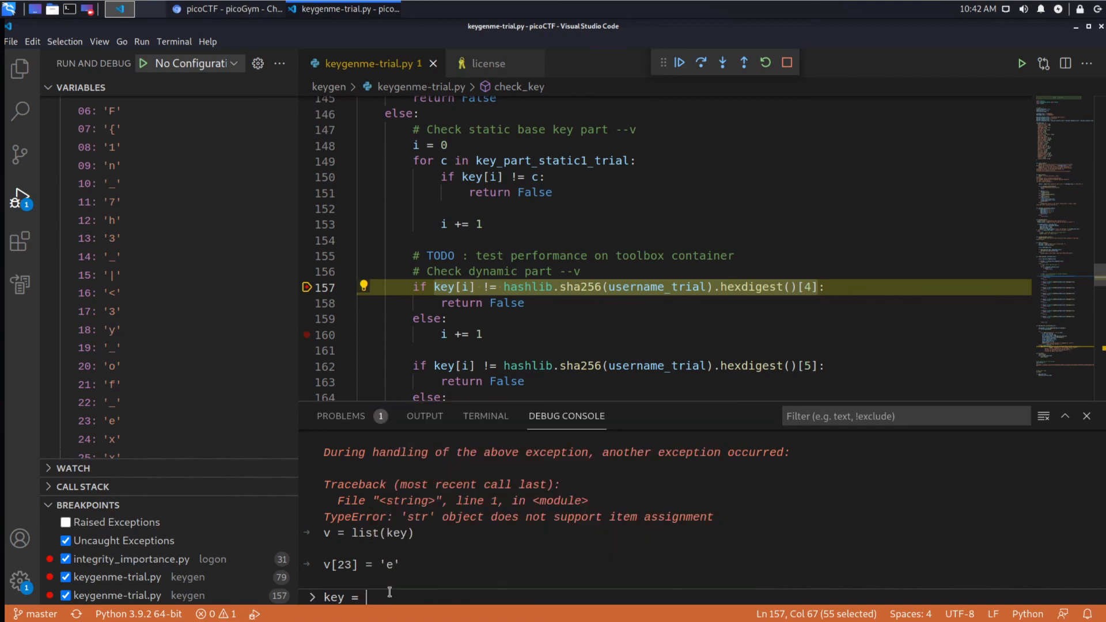
Step: Rebuild key with ''.join(v) and check it reads 'picoCTF{1n_7h3_|<3y_of_exxxxxxx}'
{"action": "type", "text": "''.join"}
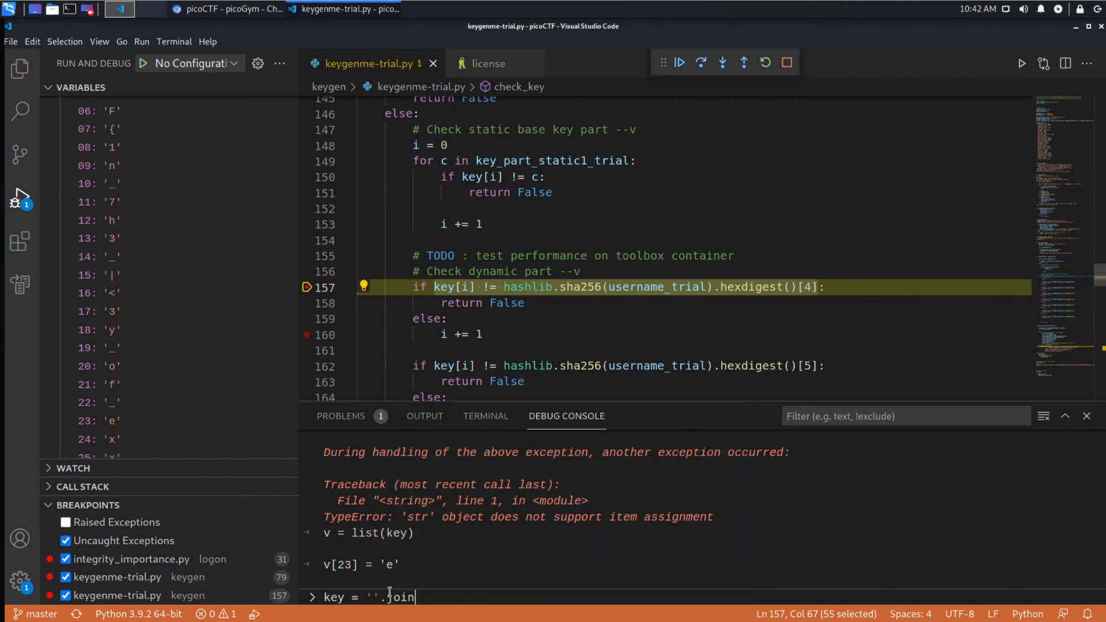
{"action": "type", "text": "(v)"}
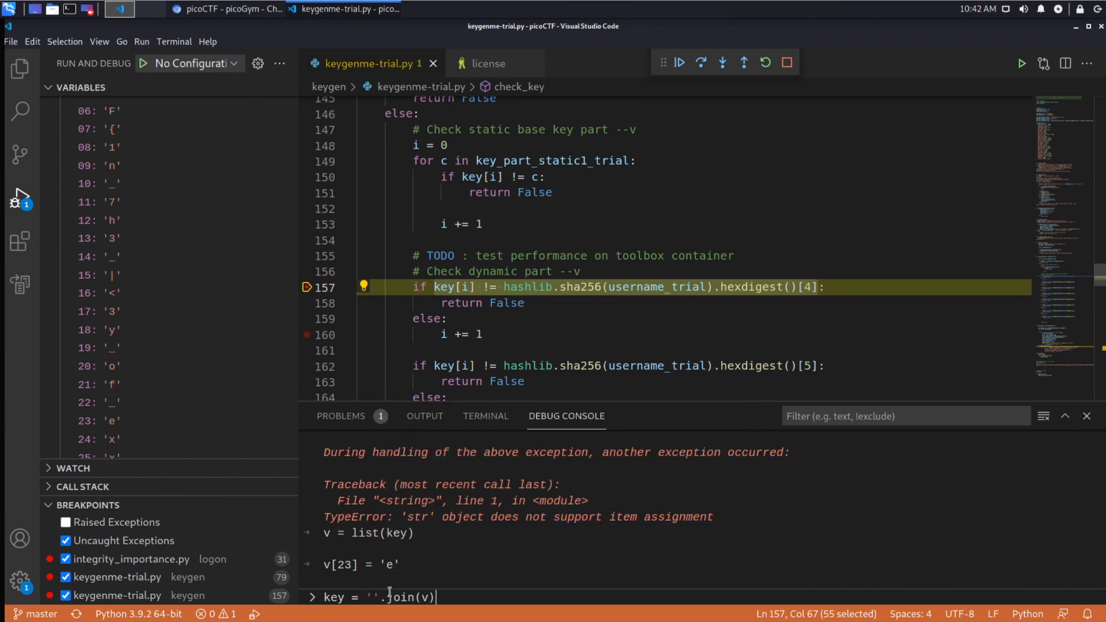
{"action": "type", "text": "ke"}
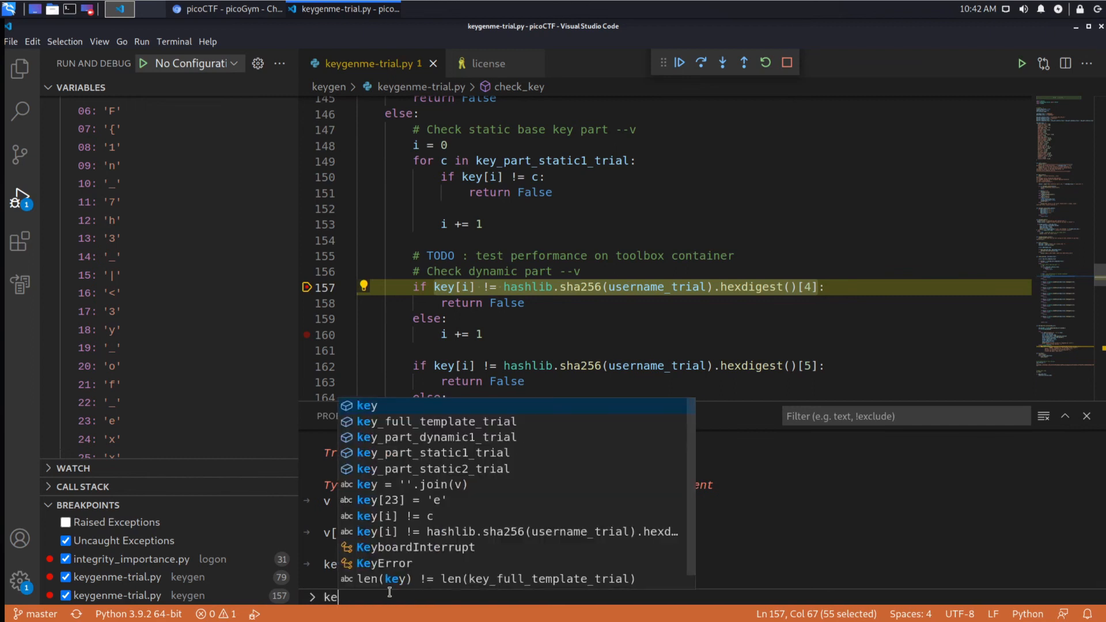
{"action": "type", "text": "y"}
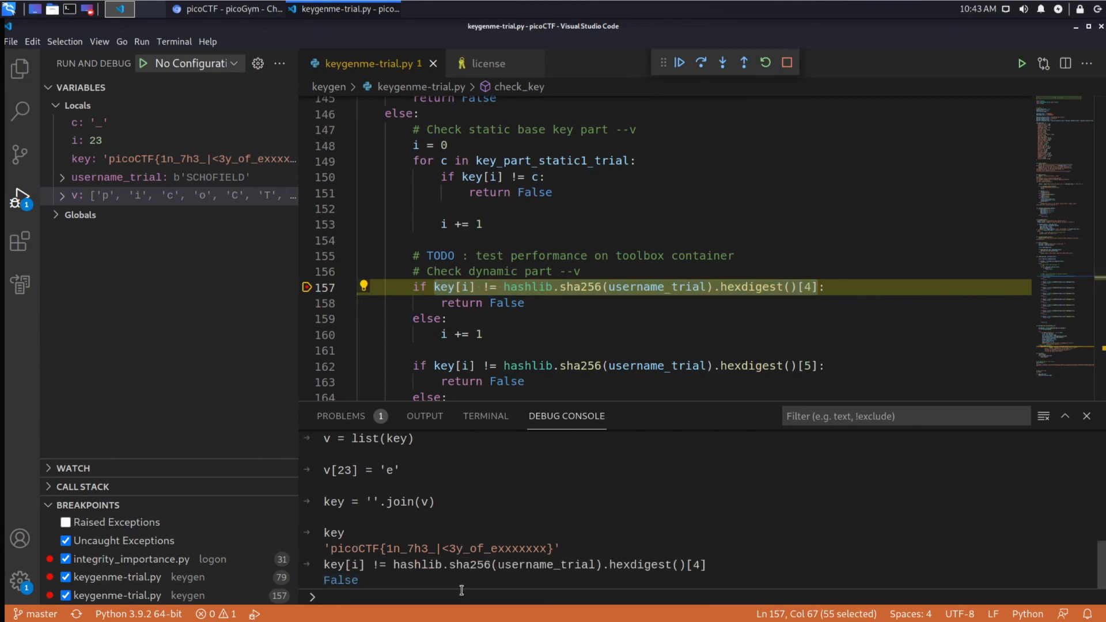
{"action": "mouse_move", "coordinate": [393, 590]}
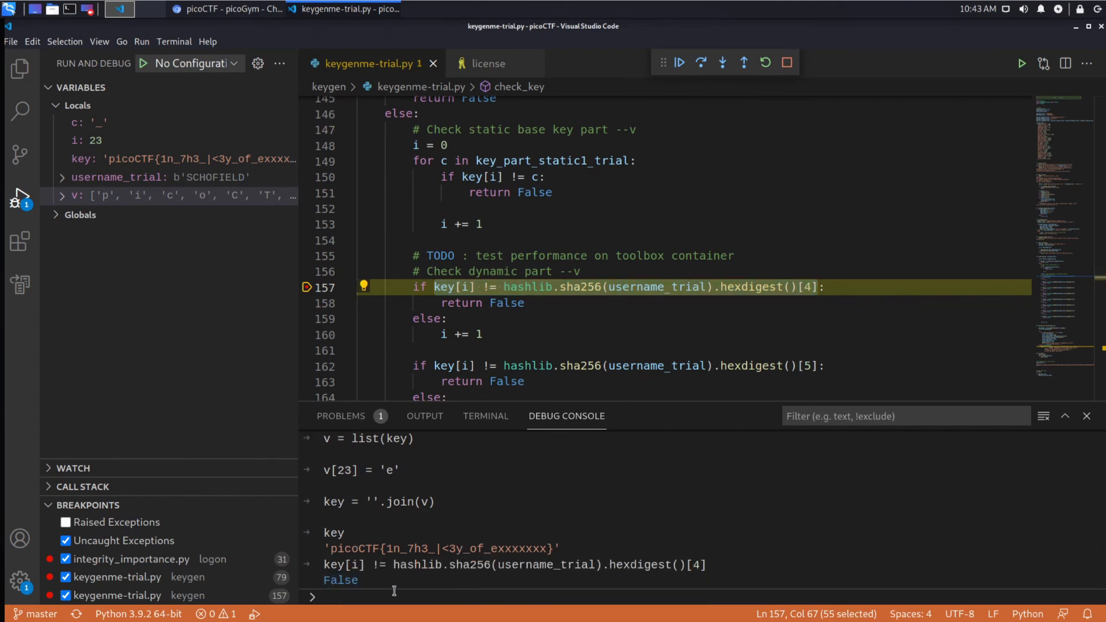
{"action": "mouse_move", "coordinate": [534, 286]}
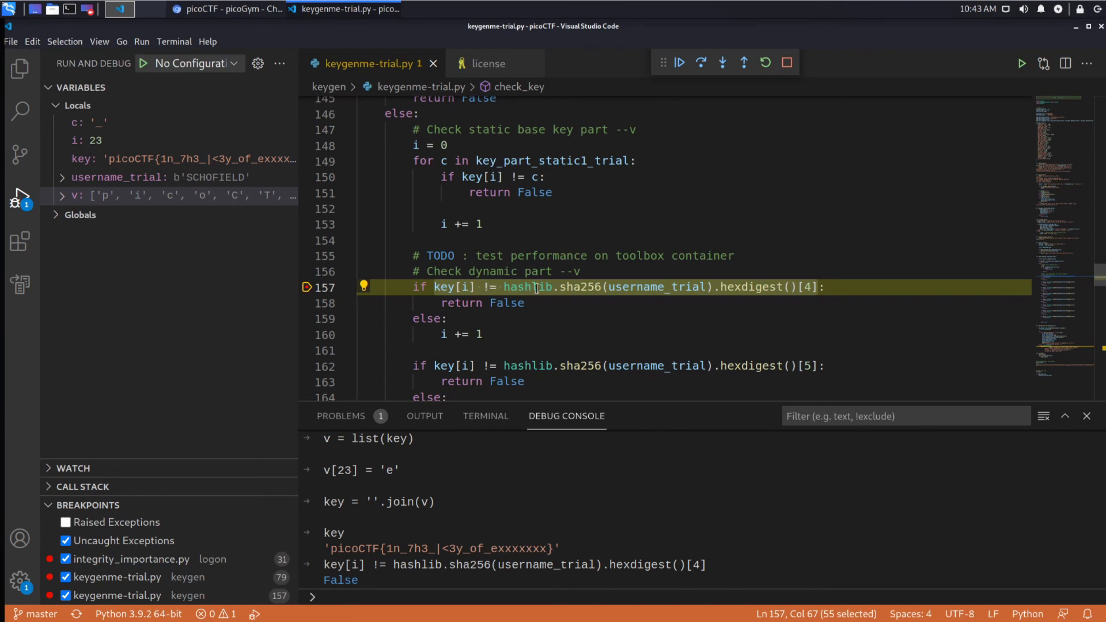
Step: Step past the first dynamic check to line 162, then breakpoint check_key's definition at line 140
{"action": "left_click", "coordinate": [700, 63]}
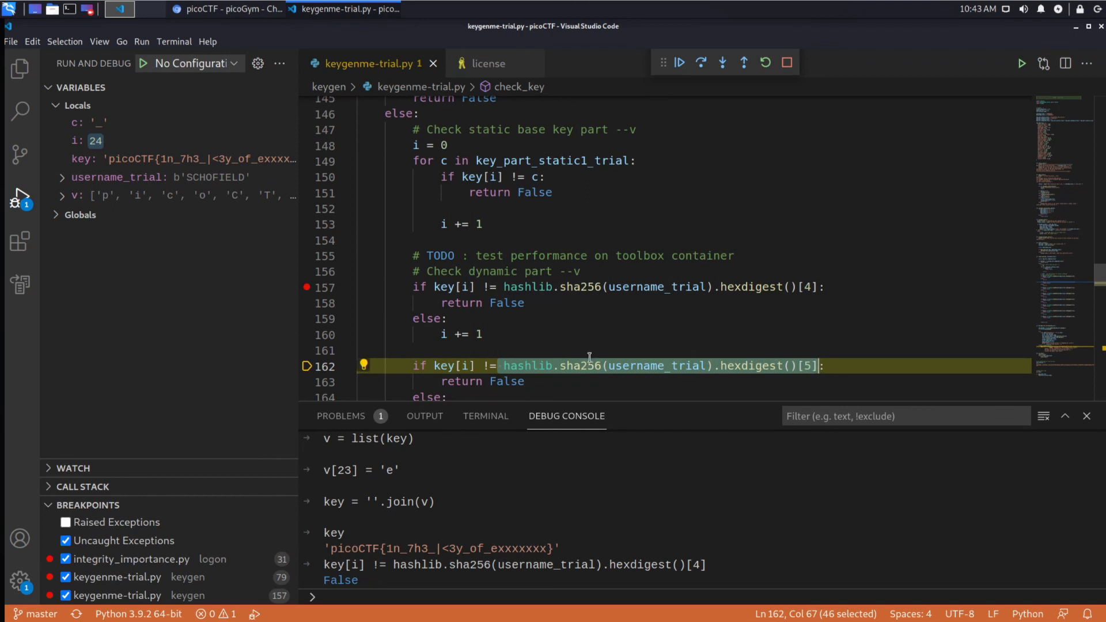
{"action": "scroll", "scroll_direction": "down", "scroll_amount": 3}
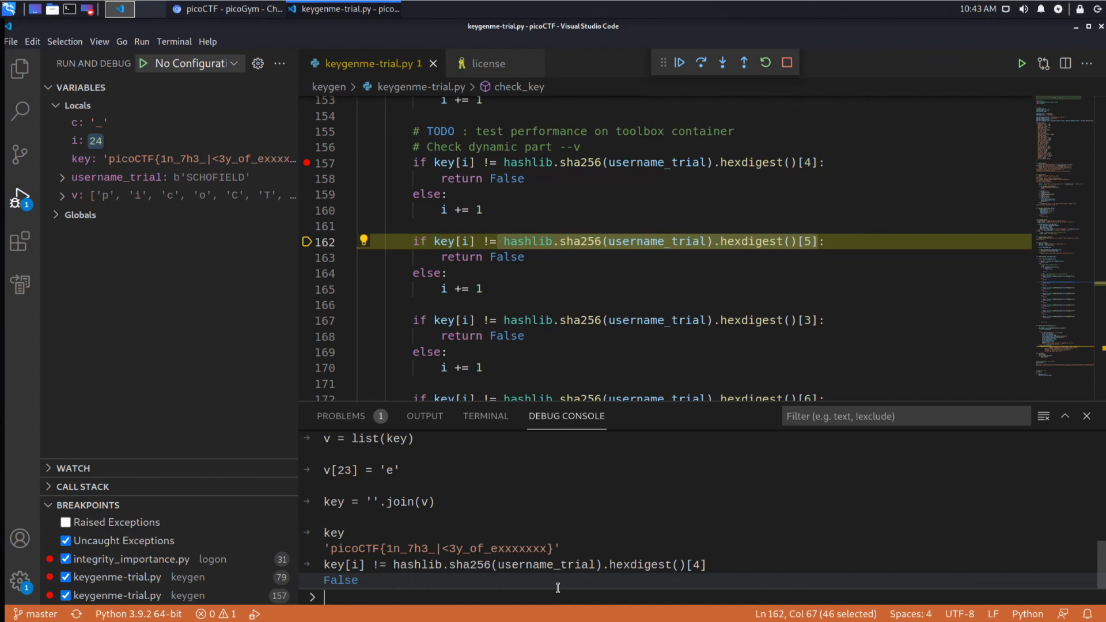
{"action": "mouse_move", "coordinate": [20, 195]}
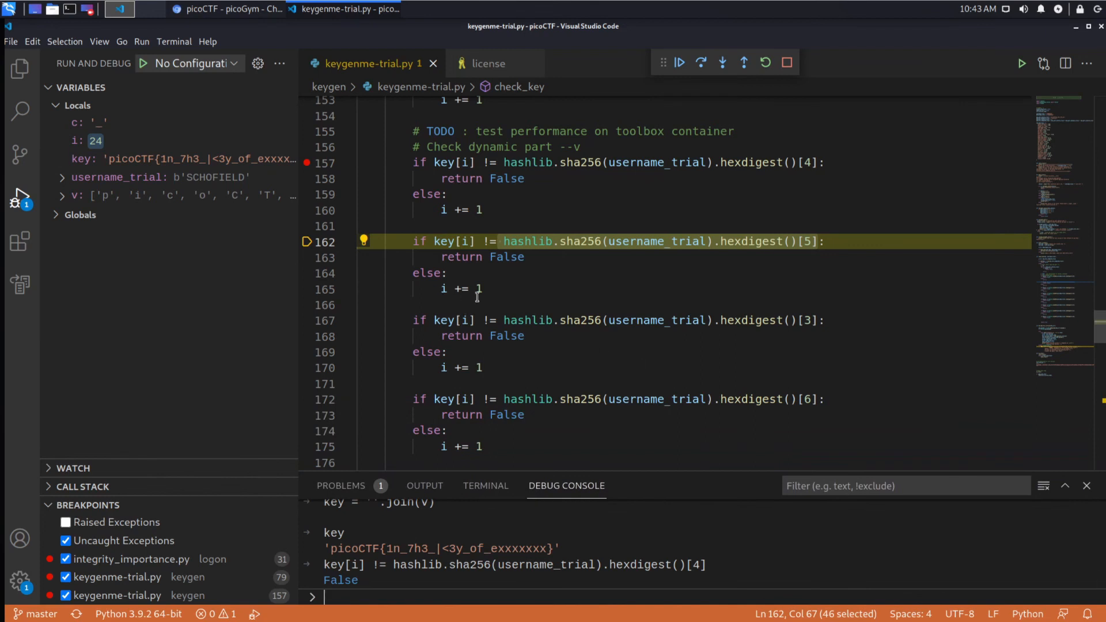
{"action": "scroll", "scroll_direction": "up", "scroll_amount": 3}
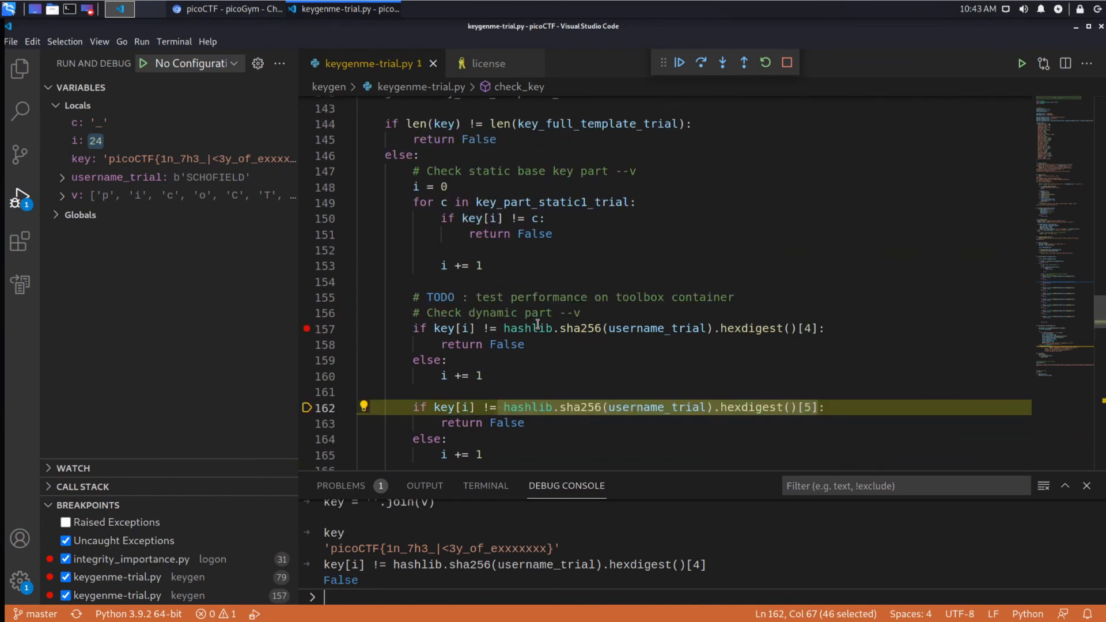
{"action": "scroll", "scroll_direction": "up", "scroll_amount": 3}
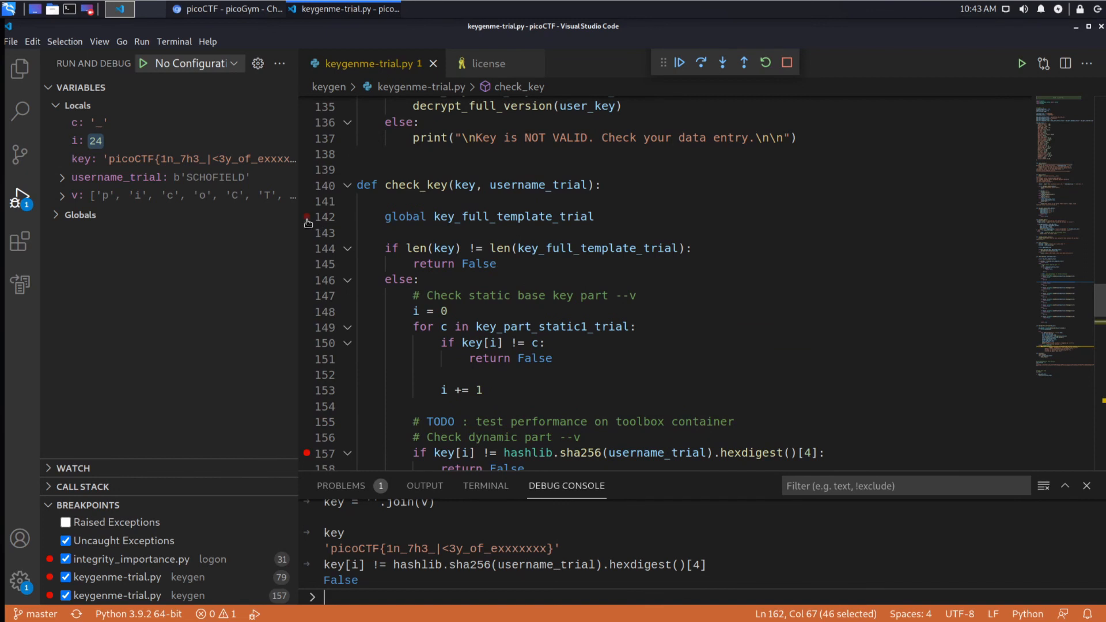
{"action": "left_click", "coordinate": [306, 185]}
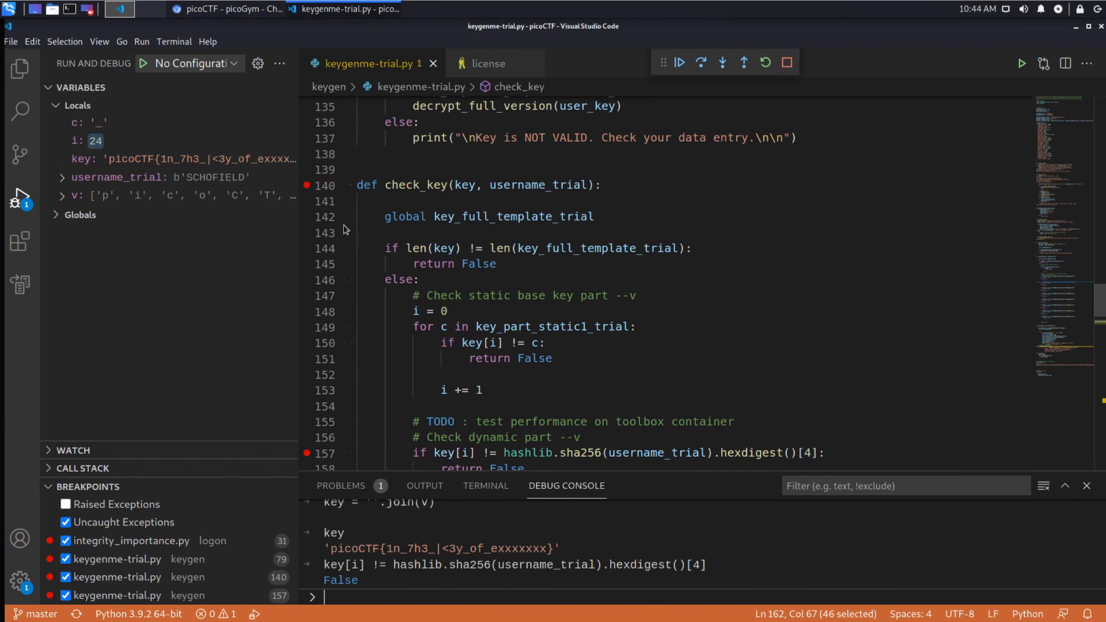